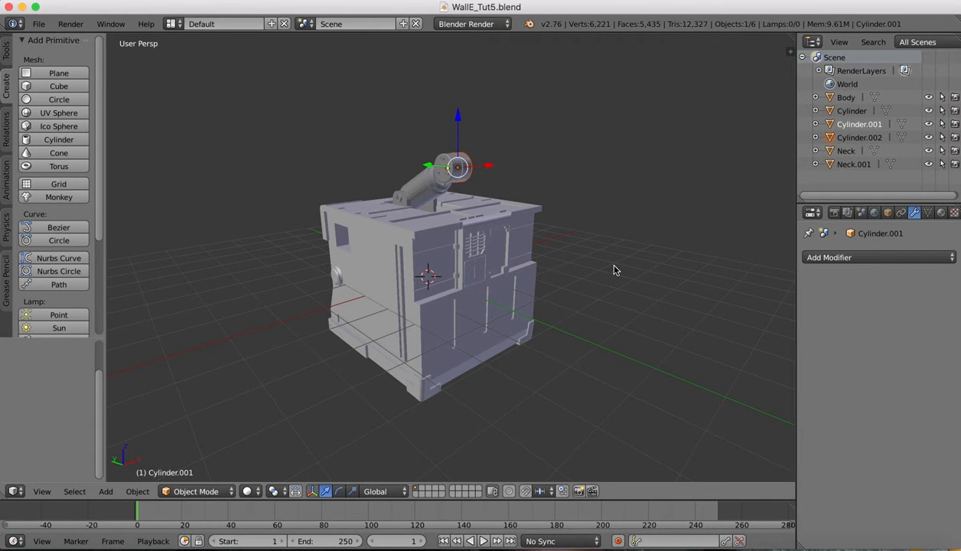
# Step: Add a new cube and view the neck from the right side
pyautogui.moveTo(612, 269); pyautogui.dragTo(568, 145)
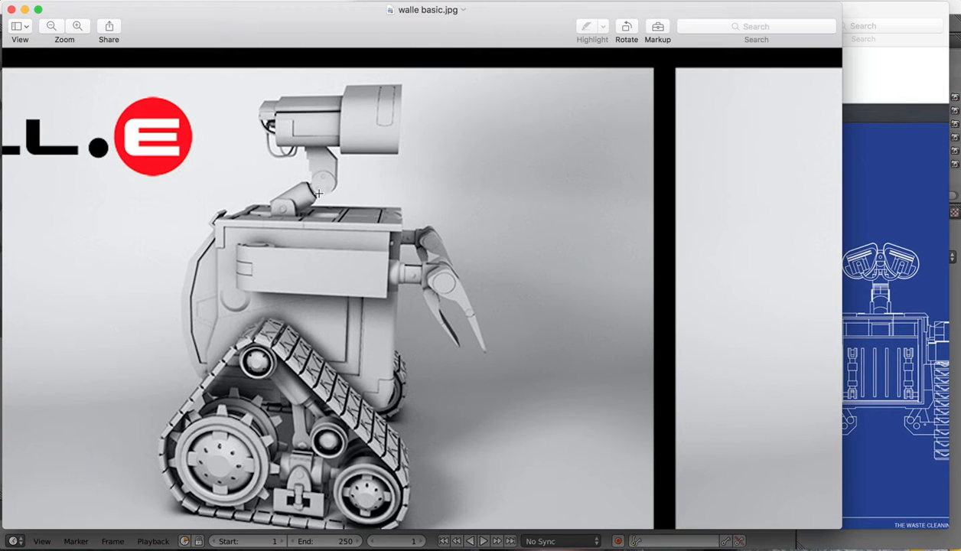
pyautogui.moveTo(319, 153)
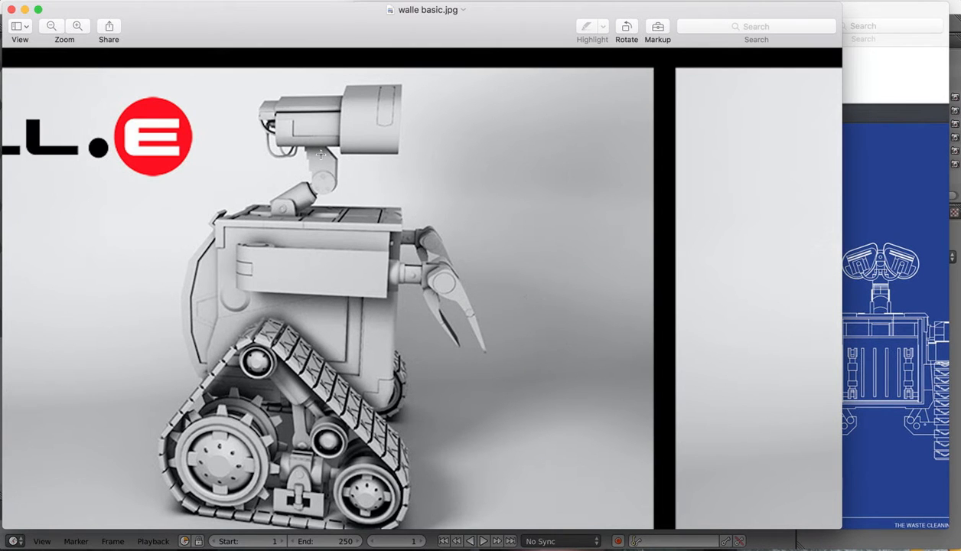
pyautogui.moveTo(334, 178)
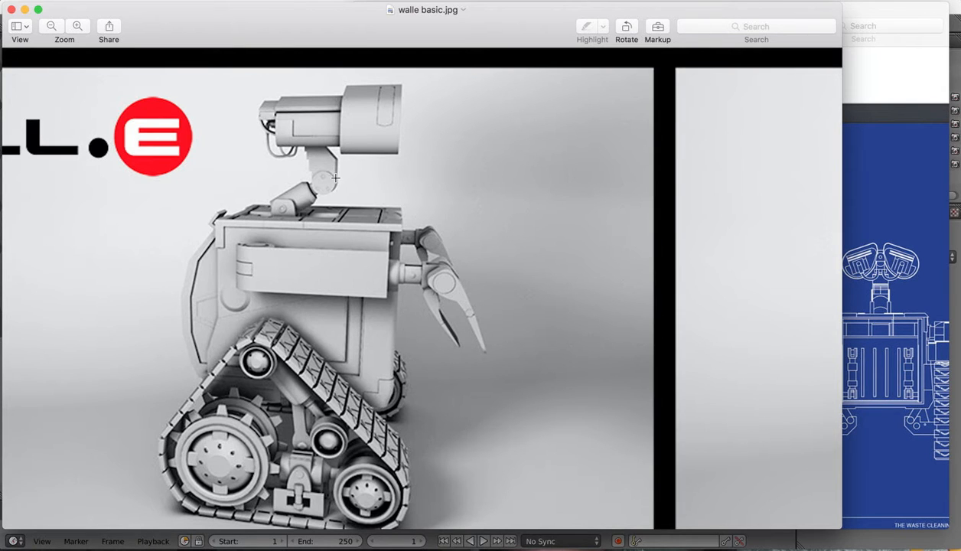
pyautogui.moveTo(327, 149)
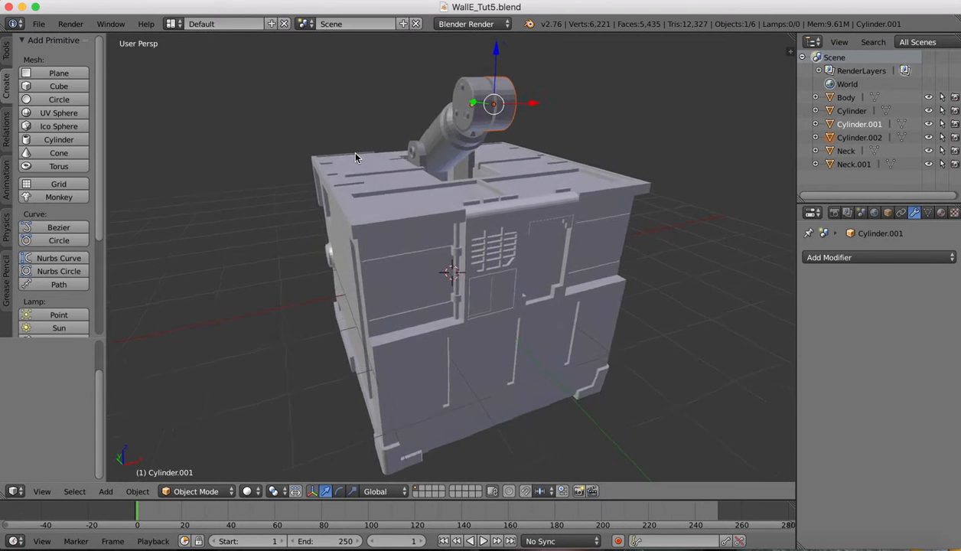
pyautogui.moveTo(355, 156); pyautogui.dragTo(520, 169)
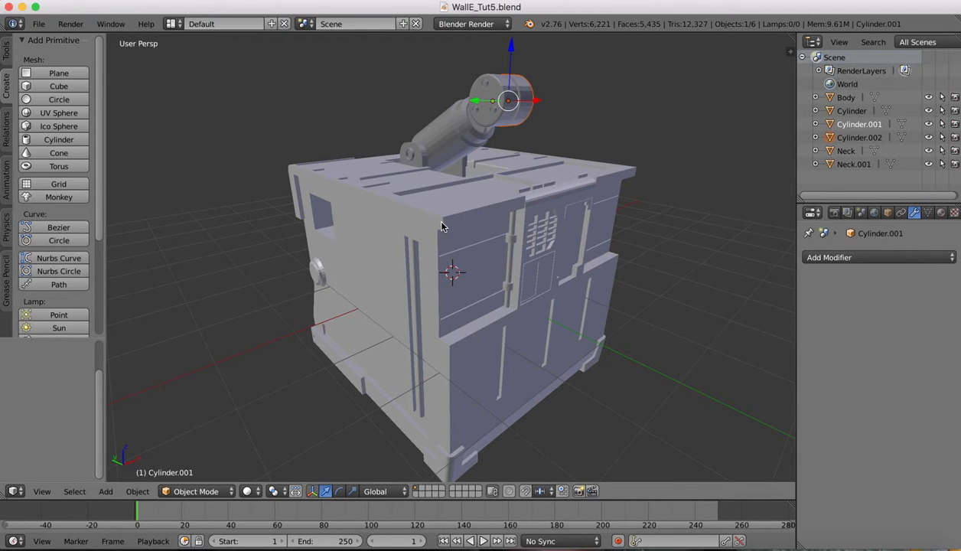
pyautogui.moveTo(261, 90)
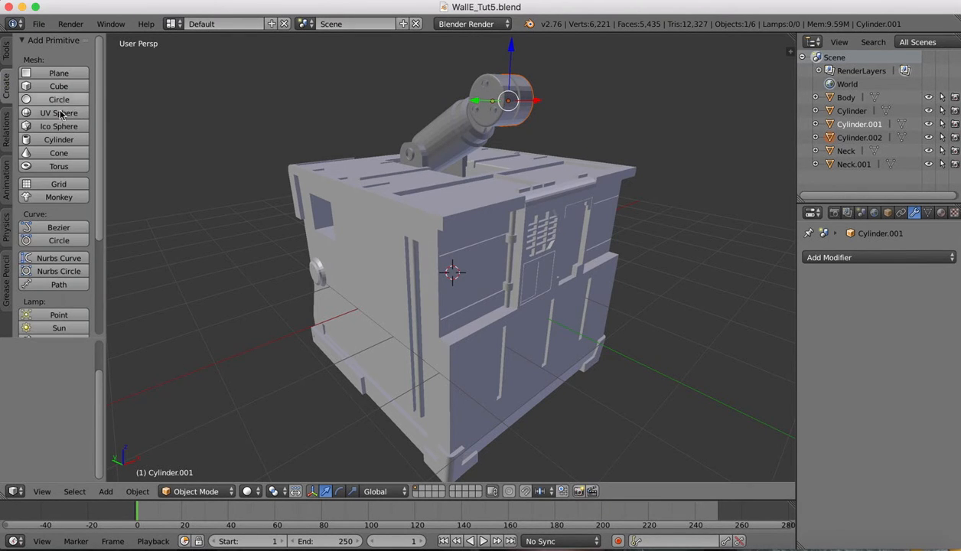
pyautogui.click(58, 85)
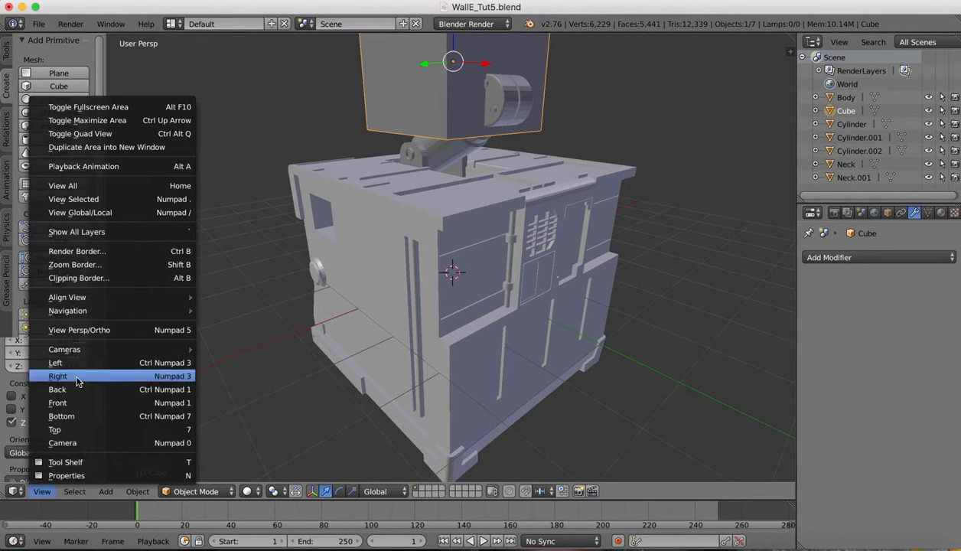
pyautogui.click(58, 376)
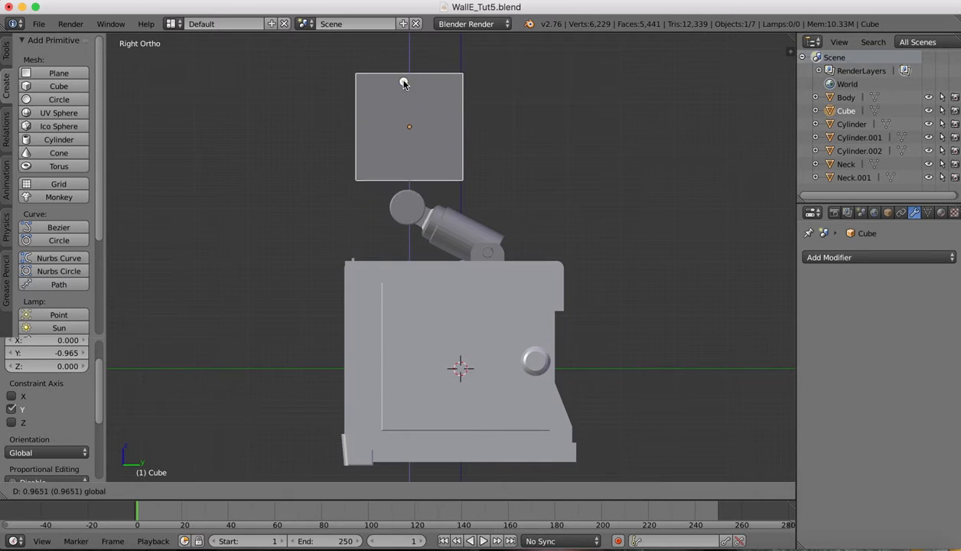
# Step: Scale the cube into a tall, narrow block fitted onto the top of the neck
pyautogui.press('s')
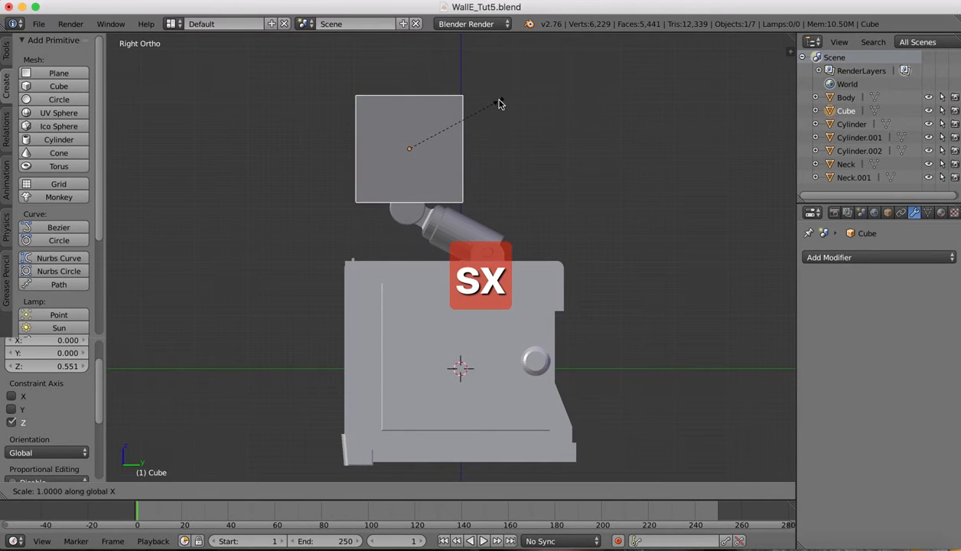
pyautogui.moveTo(511, 113)
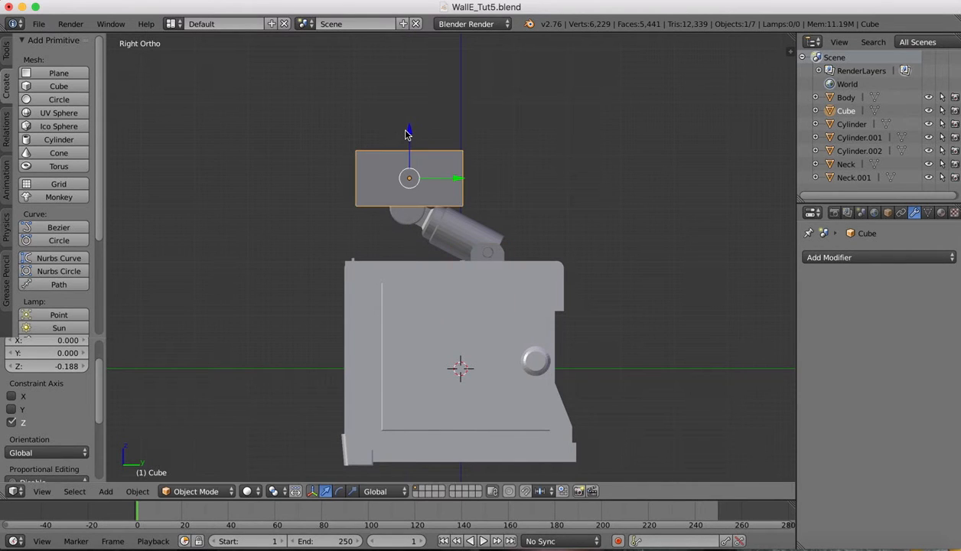
pyautogui.press('s')
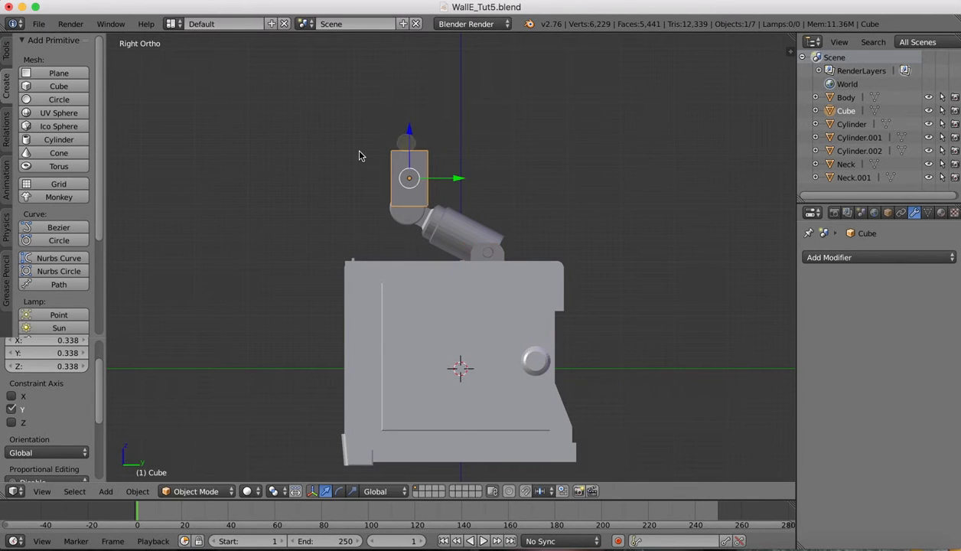
pyautogui.scroll(3)
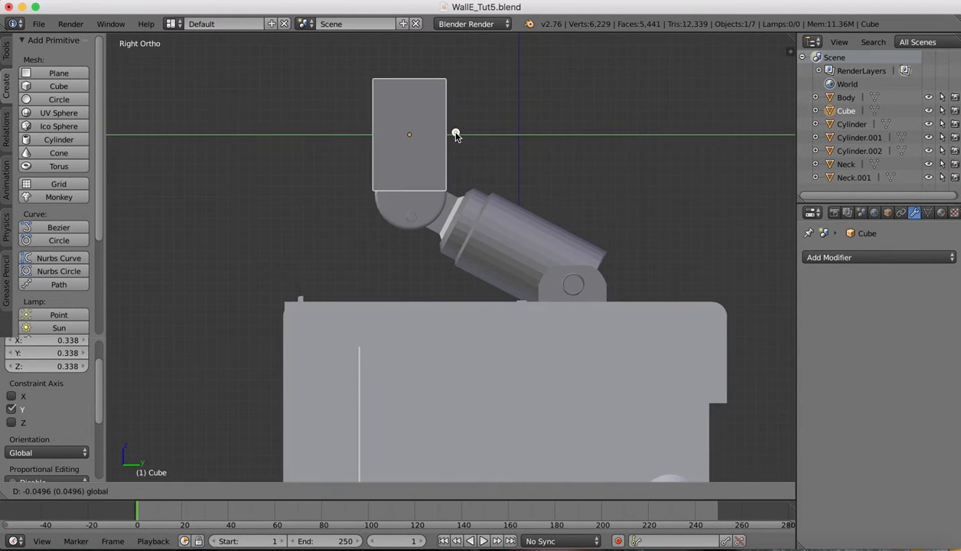
pyautogui.press('s')
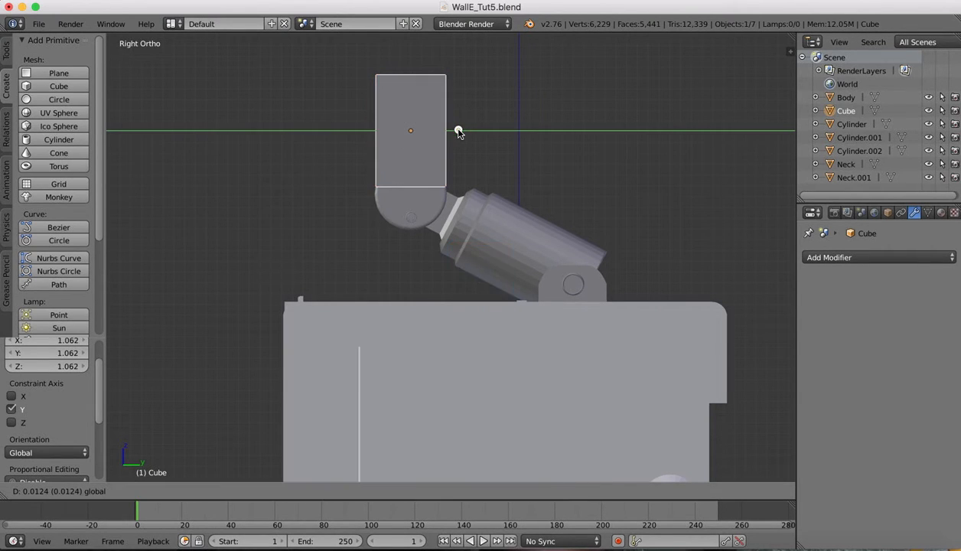
pyautogui.moveTo(411, 84)
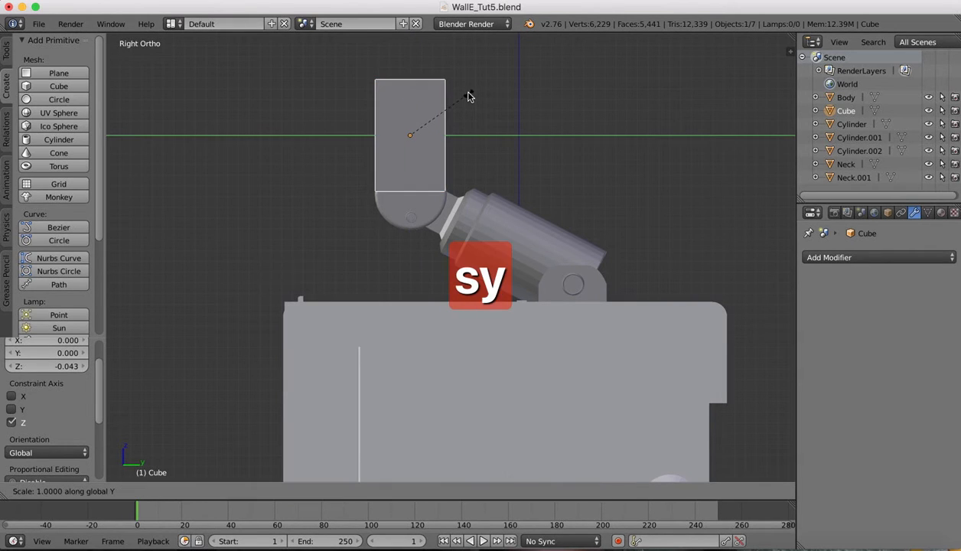
pyautogui.click(459, 131)
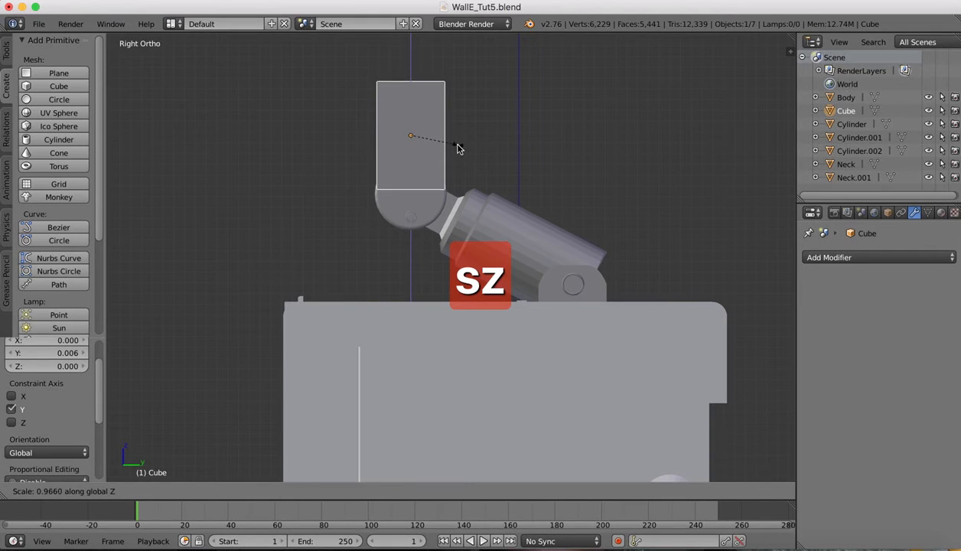
pyautogui.moveTo(450, 151)
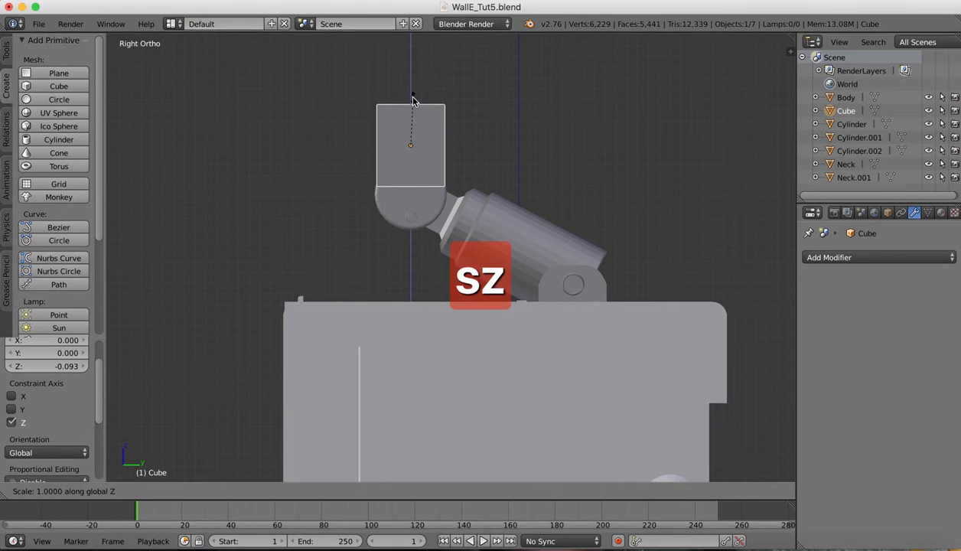
pyautogui.moveTo(421, 98)
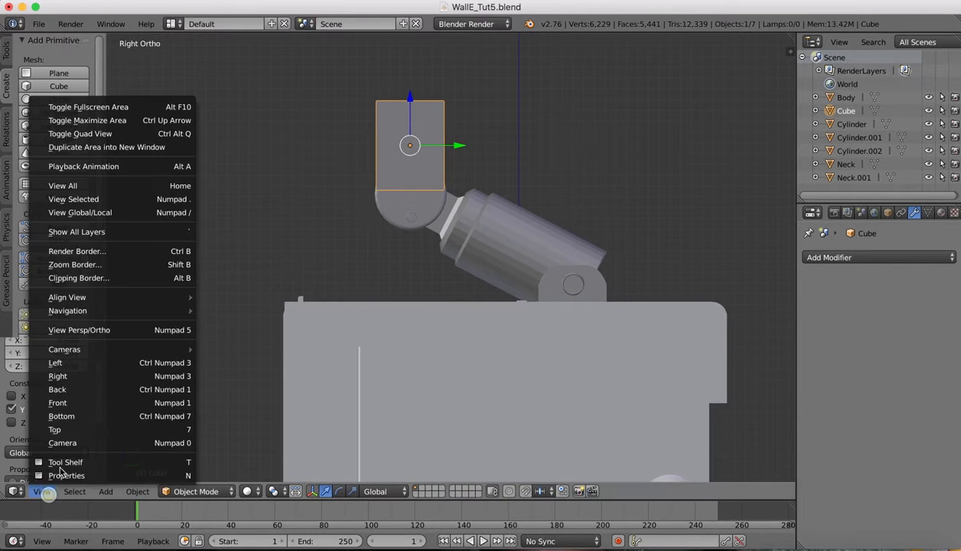
# Step: From the front view, narrow the block from side to side
pyautogui.click(58, 400)
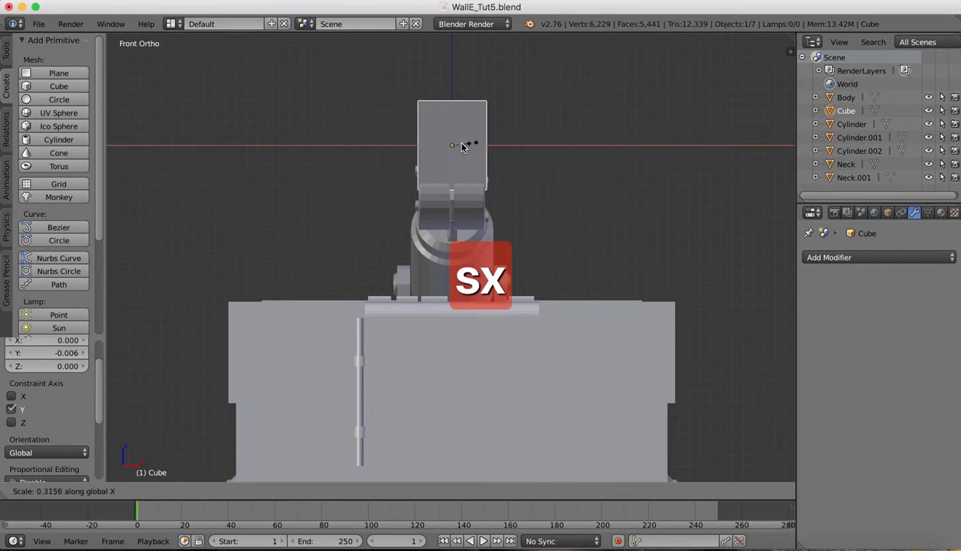
pyautogui.moveTo(462, 145)
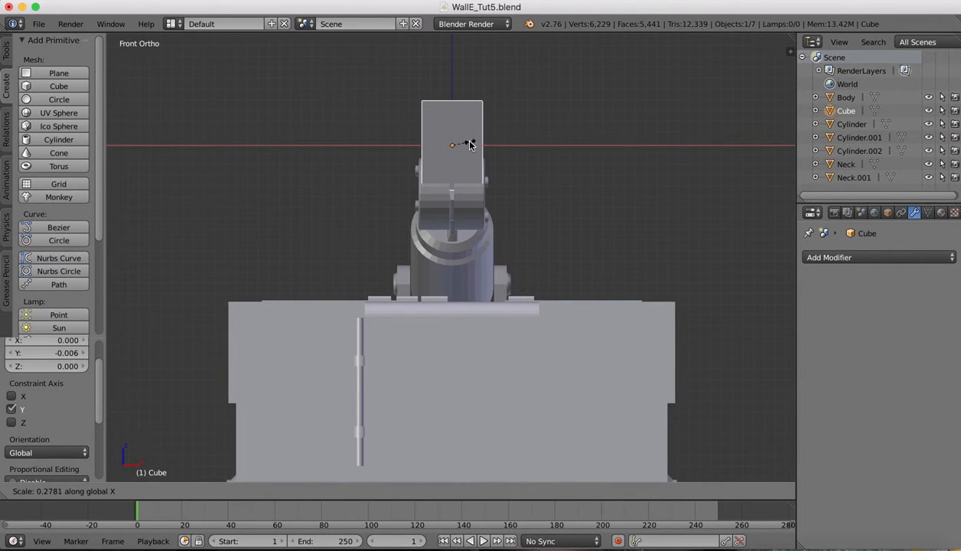
pyautogui.click(502, 147)
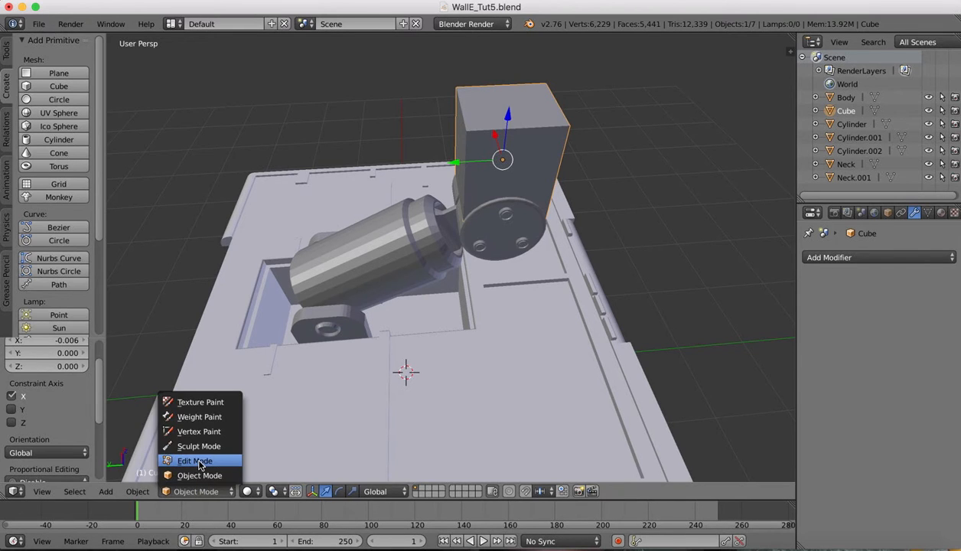
# Step: Switch the block into Edit Mode to edit its mesh
pyautogui.click(195, 459)
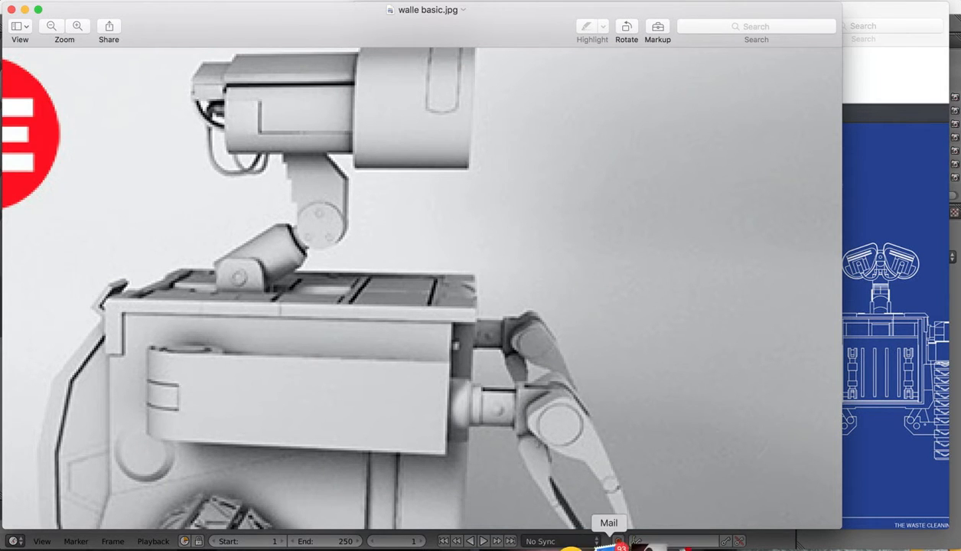
pyautogui.moveTo(739, 544)
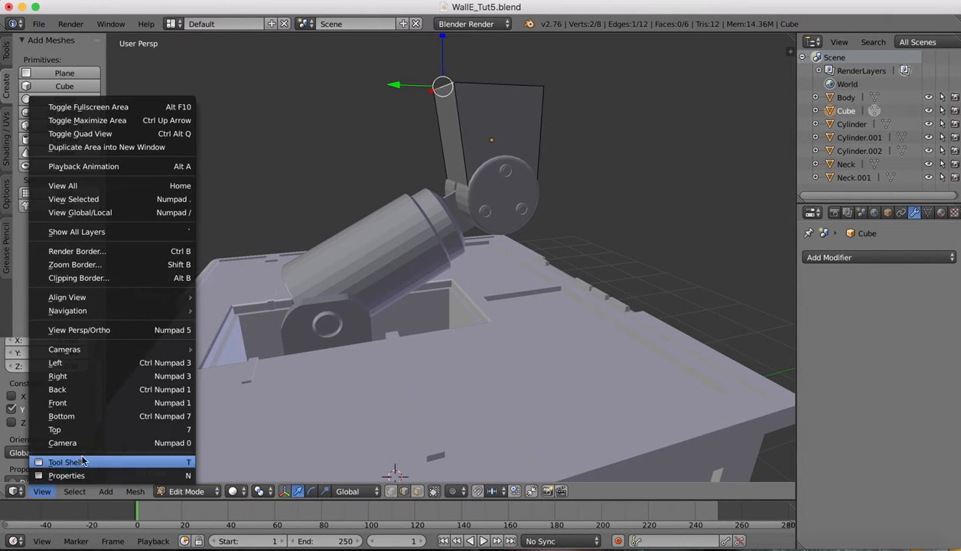
# Step: From the front view, add a horizontal edge loop around the block
pyautogui.click(59, 402)
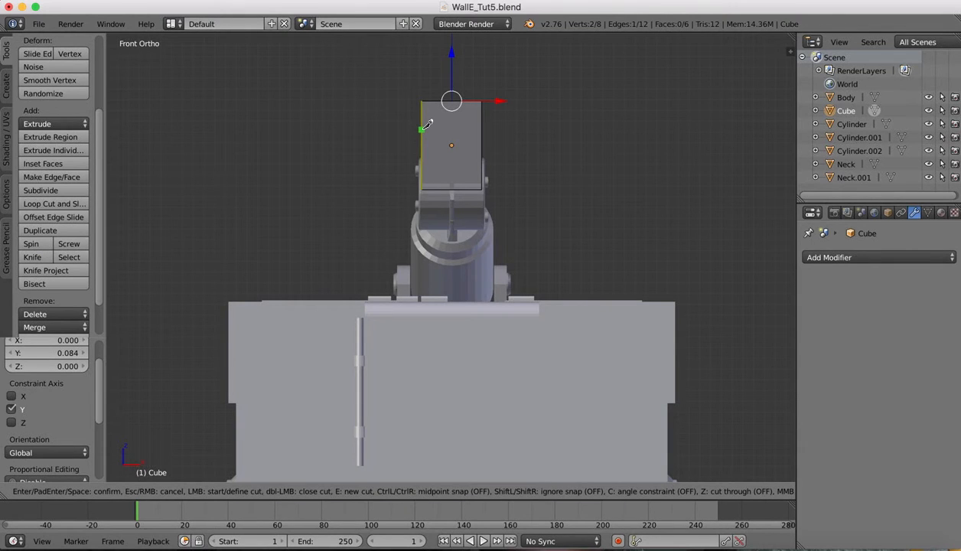
pyautogui.press('c')
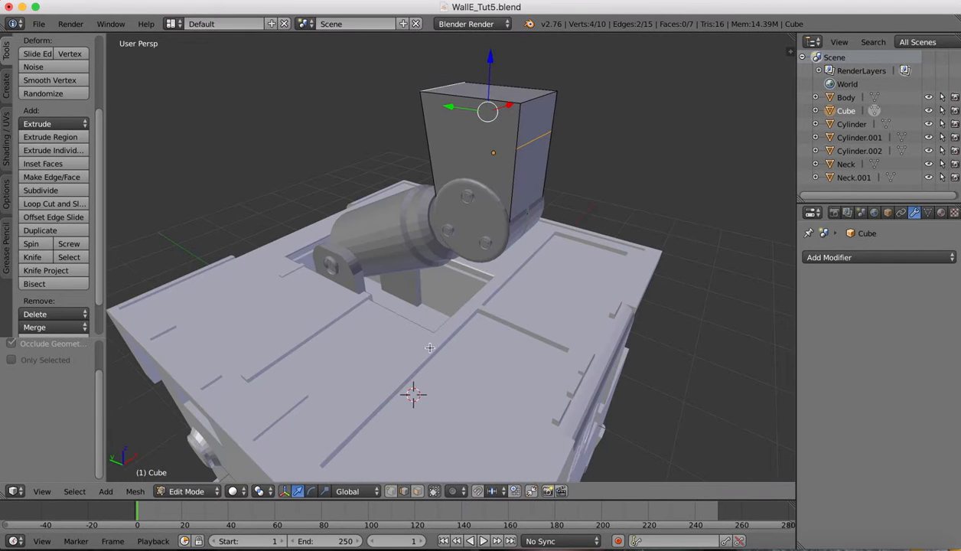
pyautogui.moveTo(533, 101)
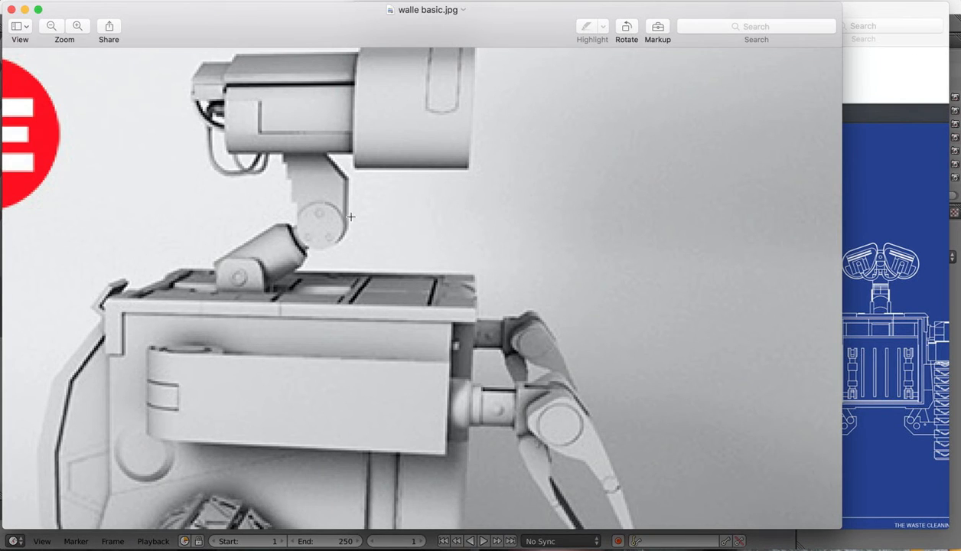
pyautogui.moveTo(763, 545)
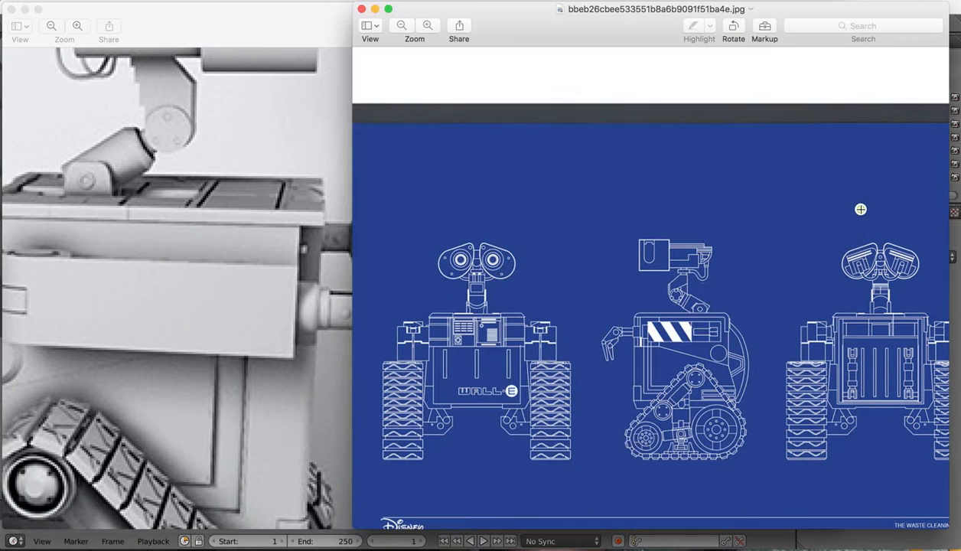
pyautogui.moveTo(373, 318)
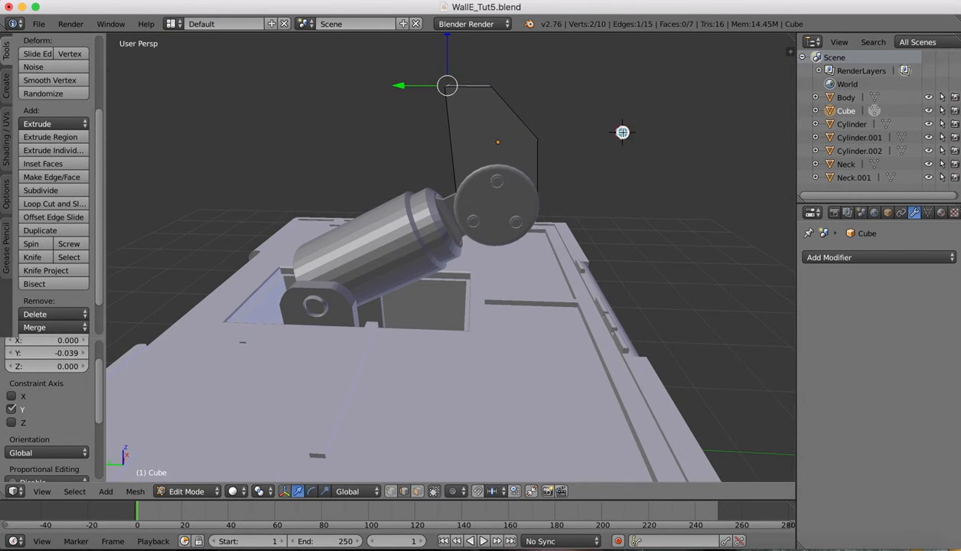
pyautogui.moveTo(499, 141)
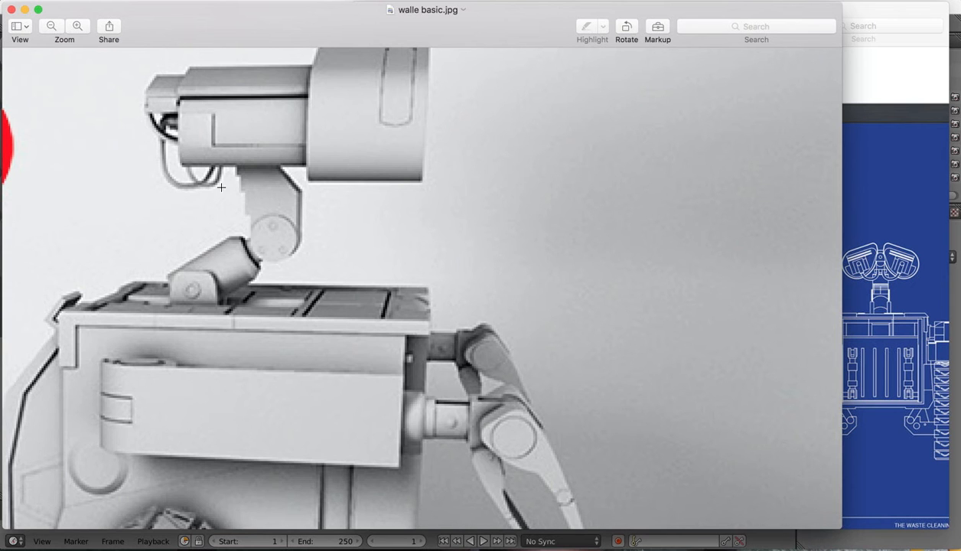
pyautogui.moveTo(580, 341)
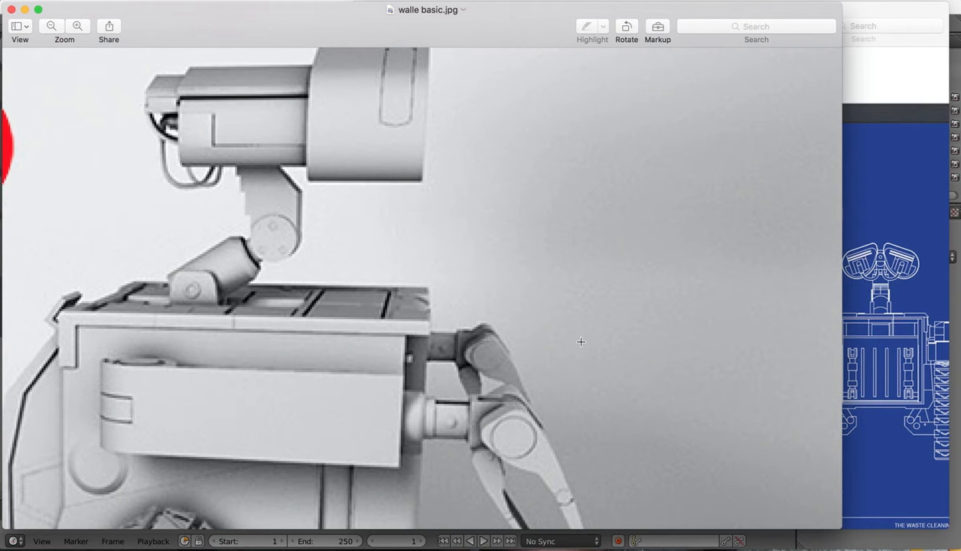
pyautogui.moveTo(762, 544)
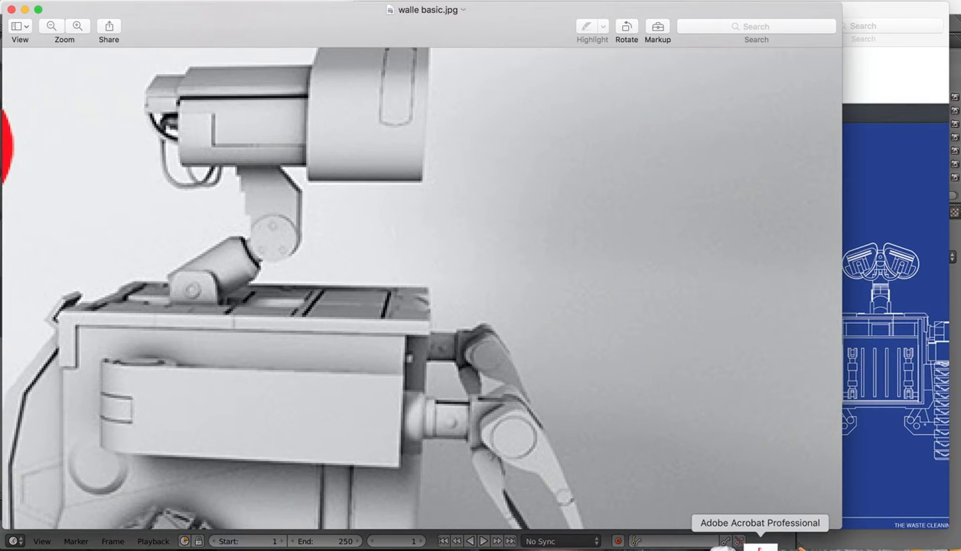
pyautogui.moveTo(659, 544)
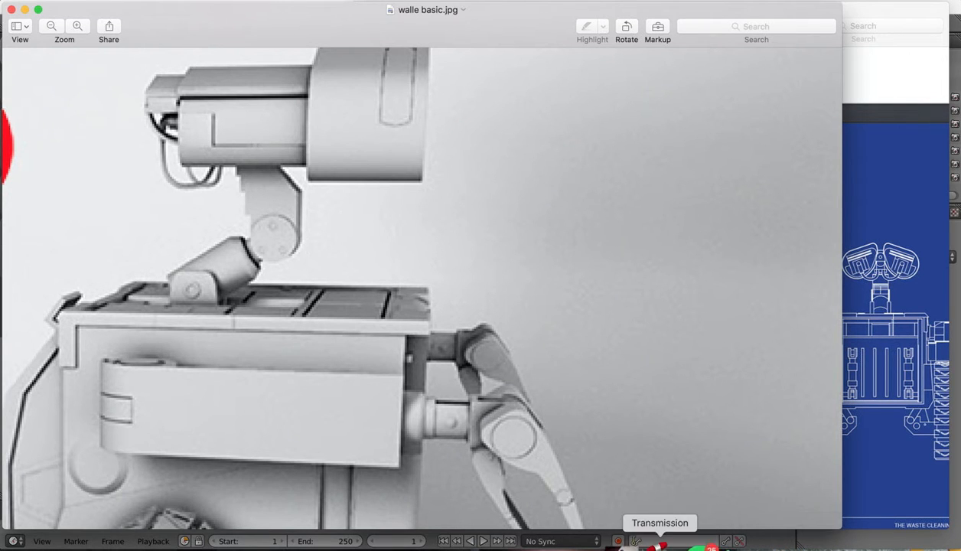
pyautogui.moveTo(790, 542)
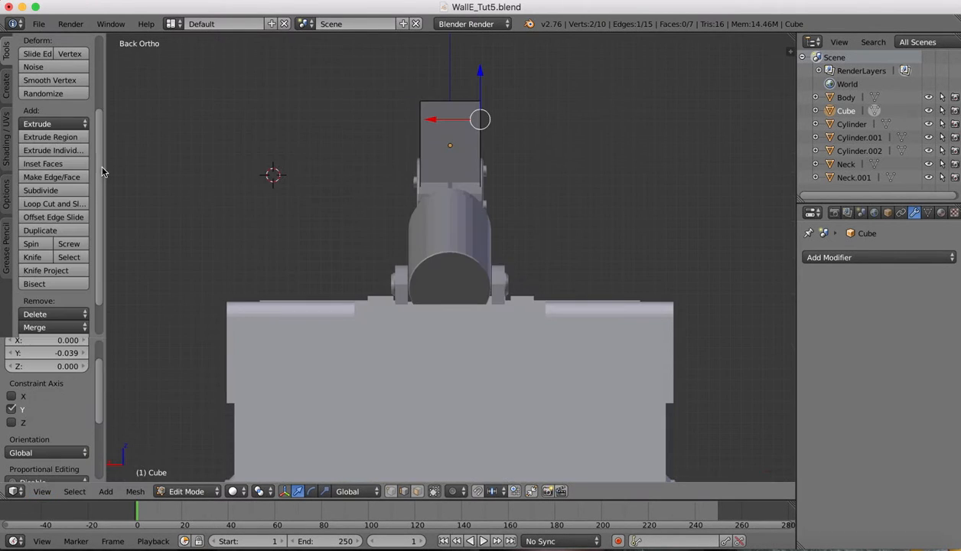
# Step: Knife-cut a horizontal edge across the block's lower section
pyautogui.click(33, 257)
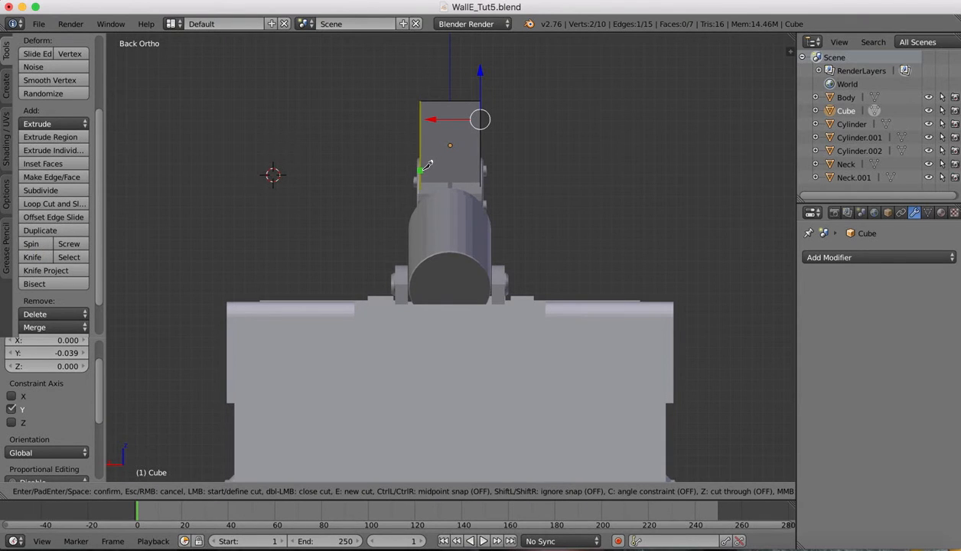
pyautogui.press('c')
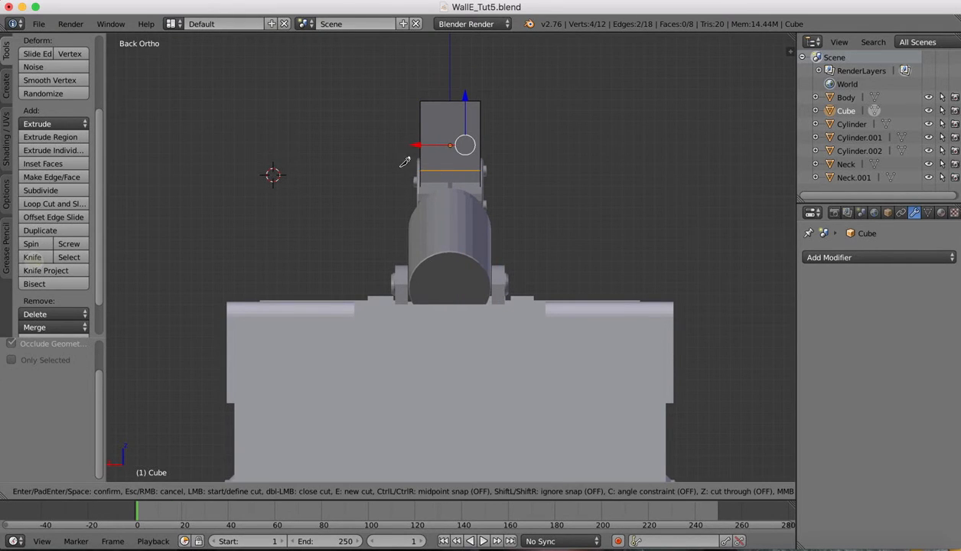
pyautogui.press('c')
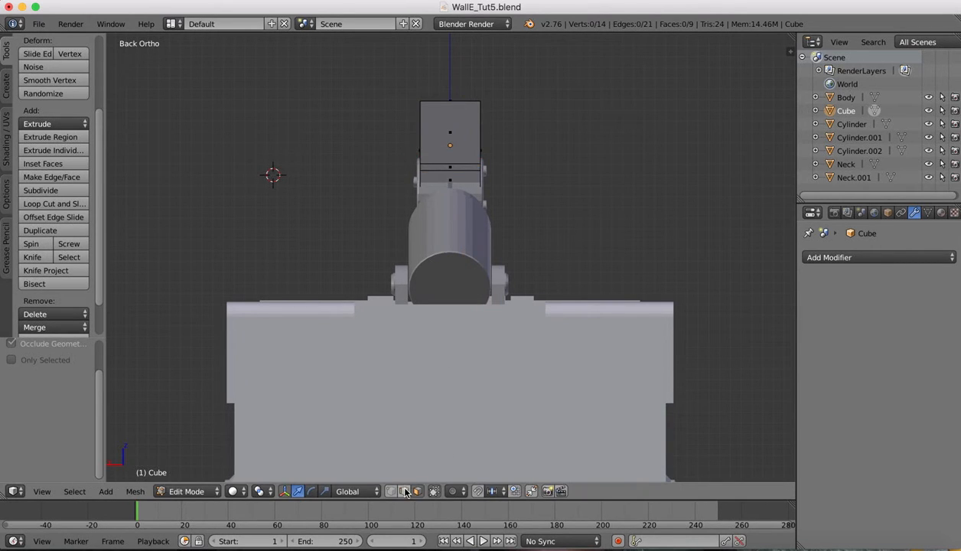
# Step: Check the reference photo, undo the stray vertical move and view the block from the back
pyautogui.click(450, 170)
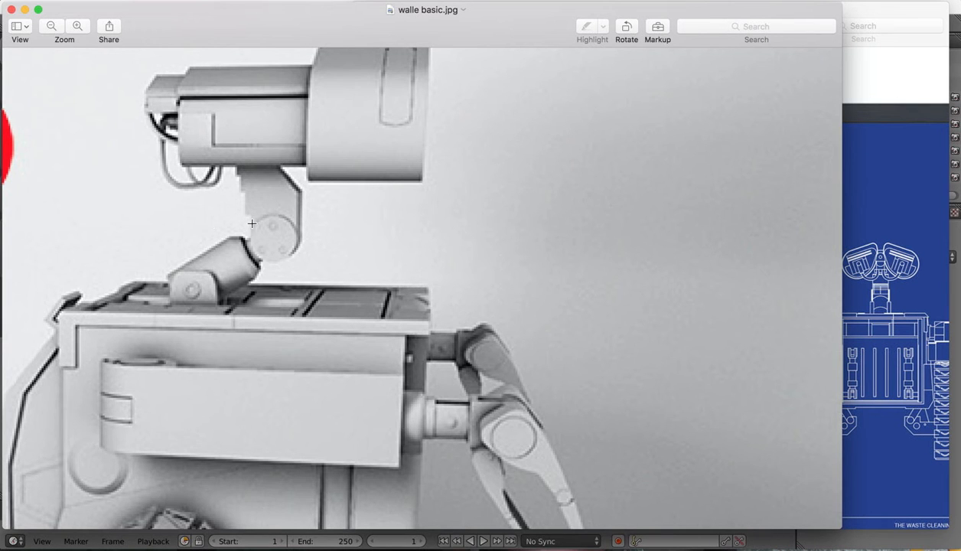
pyautogui.moveTo(749, 446)
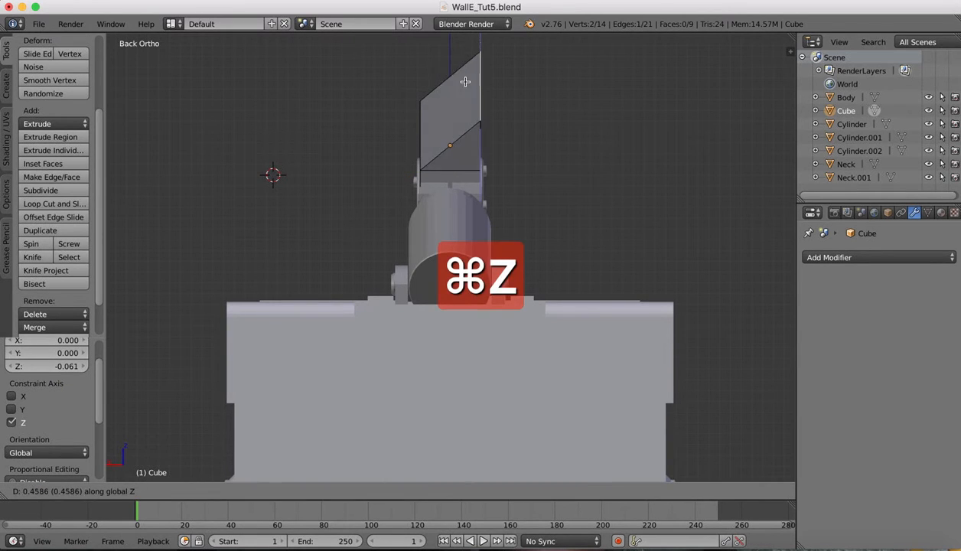
pyautogui.press('cmd+z')
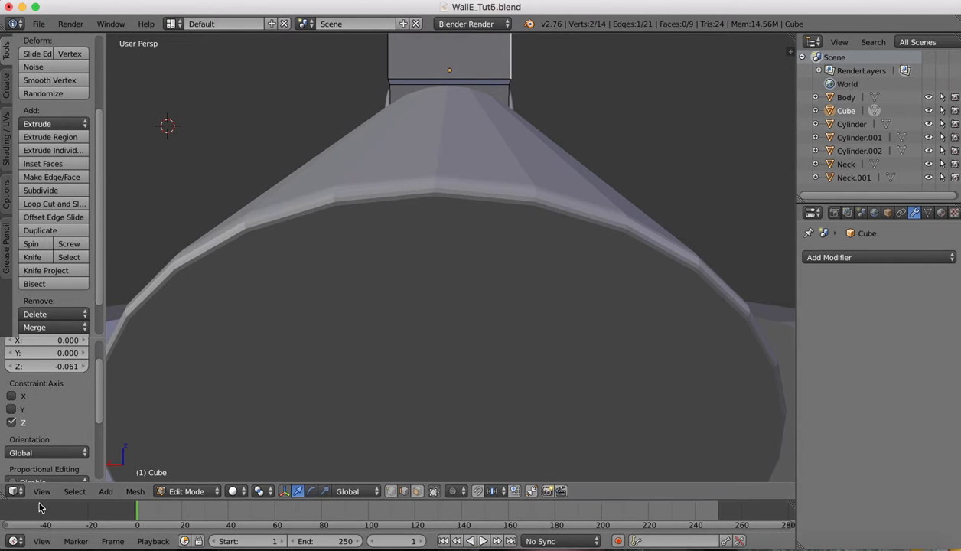
pyautogui.moveTo(37, 502)
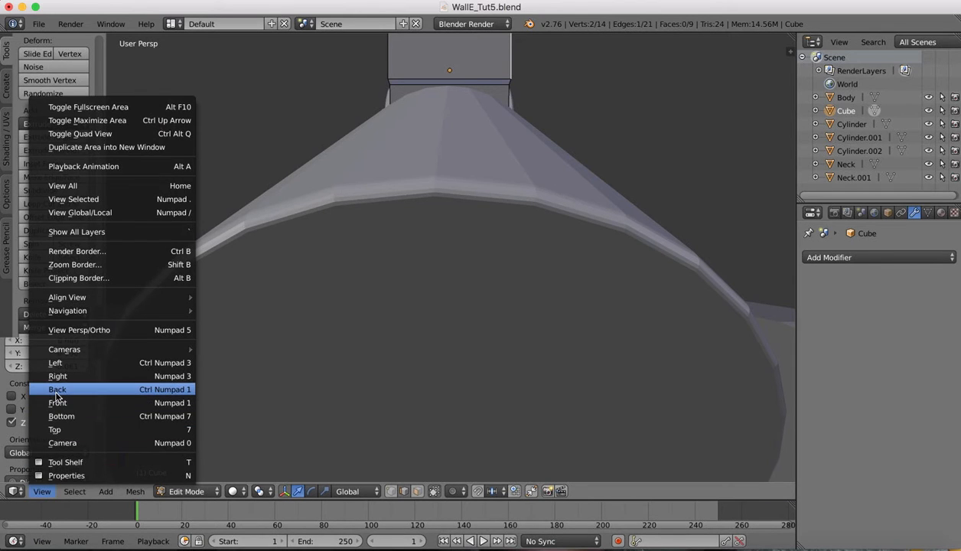
pyautogui.click(57, 388)
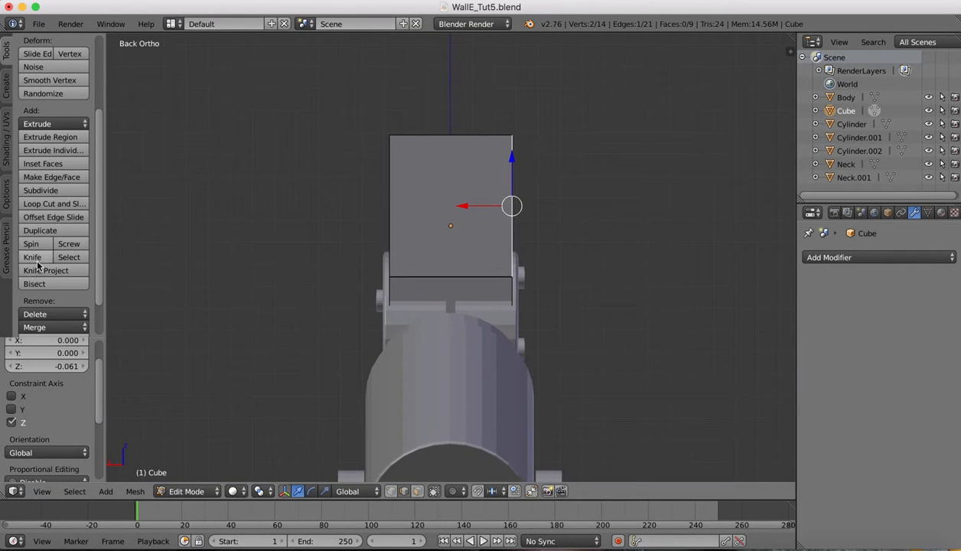
# Step: Knife-cut a second horizontal edge across the block
pyautogui.click(32, 257)
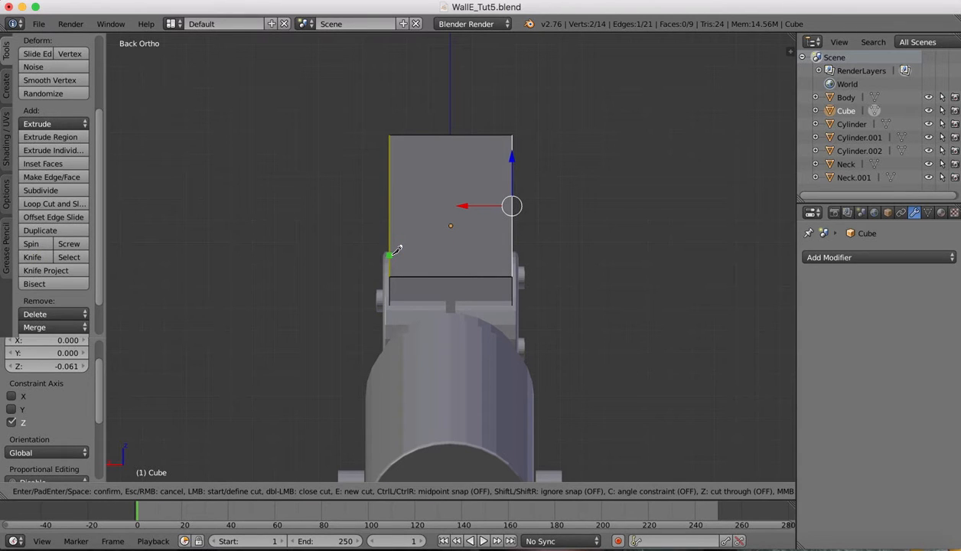
pyautogui.press('c')
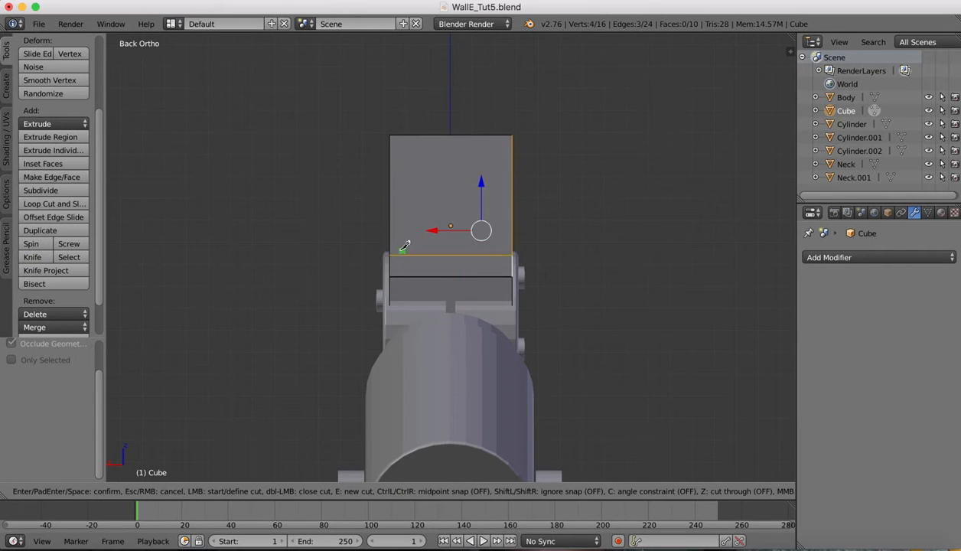
pyautogui.press('c')
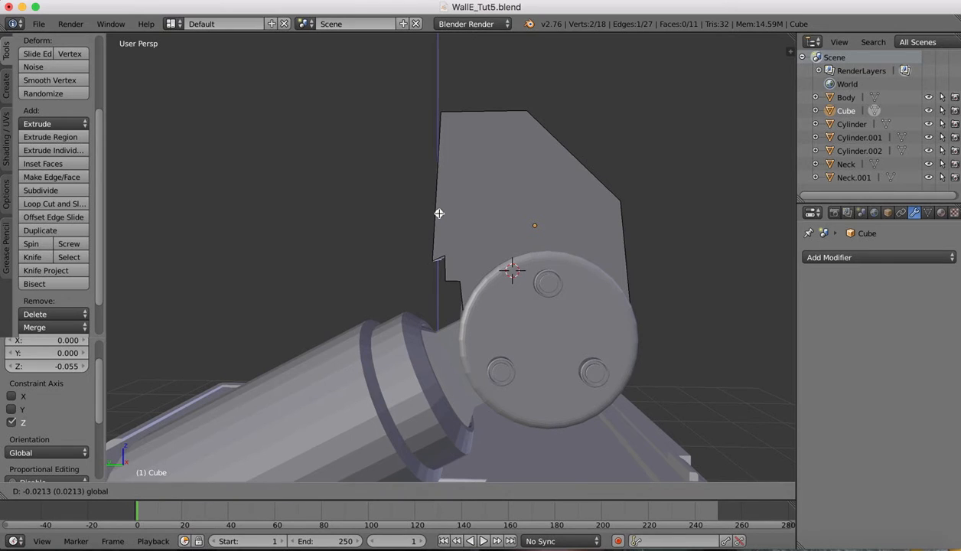
pyautogui.moveTo(441, 209)
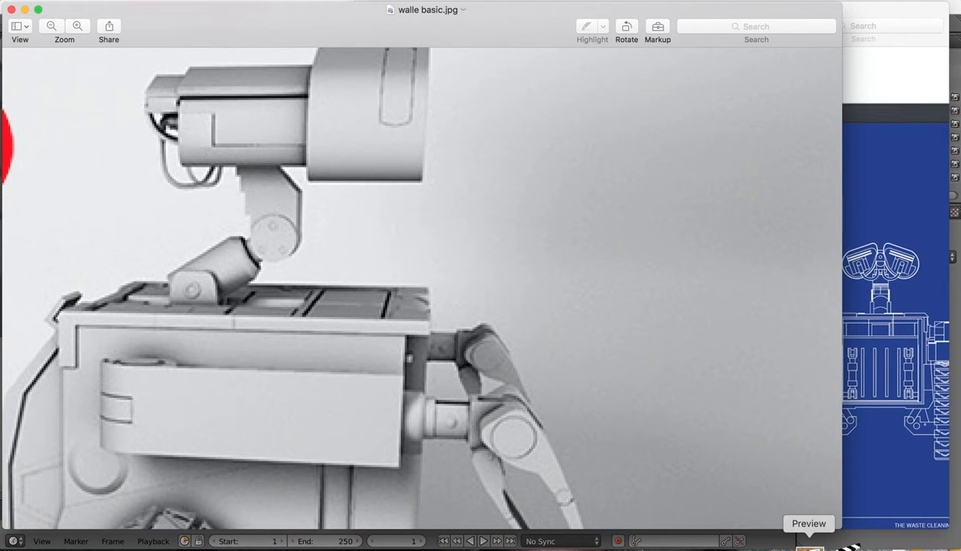
pyautogui.moveTo(742, 543)
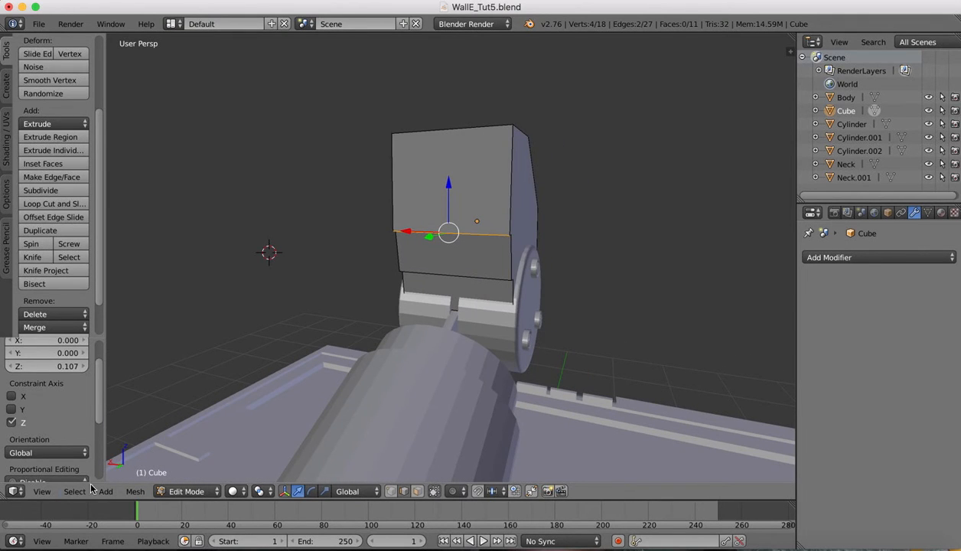
pyautogui.moveTo(67, 388)
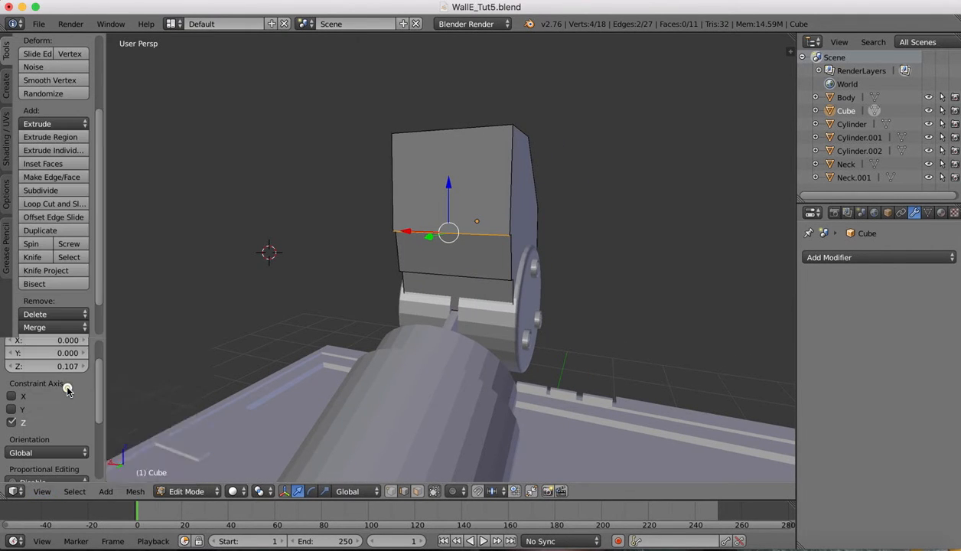
# Step: Knife-cut a further horizontal edge near the top of the block
pyautogui.click(32, 257)
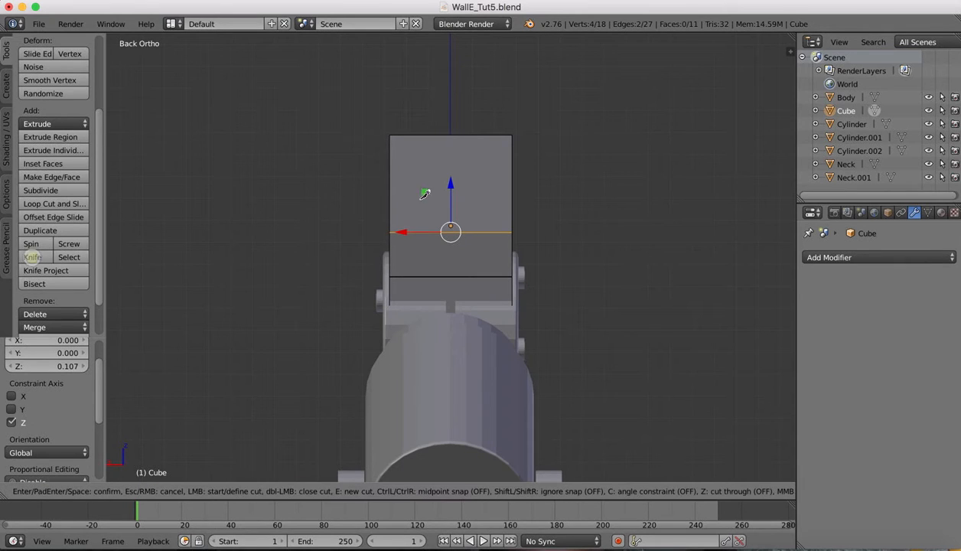
pyautogui.press('c')
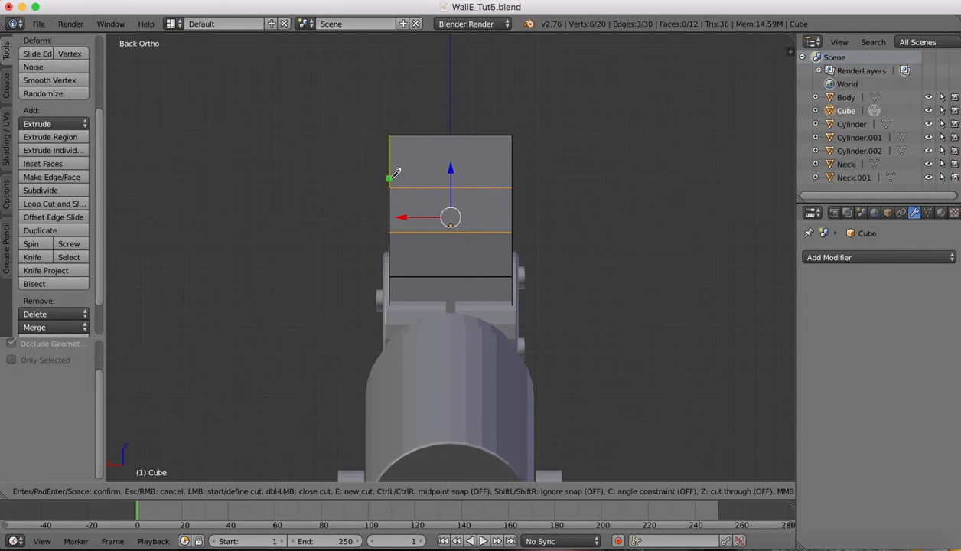
pyautogui.press('c')
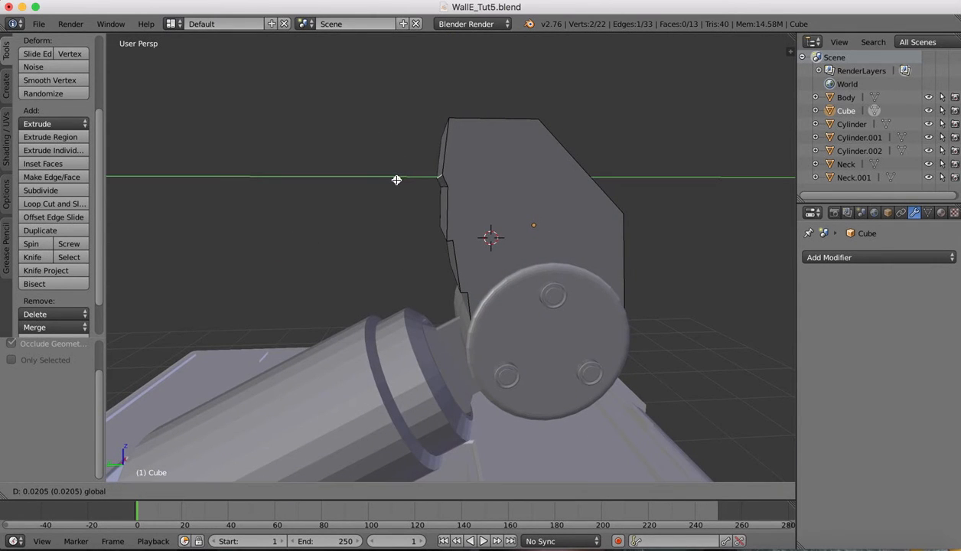
pyautogui.moveTo(435, 136)
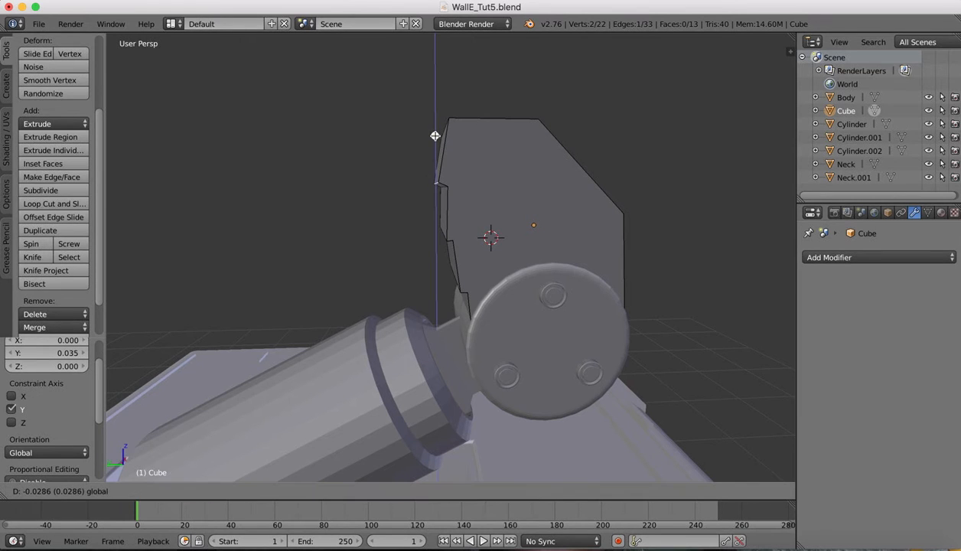
pyautogui.moveTo(434, 137)
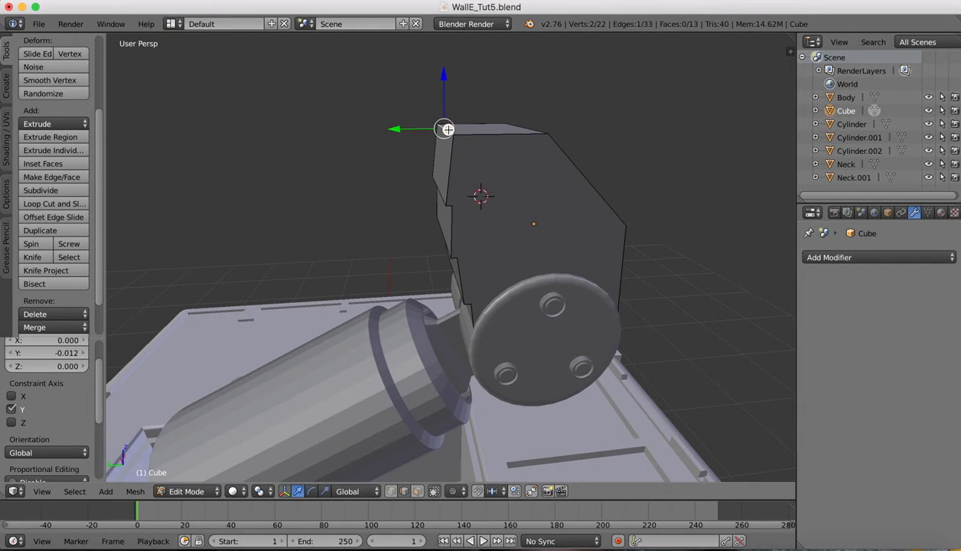
# Step: Move the upper back corner and middle vertices inward to slant the profile
pyautogui.moveTo(445, 128); pyautogui.dragTo(435, 128)
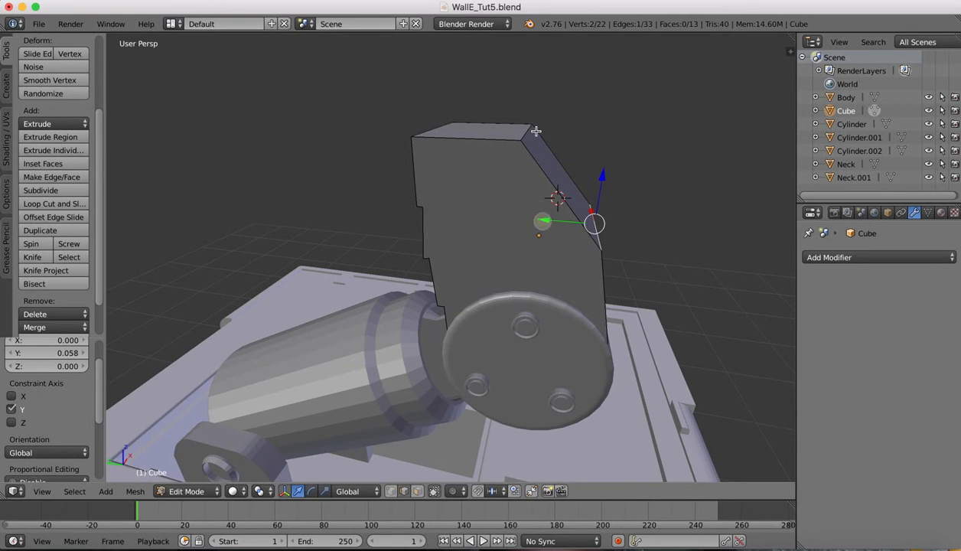
pyautogui.moveTo(592, 222); pyautogui.dragTo(519, 132)
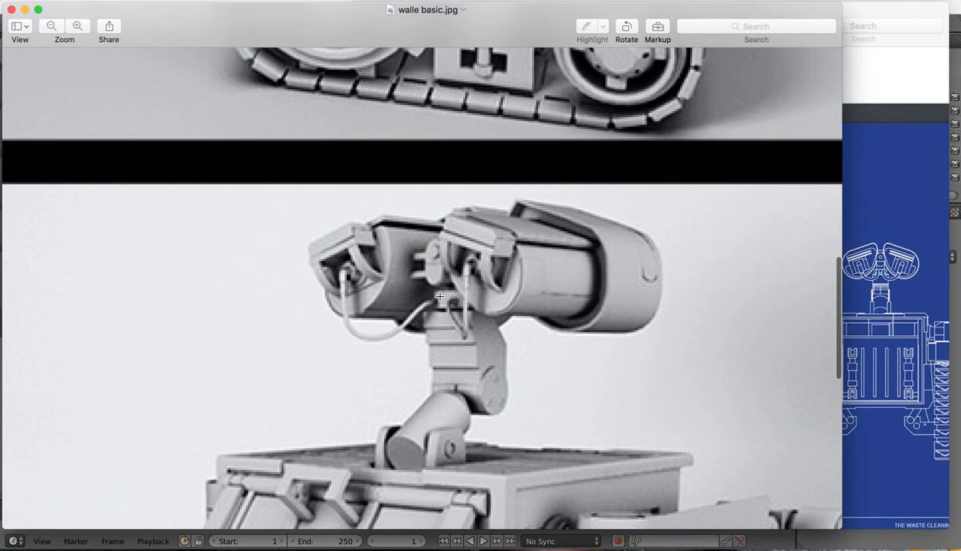
pyautogui.moveTo(780, 544)
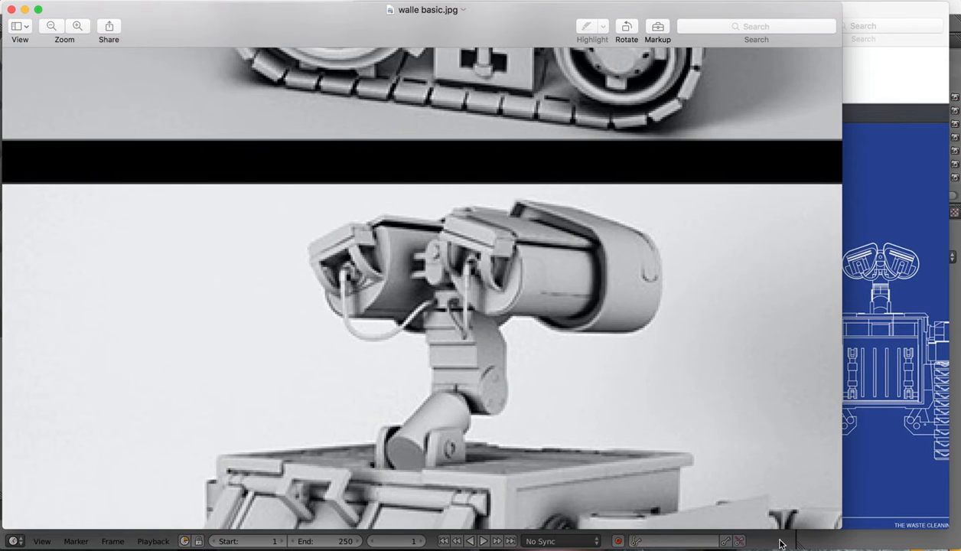
pyautogui.moveTo(438, 294)
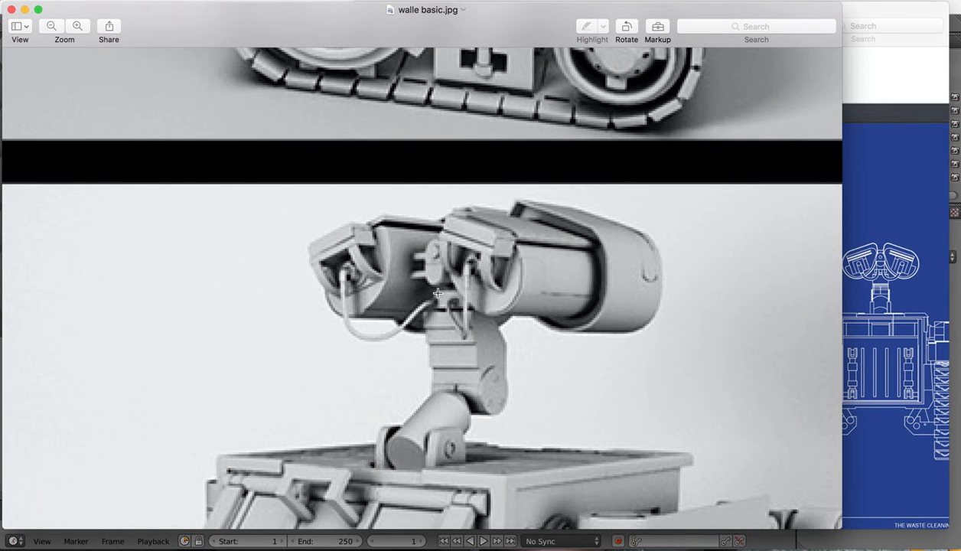
pyautogui.moveTo(427, 273)
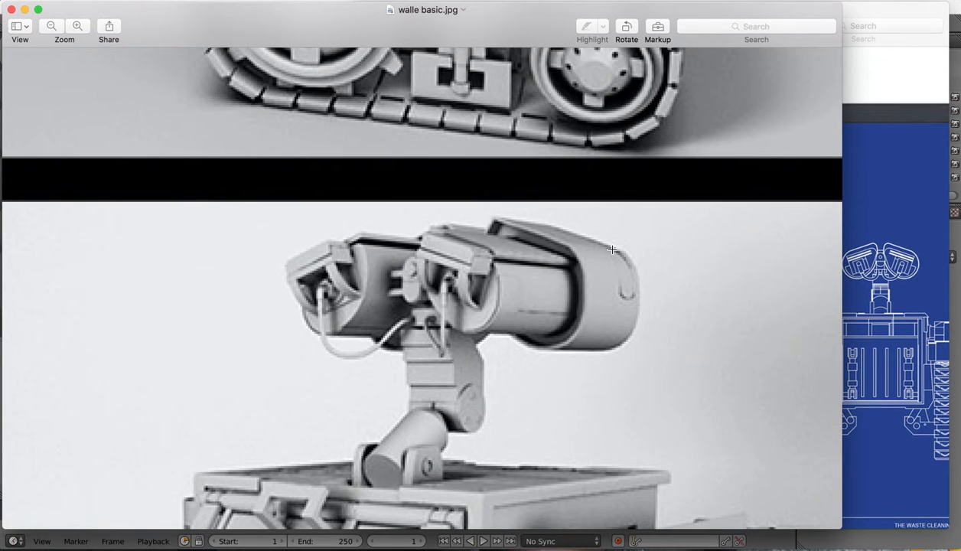
pyautogui.moveTo(785, 533)
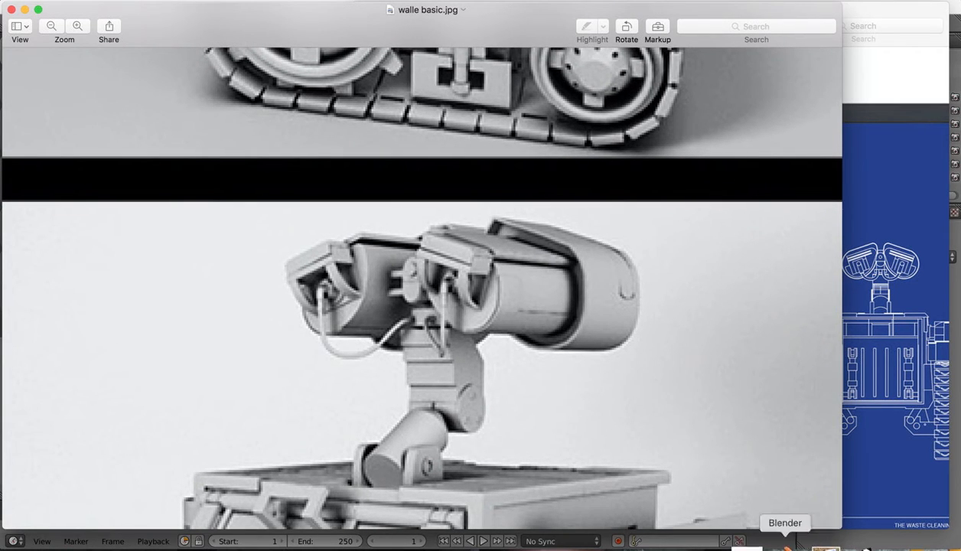
# Step: Return to Blender, view the neck from above and enter Edit Mode
pyautogui.click(783, 524)
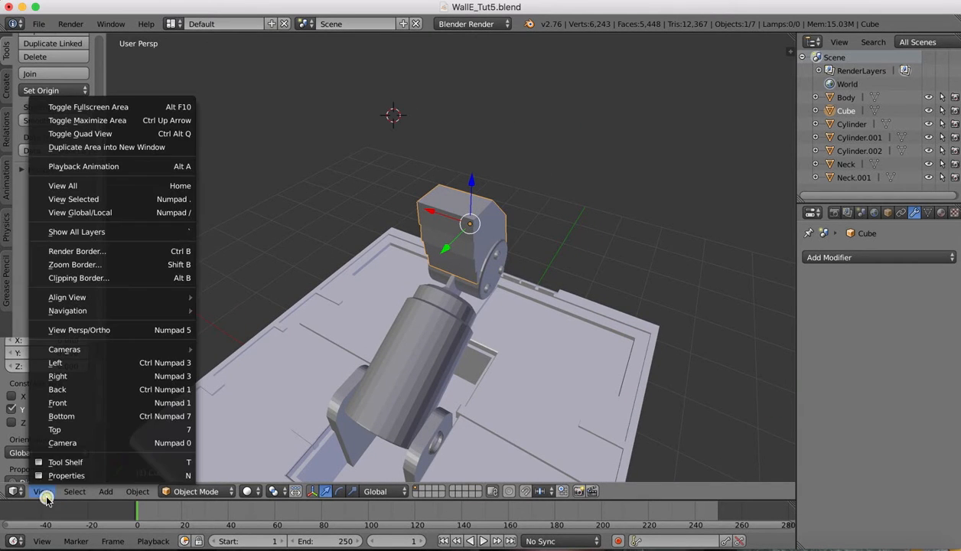
pyautogui.click(55, 428)
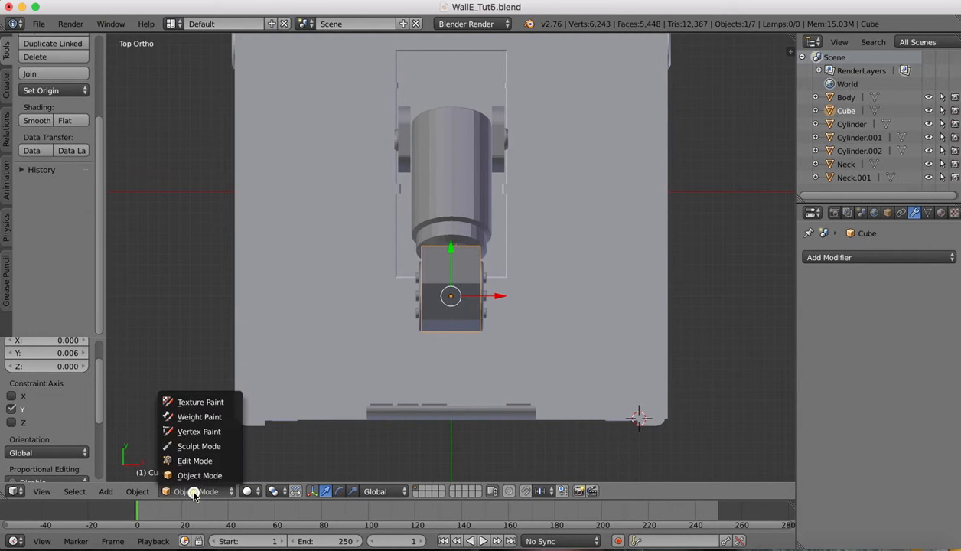
pyautogui.click(196, 459)
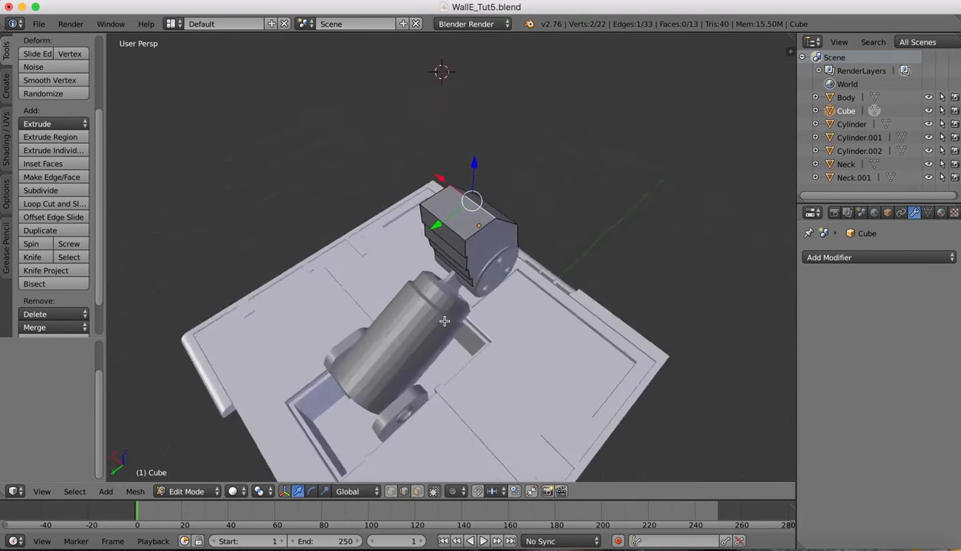
pyautogui.moveTo(459, 306); pyautogui.dragTo(443, 229)
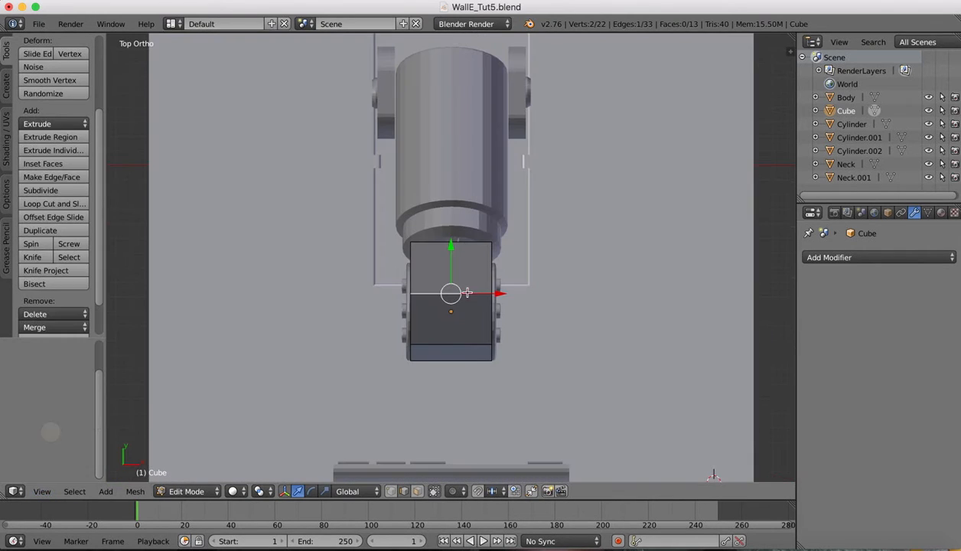
# Step: Knife-cut a straight, angle-constrained edge across the cube's top face
pyautogui.click(32, 257)
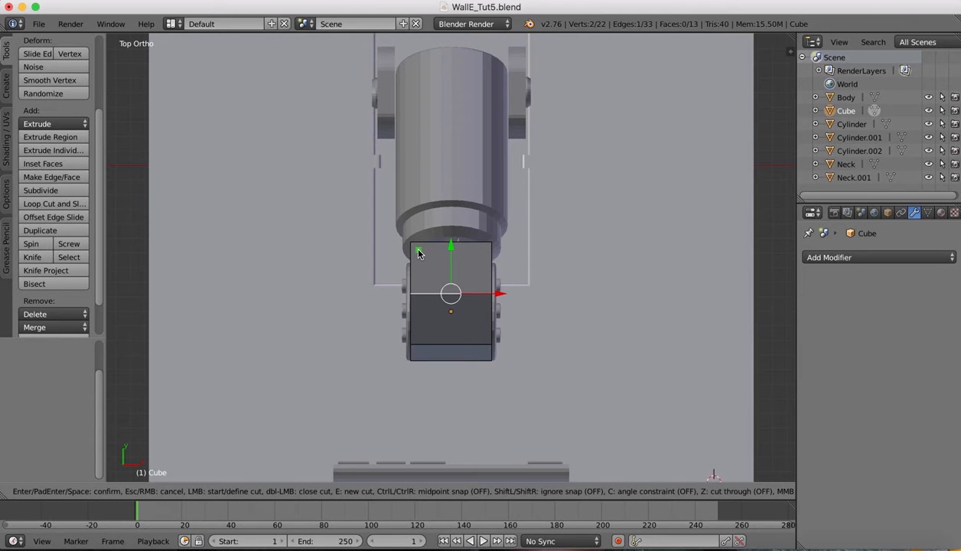
pyautogui.moveTo(425, 254)
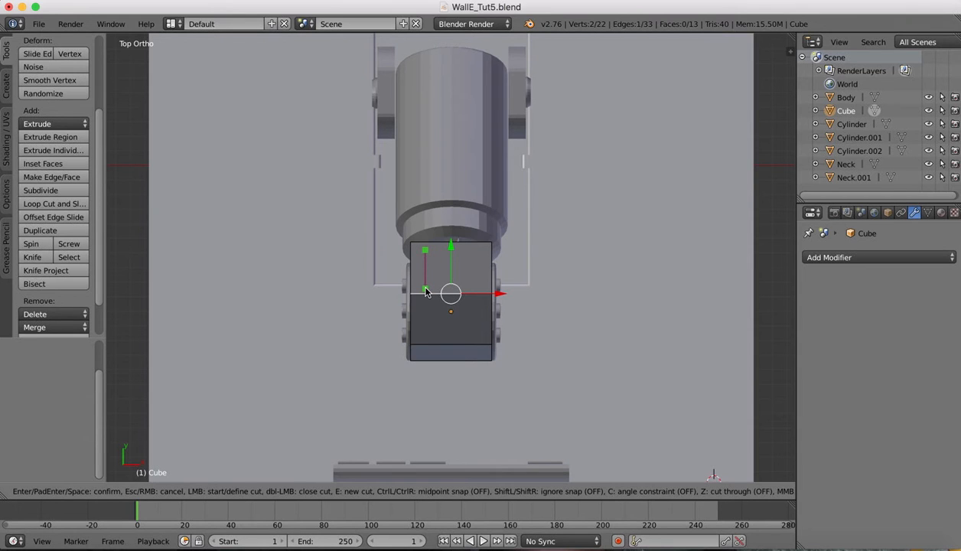
pyautogui.press('c')
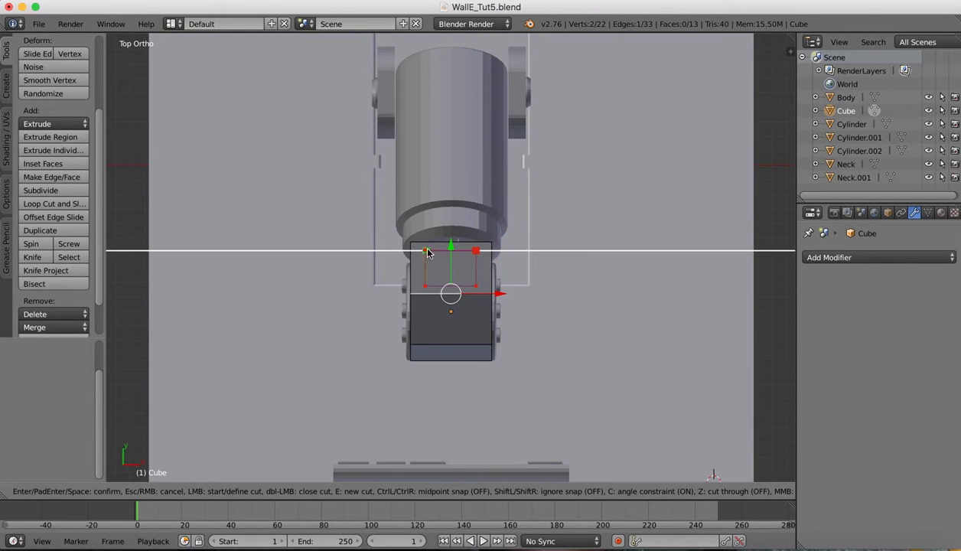
pyautogui.press('Return')
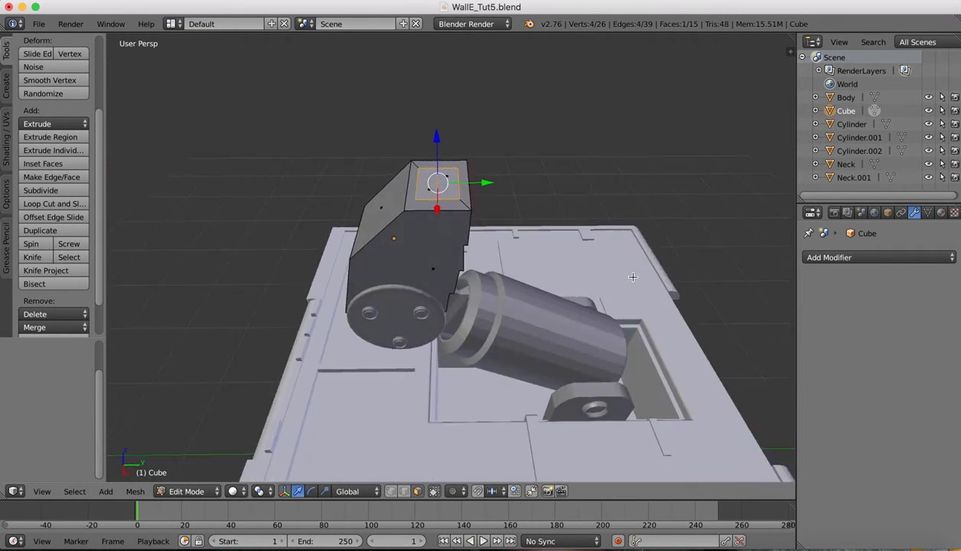
pyautogui.press('e')
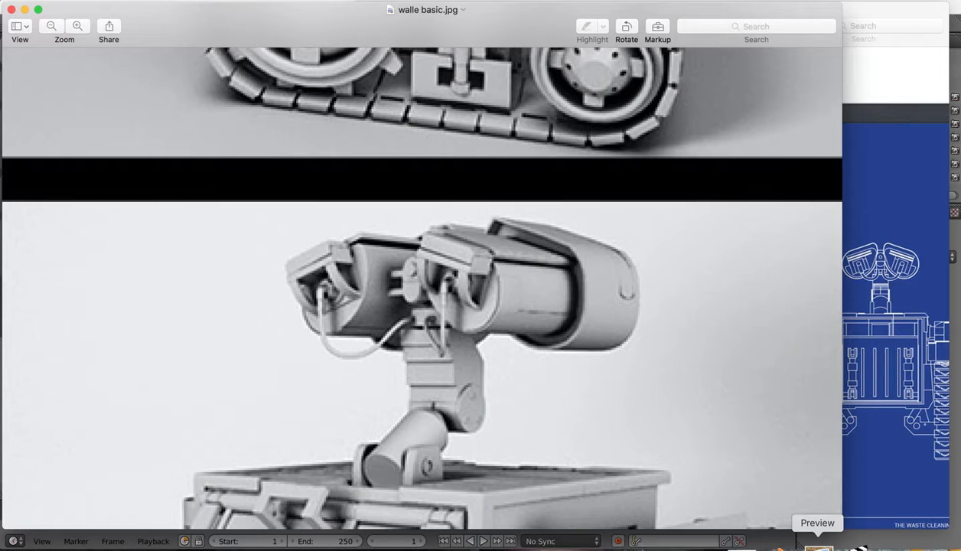
pyautogui.moveTo(769, 543)
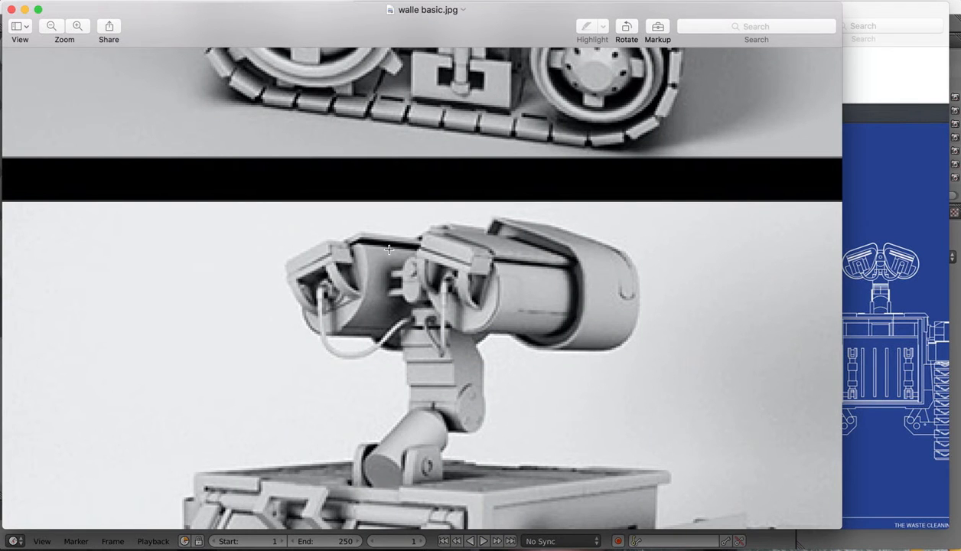
pyautogui.moveTo(410, 276)
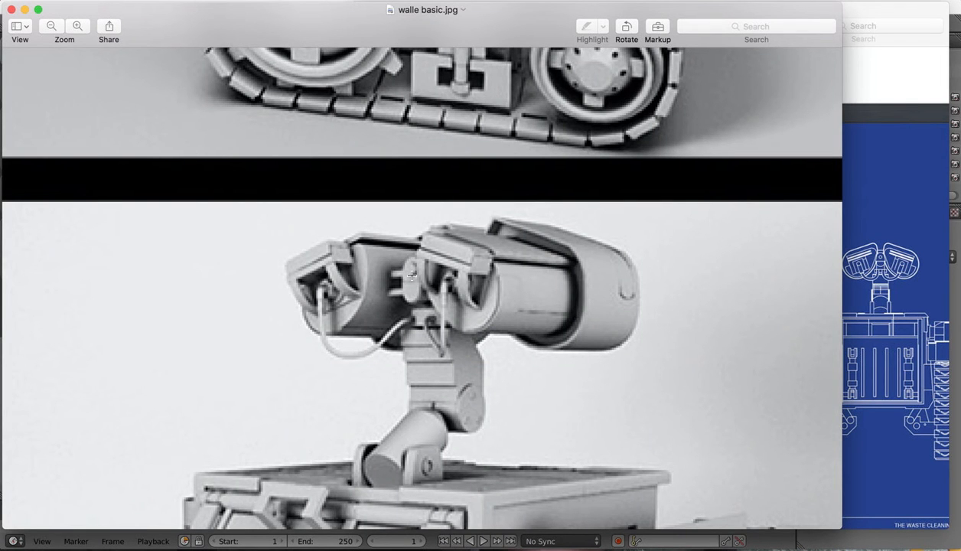
pyautogui.moveTo(807, 543)
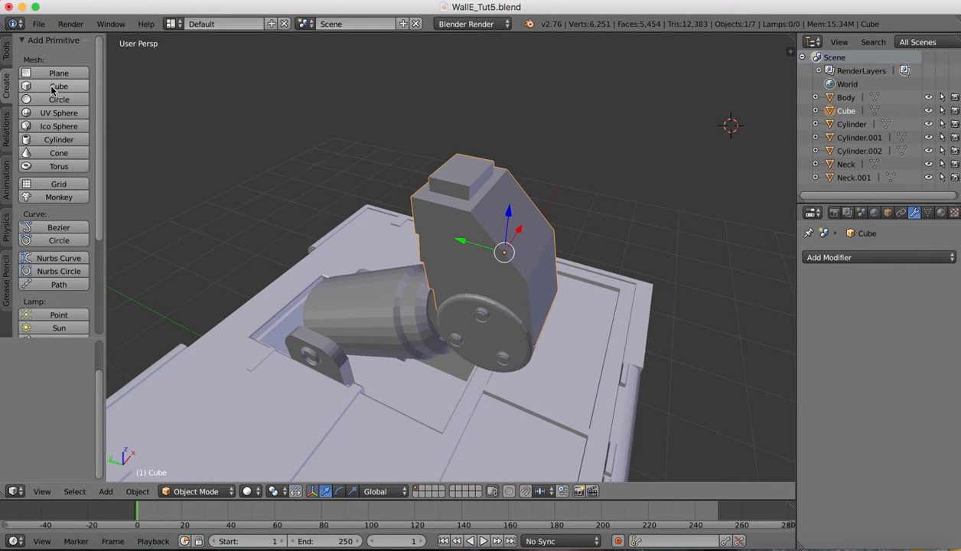
# Step: Add Cube.001 above the neck and shrink it along X, Y and Z into a small head-mount block
pyautogui.click(58, 86)
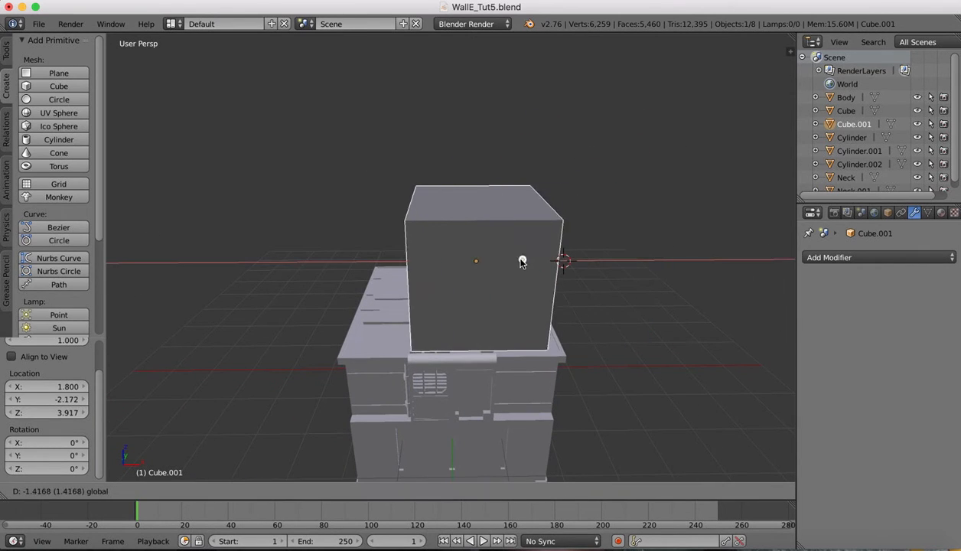
pyautogui.moveTo(523, 260); pyautogui.dragTo(447, 87)
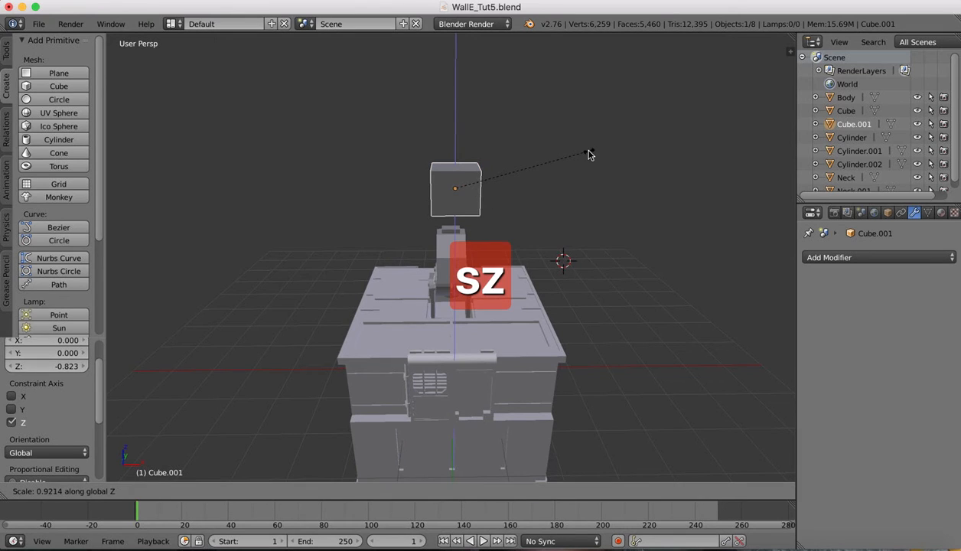
pyautogui.press('y')
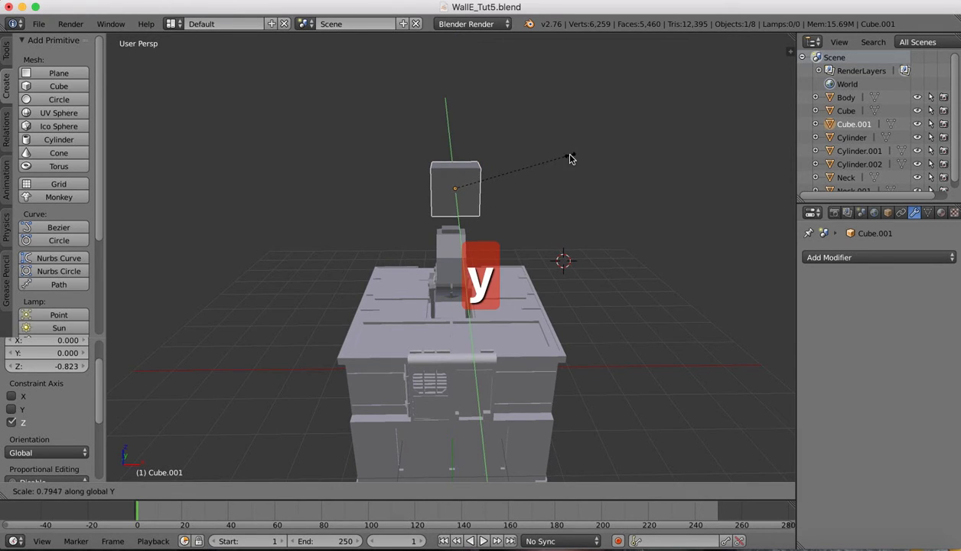
pyautogui.press('x')
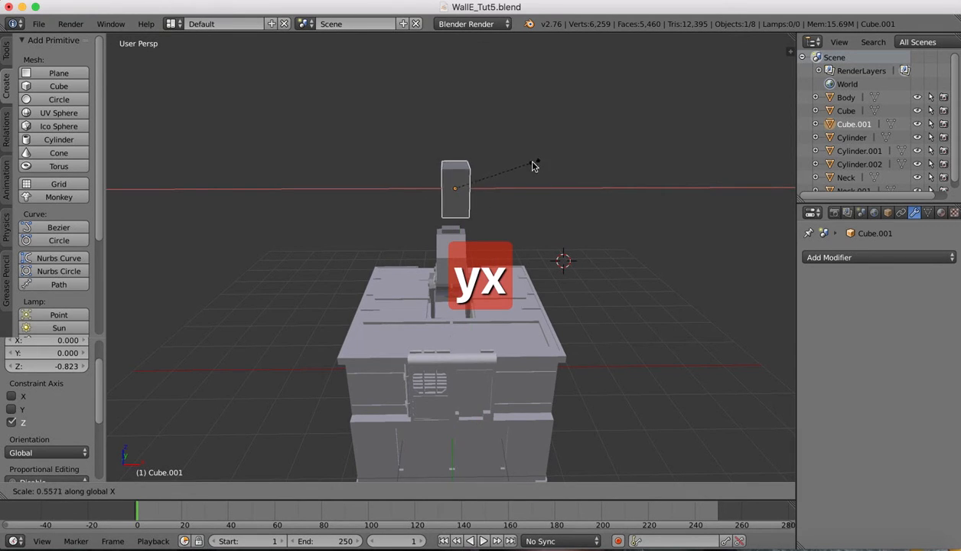
pyautogui.click(513, 166)
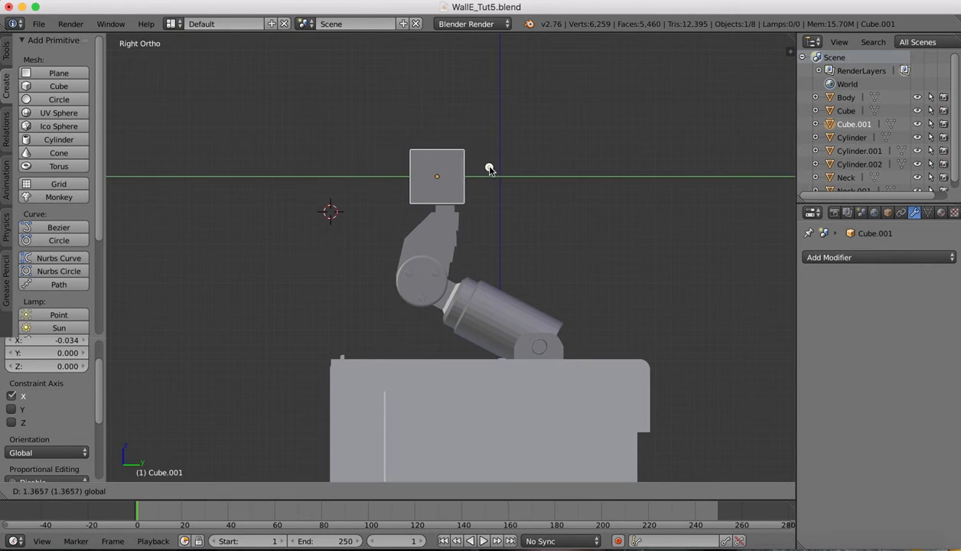
pyautogui.moveTo(482, 168)
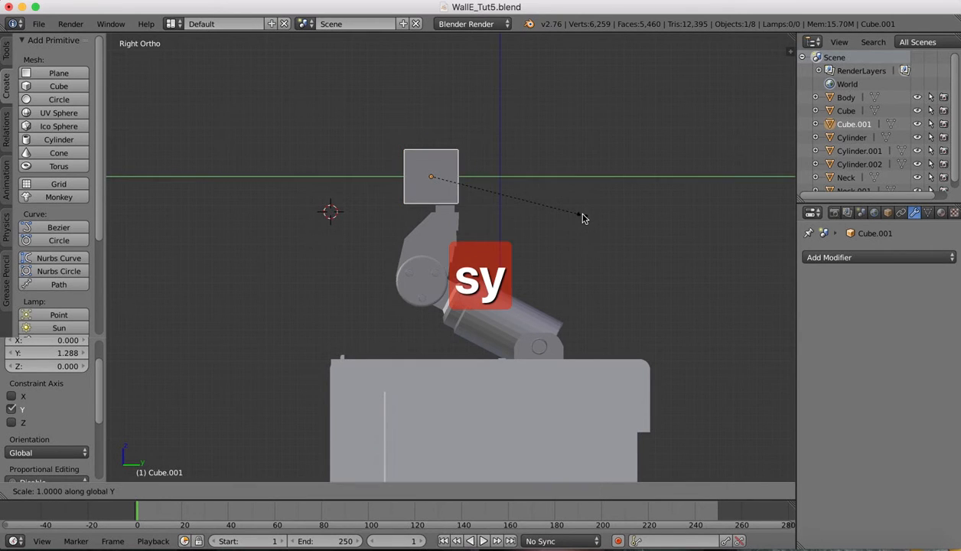
pyautogui.press('z')
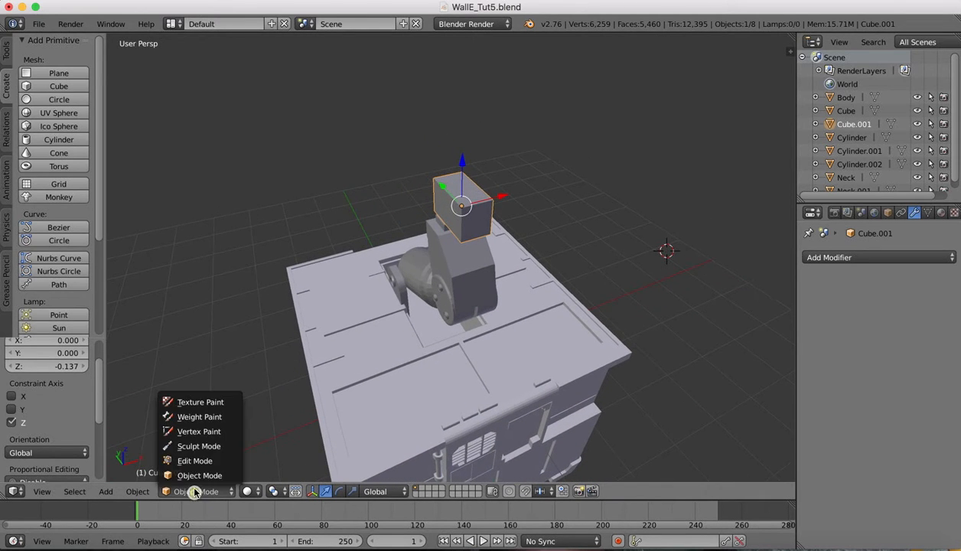
# Step: Bevel Cube.001's edges with 8 segments in Edit Mode, then return to Object Mode
pyautogui.click(196, 460)
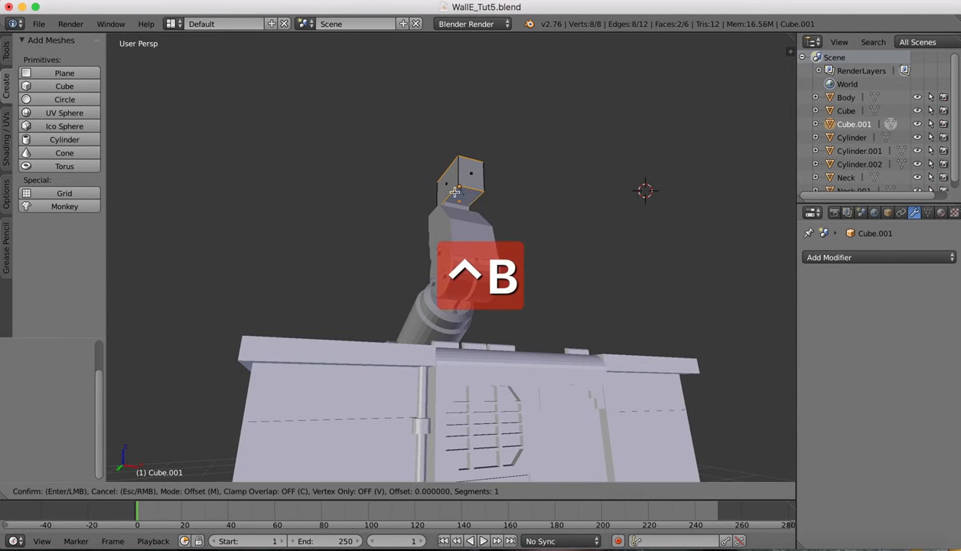
pyautogui.moveTo(432, 176)
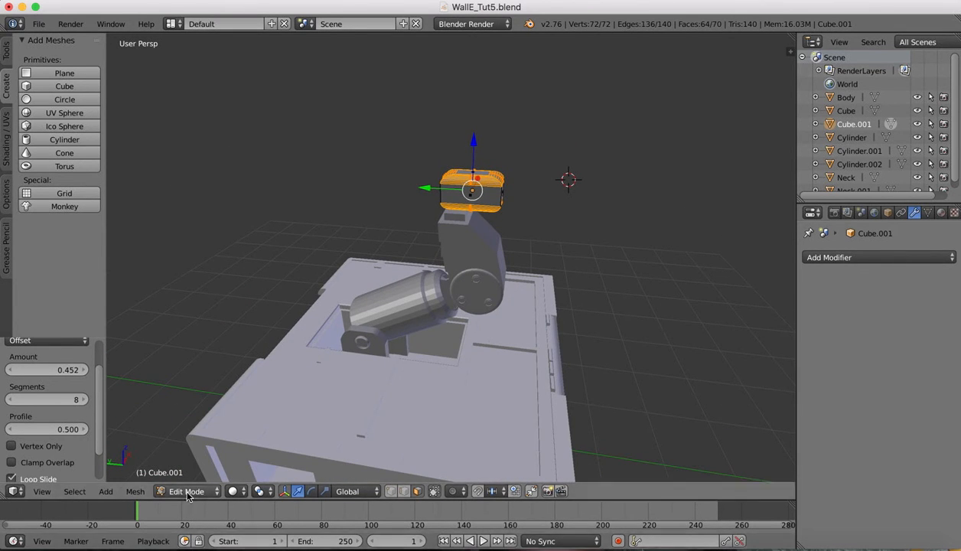
pyautogui.click(186, 490)
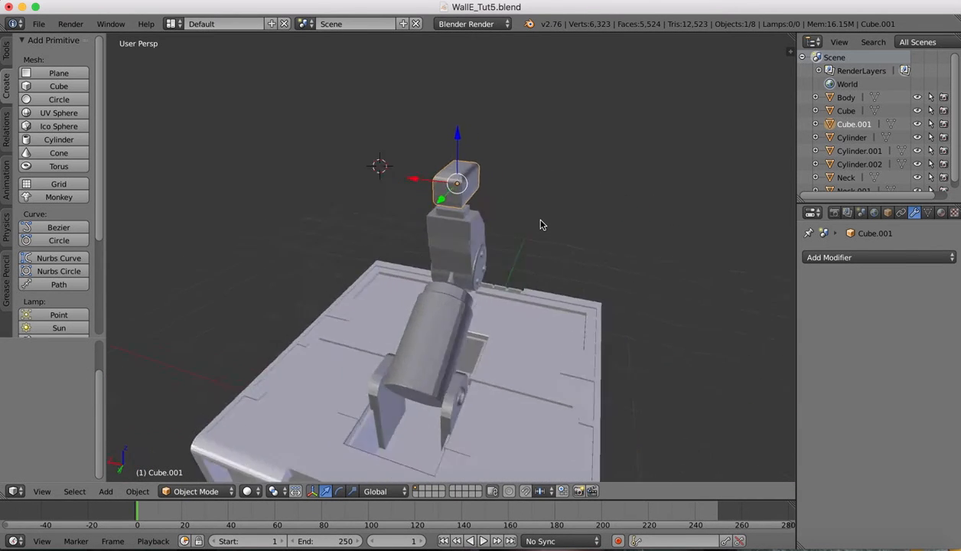
pyautogui.moveTo(459, 268); pyautogui.dragTo(459, 199)
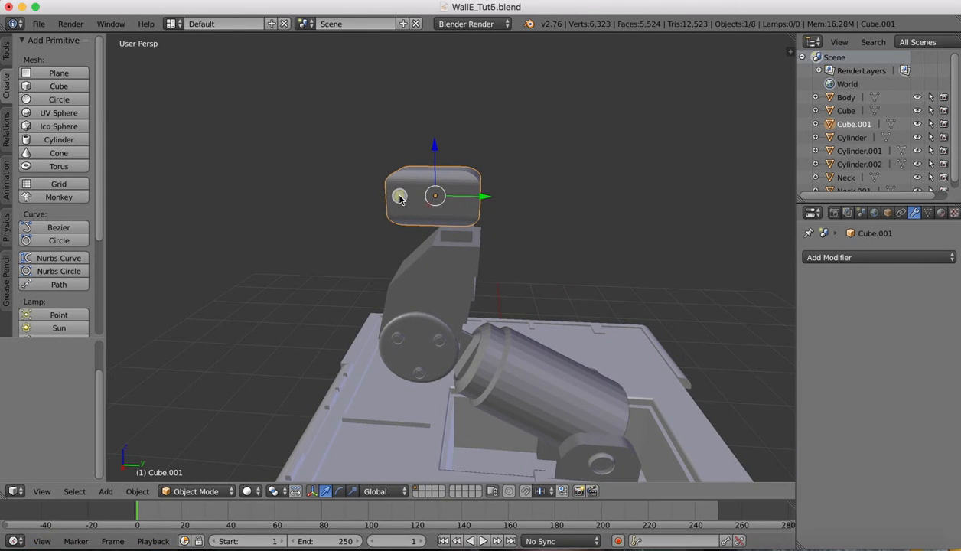
pyautogui.moveTo(325, 205)
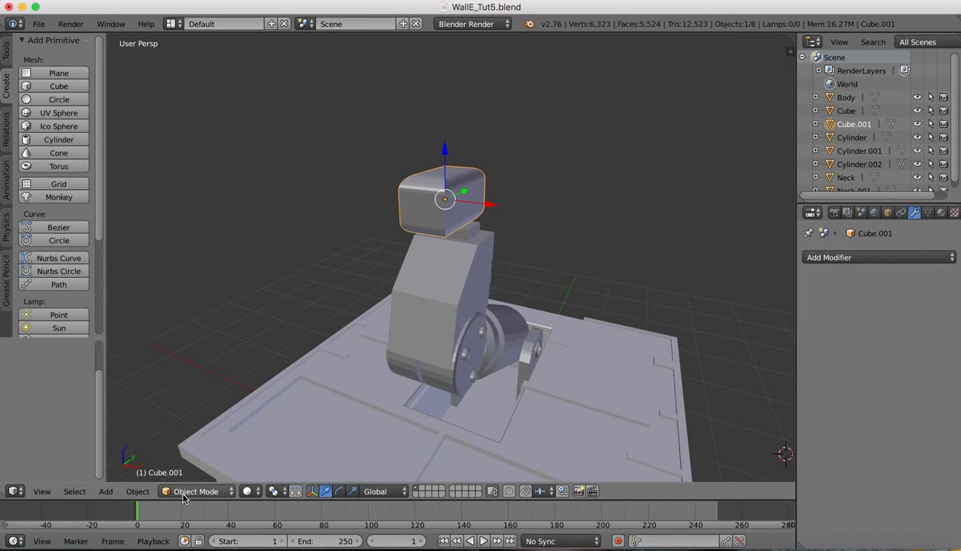
# Step: Enter Edit Mode on the head block and start a Loop Cut and Slide across it
pyautogui.click(196, 491)
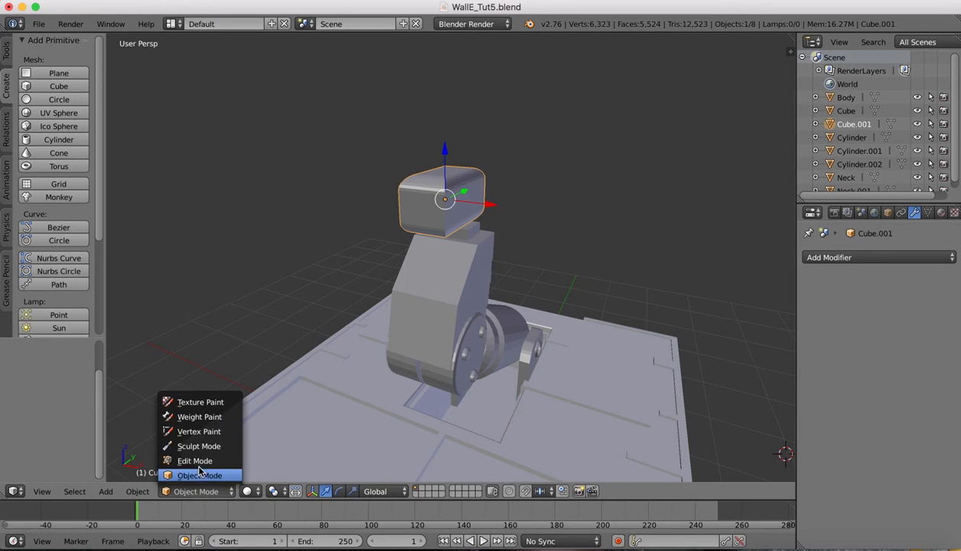
pyautogui.click(194, 460)
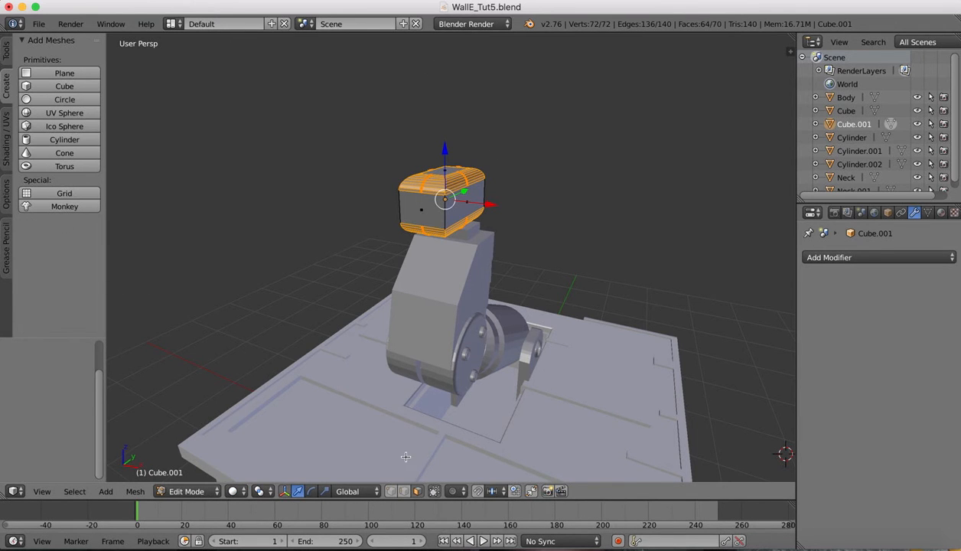
pyautogui.moveTo(161, 181)
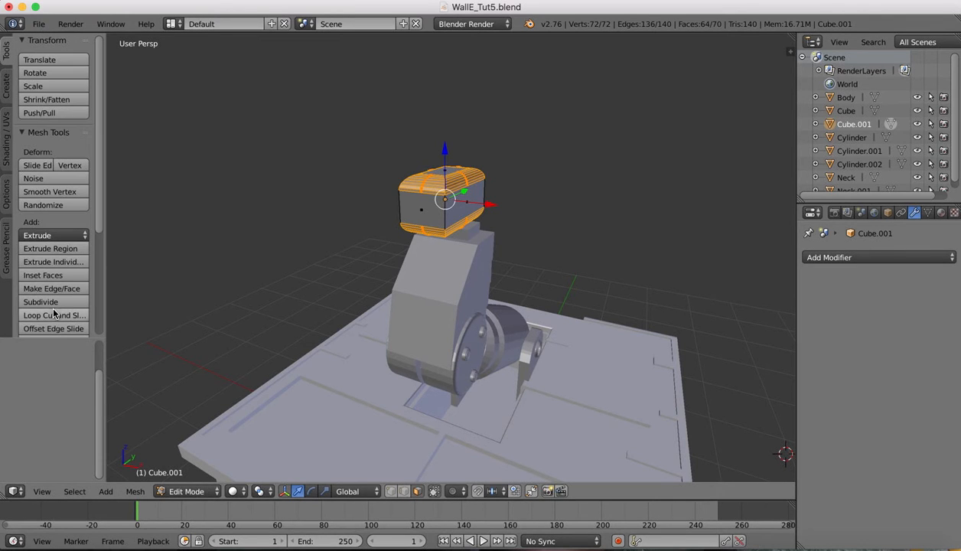
pyautogui.moveTo(52, 324)
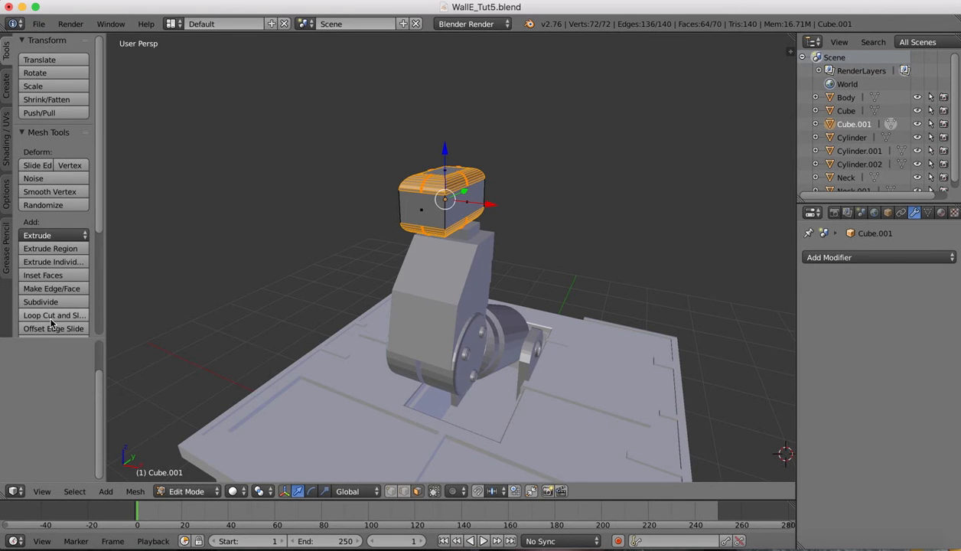
pyautogui.click(54, 315)
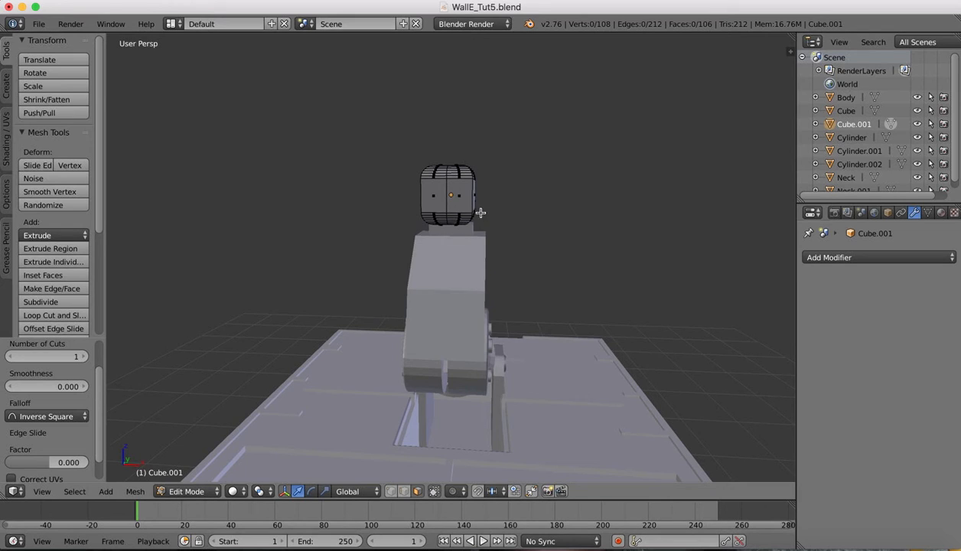
pyautogui.moveTo(476, 190)
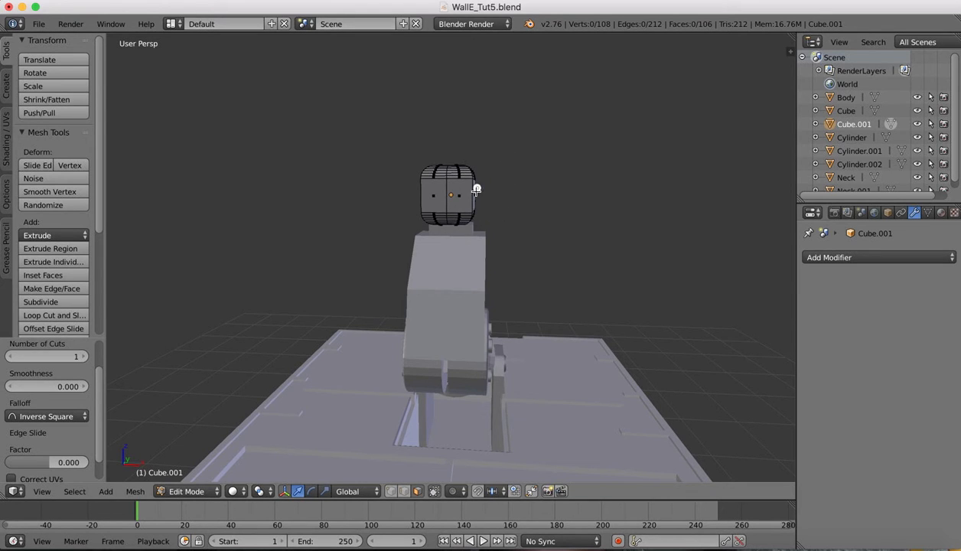
pyautogui.moveTo(468, 212)
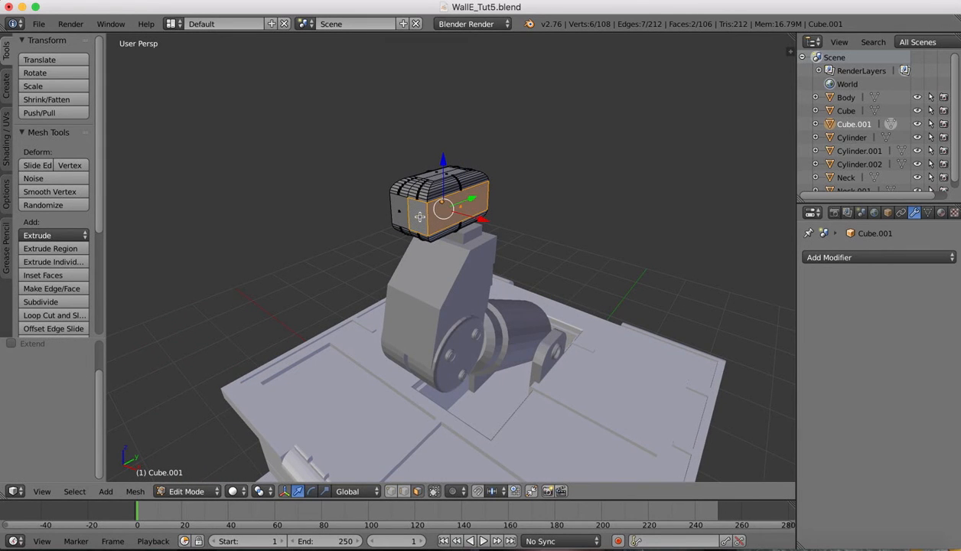
# Step: Delete the block's front and back faces, leaving a hollow rounded band
pyautogui.moveTo(459, 306); pyautogui.dragTo(444, 260)
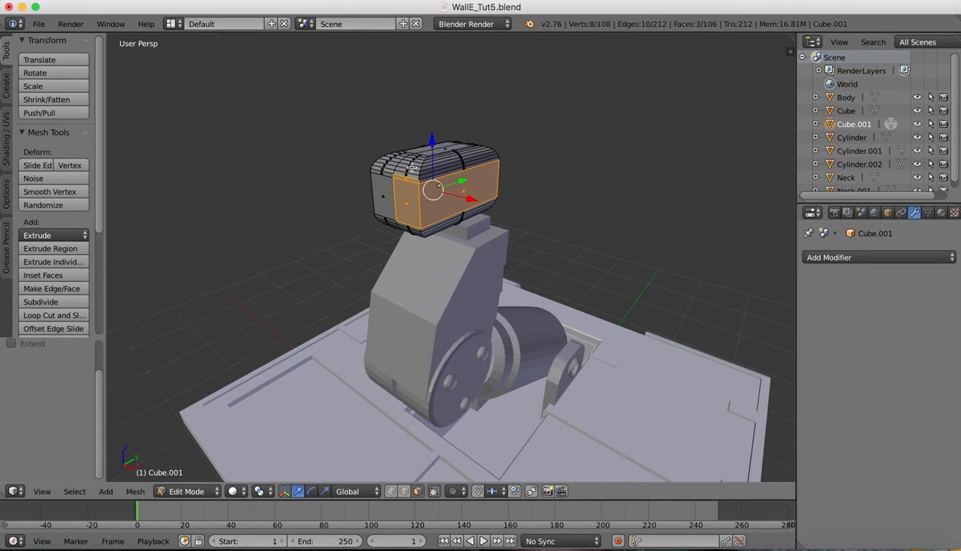
pyautogui.moveTo(418, 161)
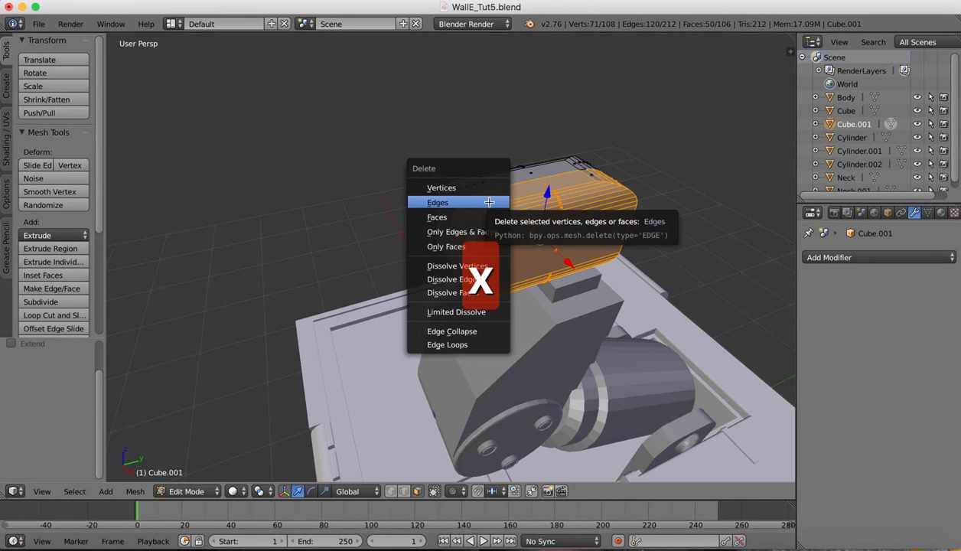
pyautogui.moveTo(437, 217)
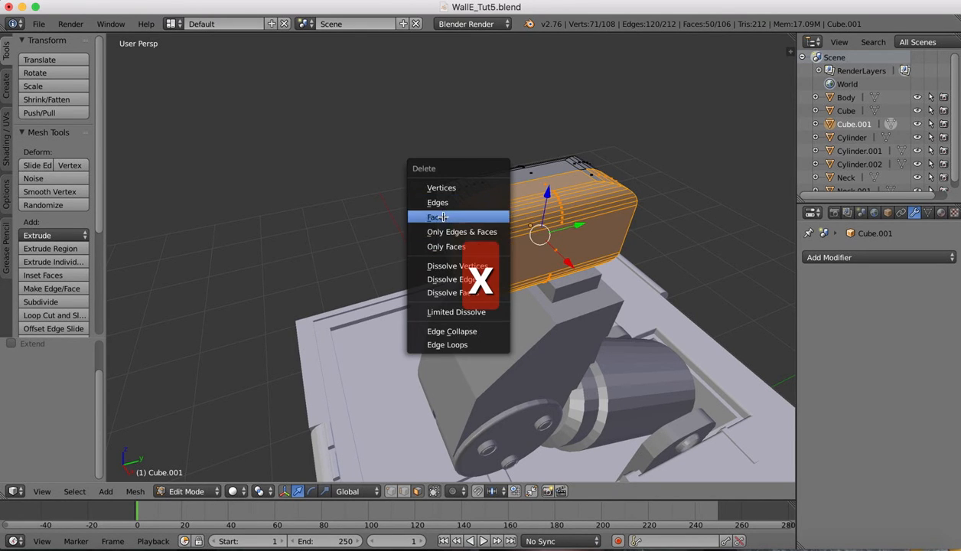
pyautogui.click(438, 217)
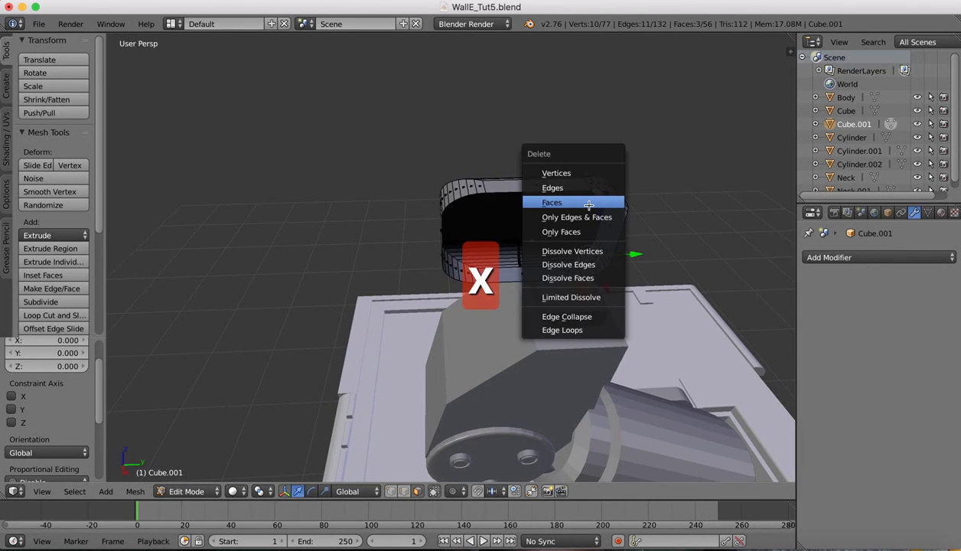
pyautogui.click(551, 202)
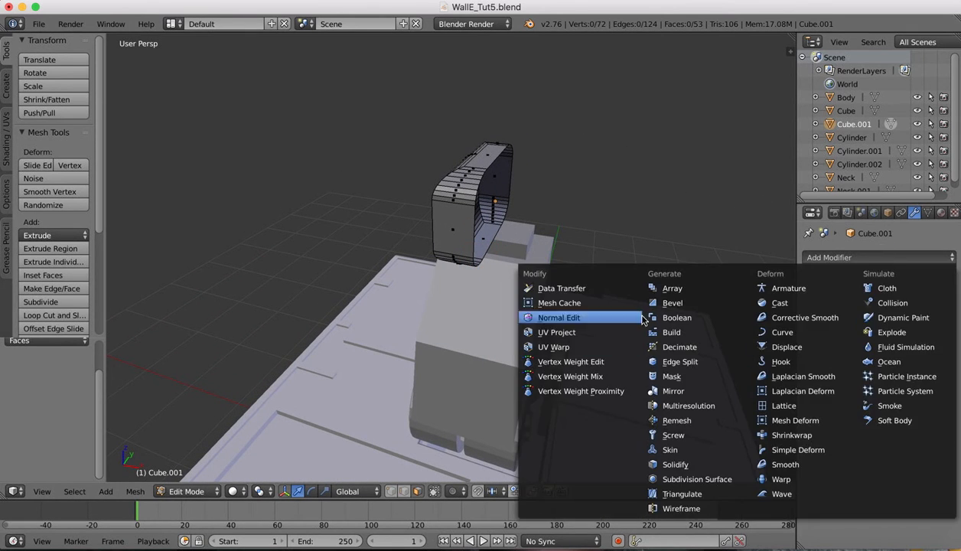
# Step: Add a Mirror modifier along X with Merge enabled to Cube.001
pyautogui.click(673, 392)
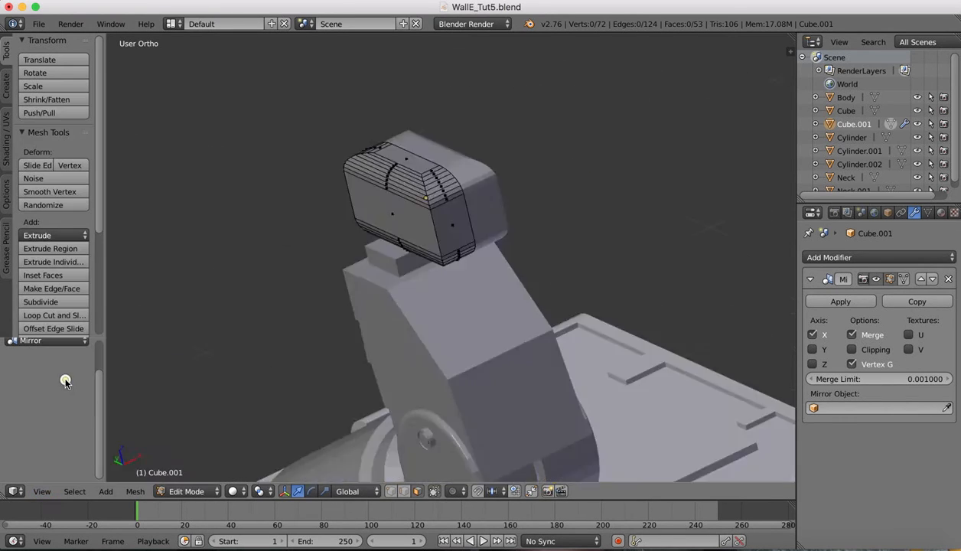
pyautogui.click(43, 491)
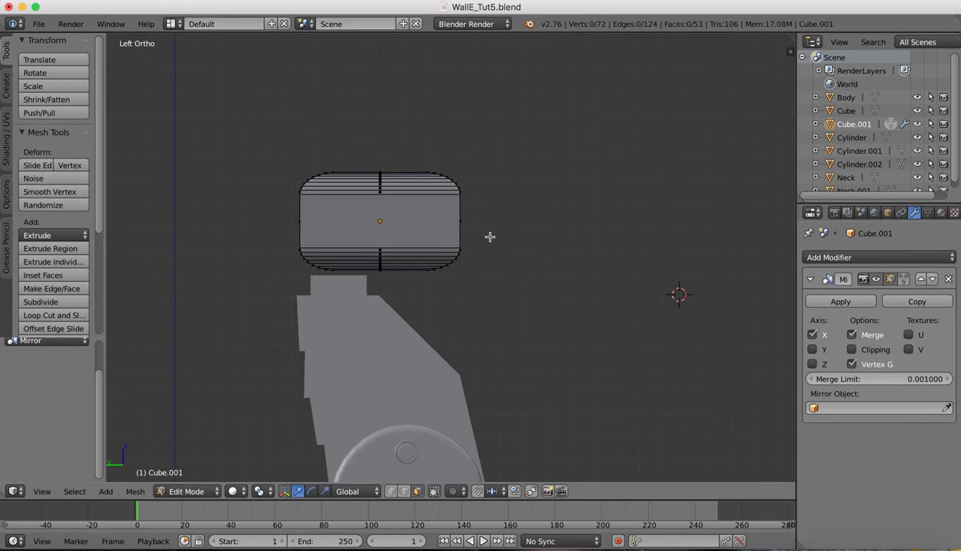
# Step: Switch to Left Ortho view to face the block side-on
pyautogui.click(42, 491)
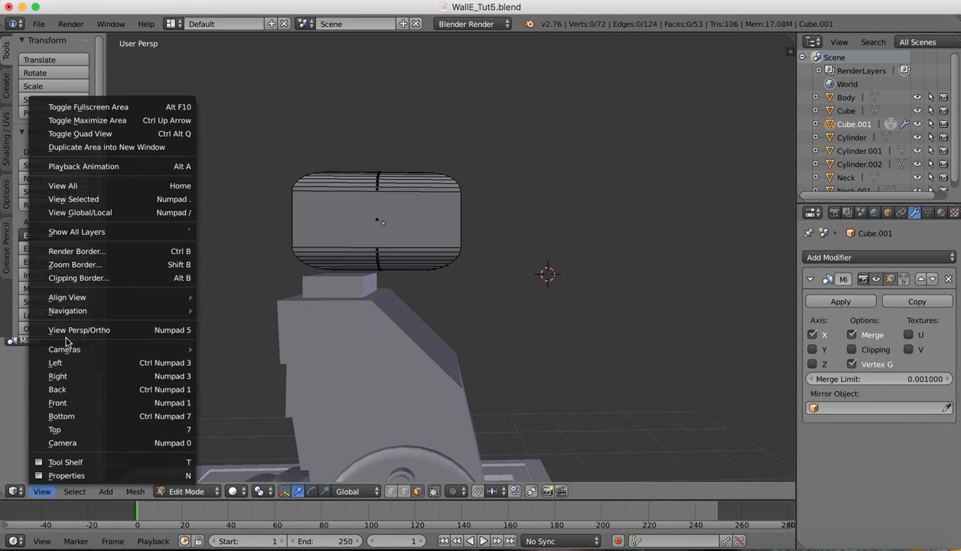
pyautogui.click(55, 361)
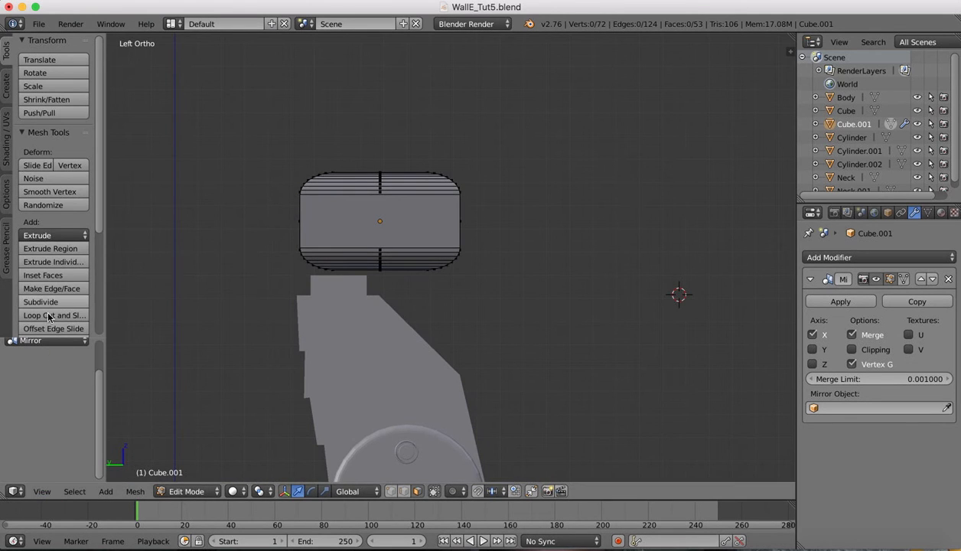
pyautogui.moveTo(38, 175)
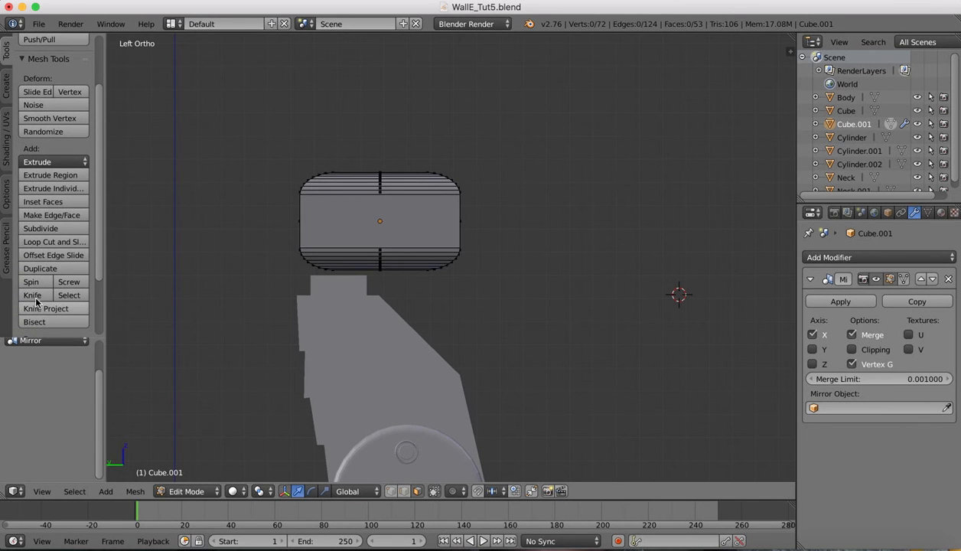
pyautogui.click(31, 293)
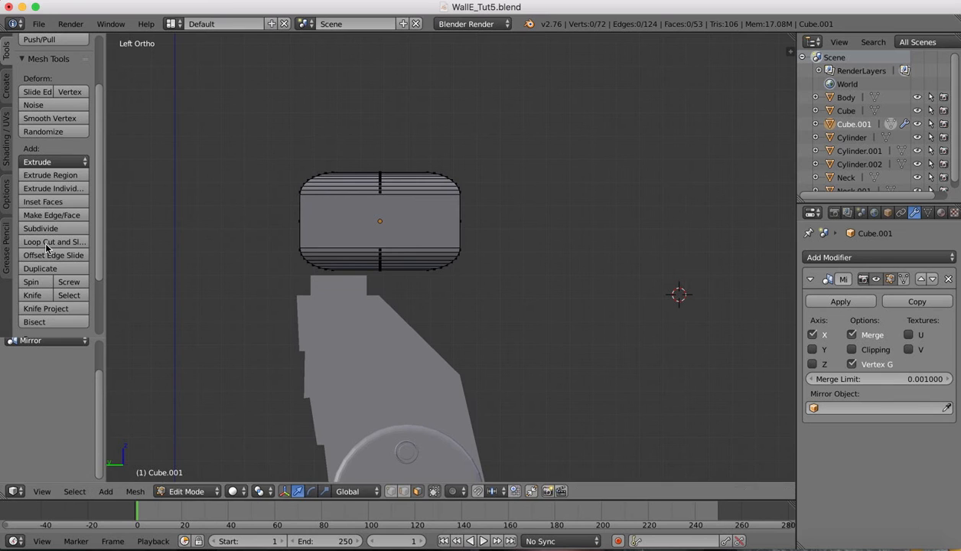
# Step: Cut several horizontal edge loops across the block and begin extruding a strip
pyautogui.click(54, 242)
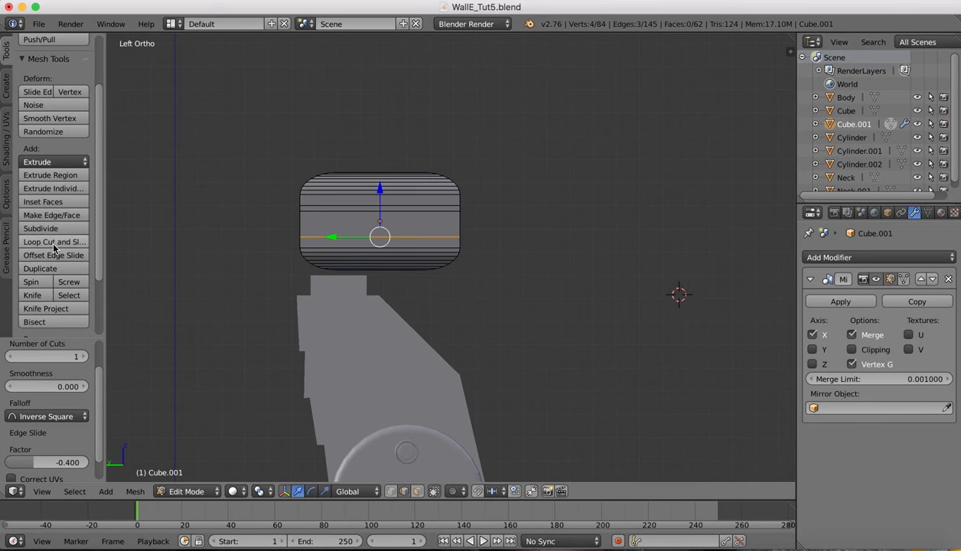
pyautogui.click(54, 242)
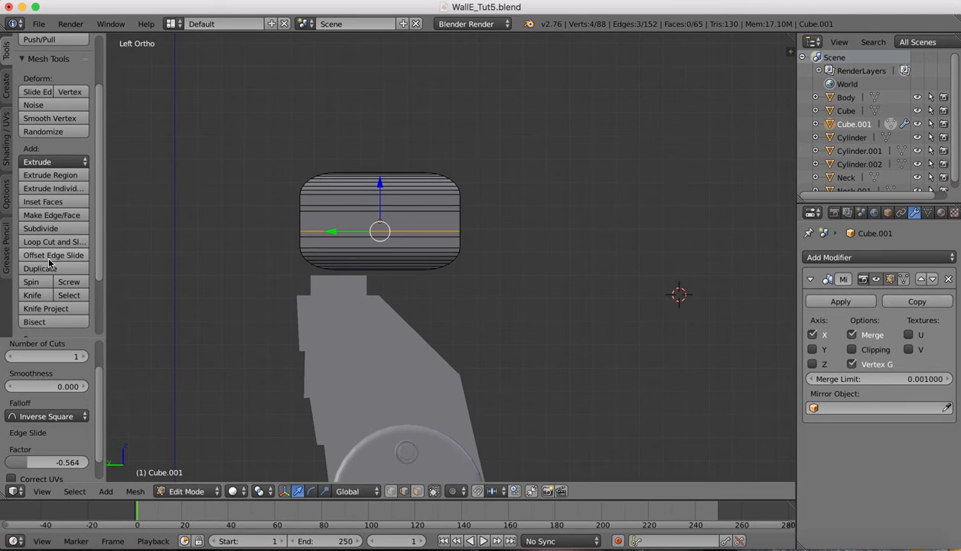
pyautogui.click(54, 242)
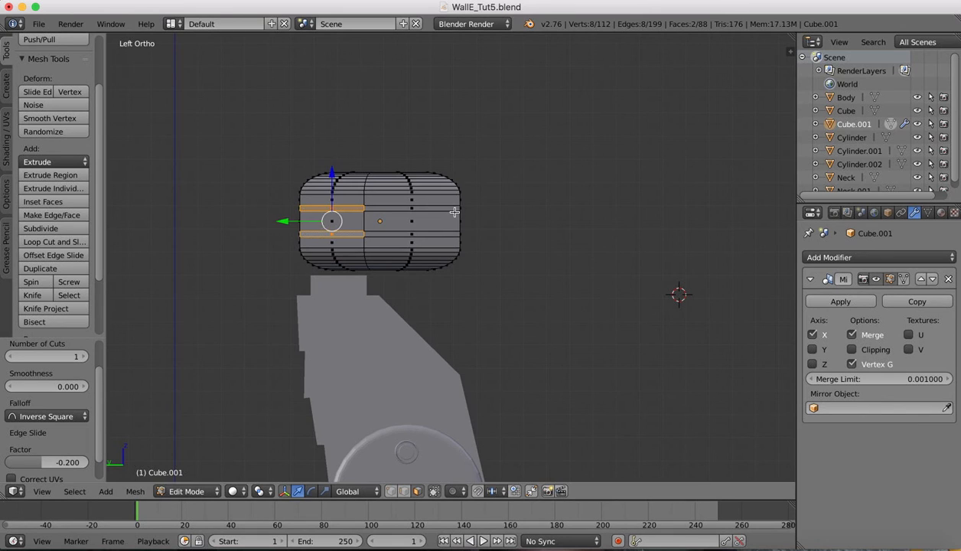
pyautogui.press('e')
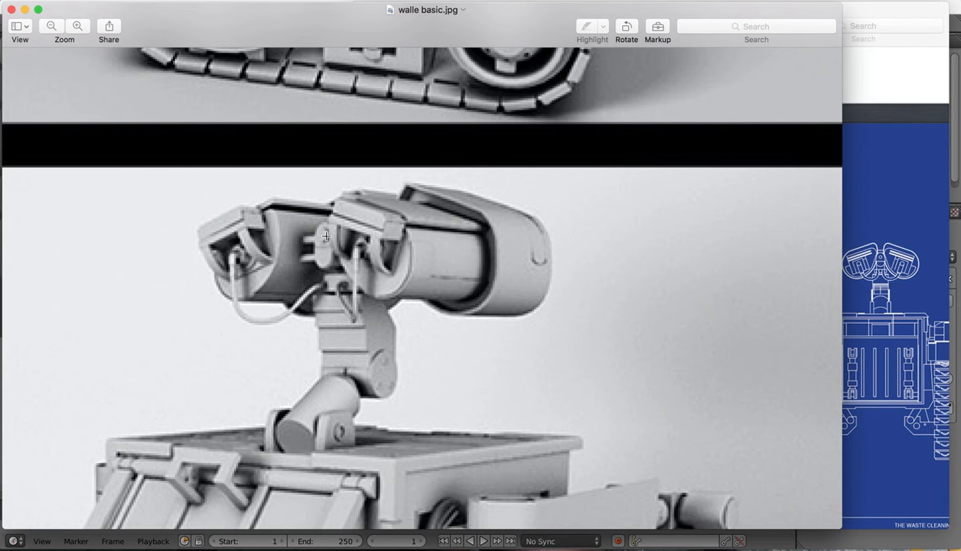
pyautogui.moveTo(331, 245)
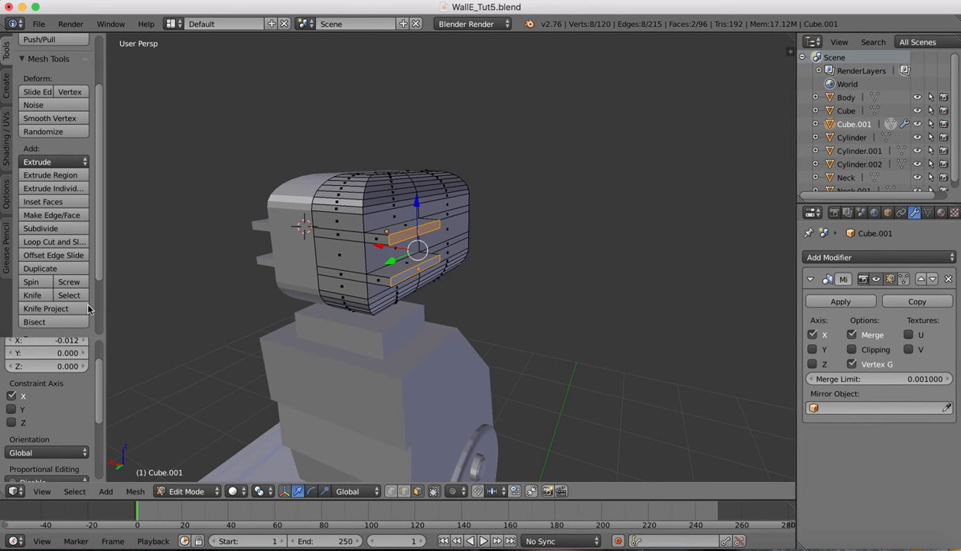
# Step: Cut another horizontal edge loop and extrude the face strip along it outward
pyautogui.click(53, 242)
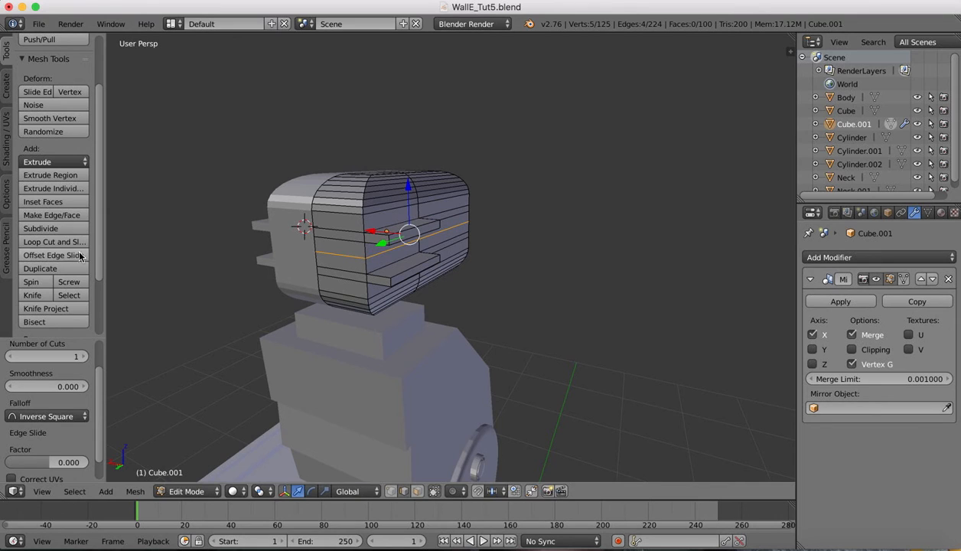
pyautogui.click(53, 254)
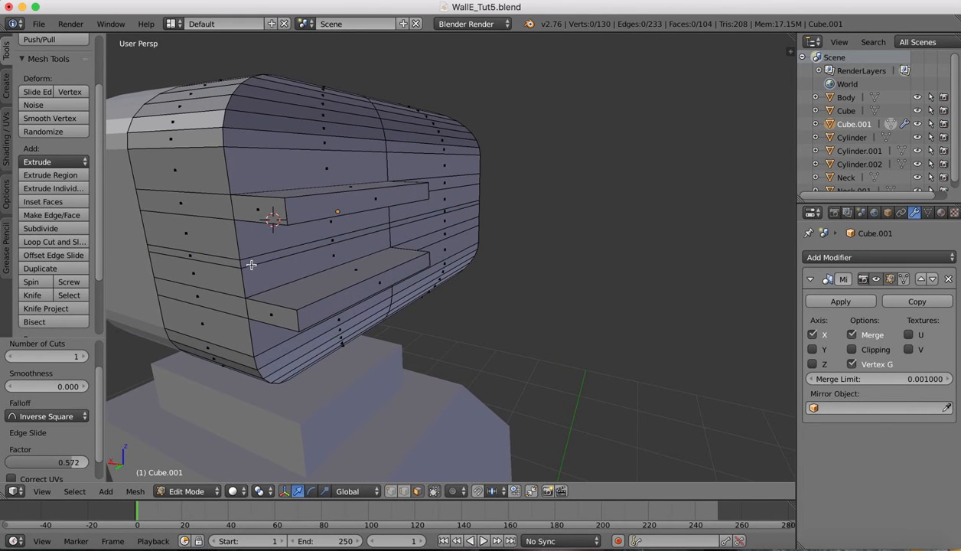
pyautogui.click(329, 239)
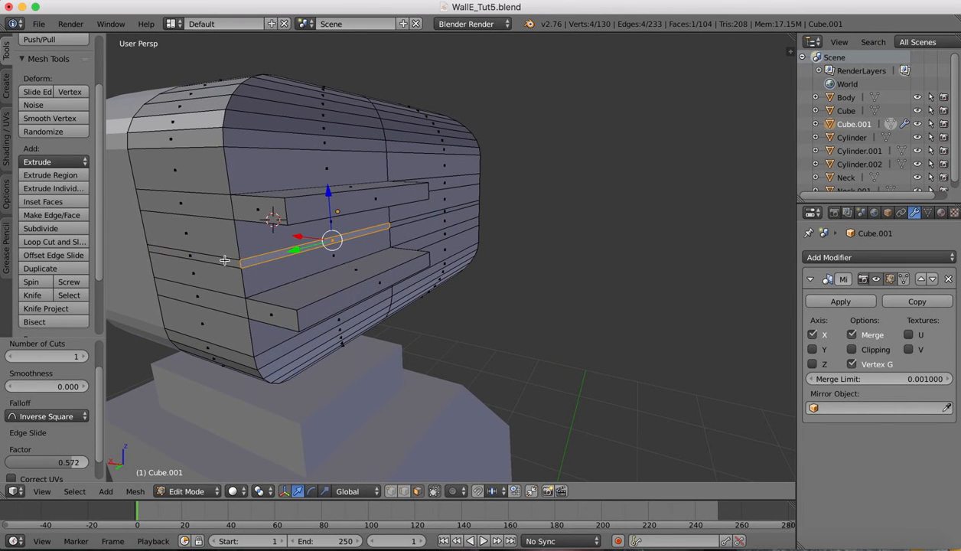
pyautogui.press('e')
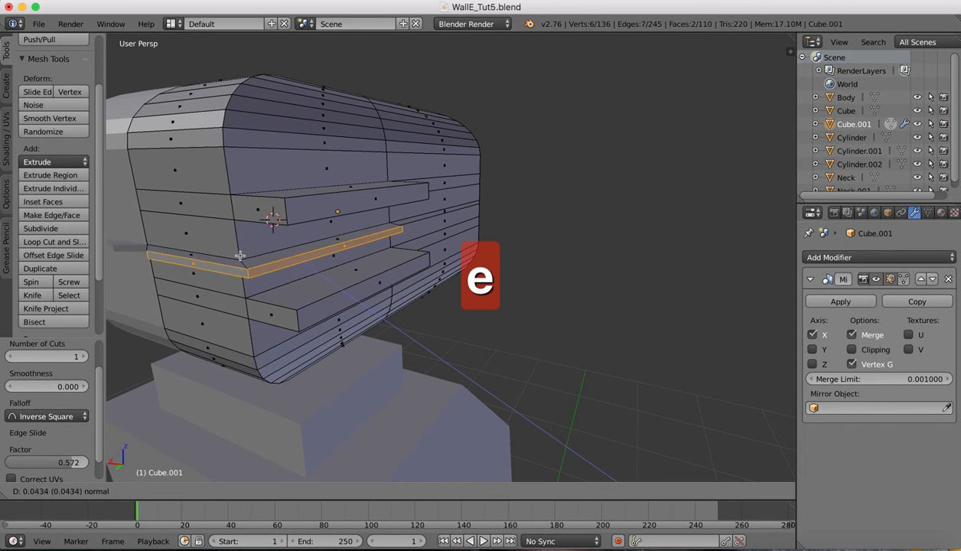
pyautogui.moveTo(227, 245)
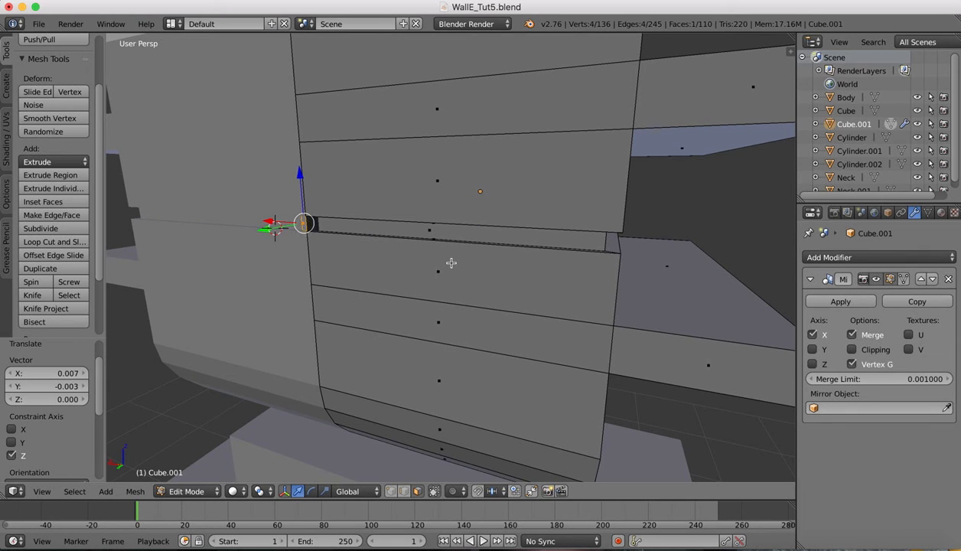
# Step: Delete the unwanted faces between the fins, leaving thin horizontal slats on the block's side
pyautogui.press('x')
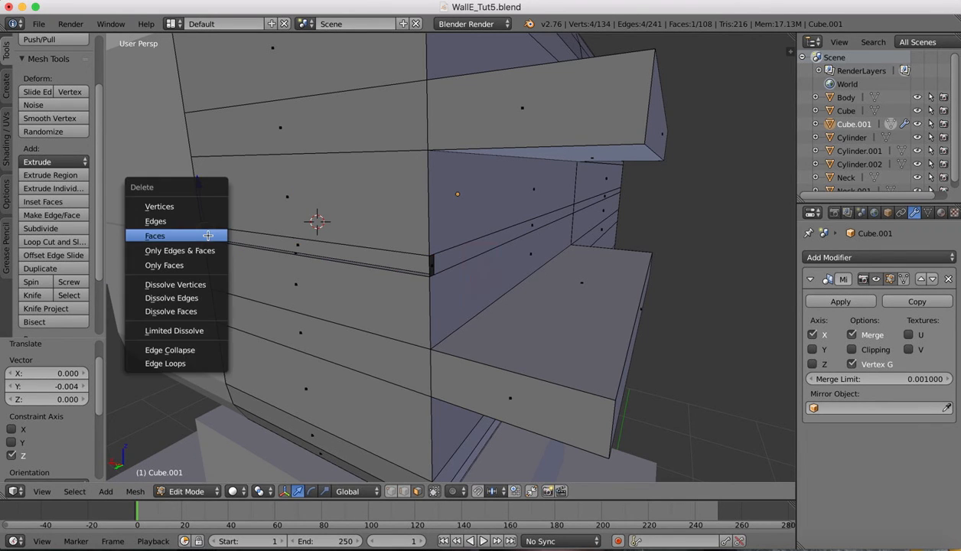
pyautogui.click(155, 236)
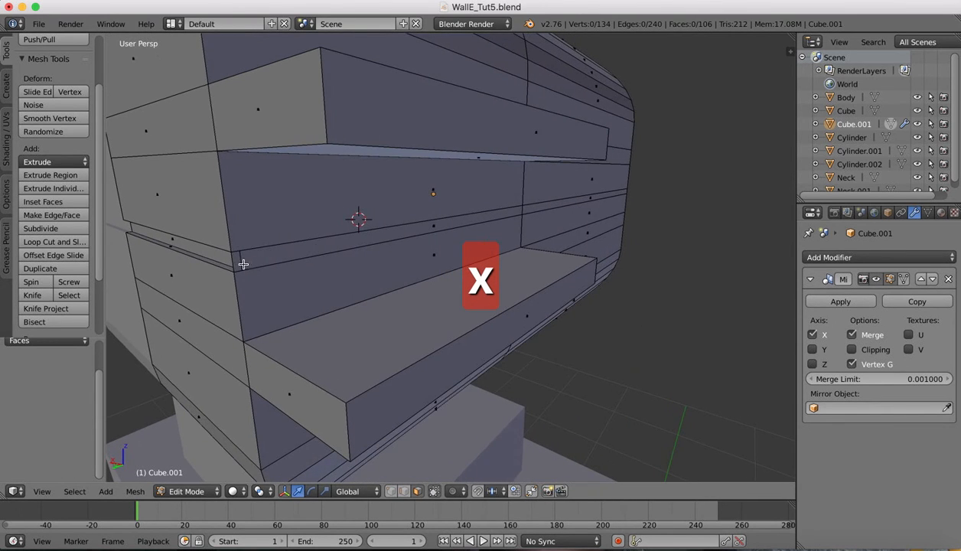
pyautogui.click(238, 266)
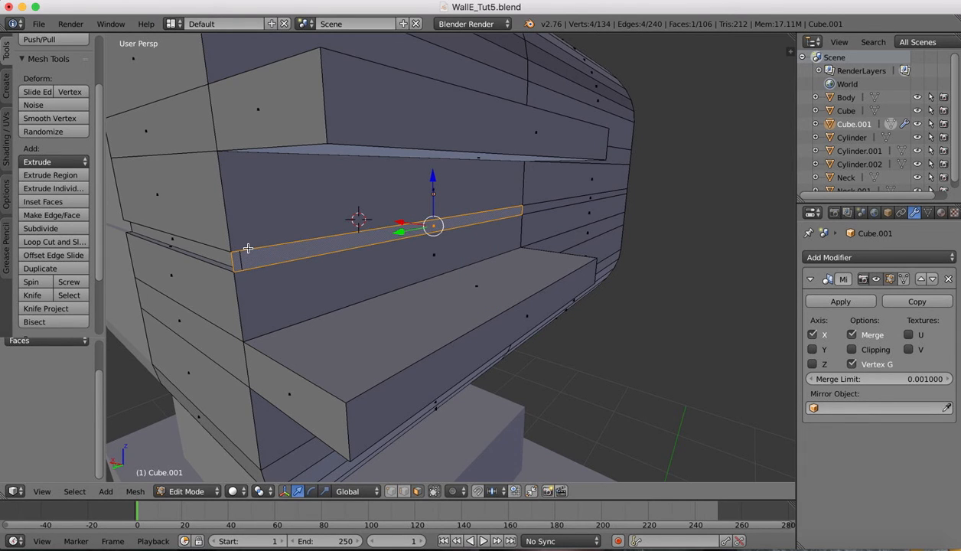
pyautogui.press('x')
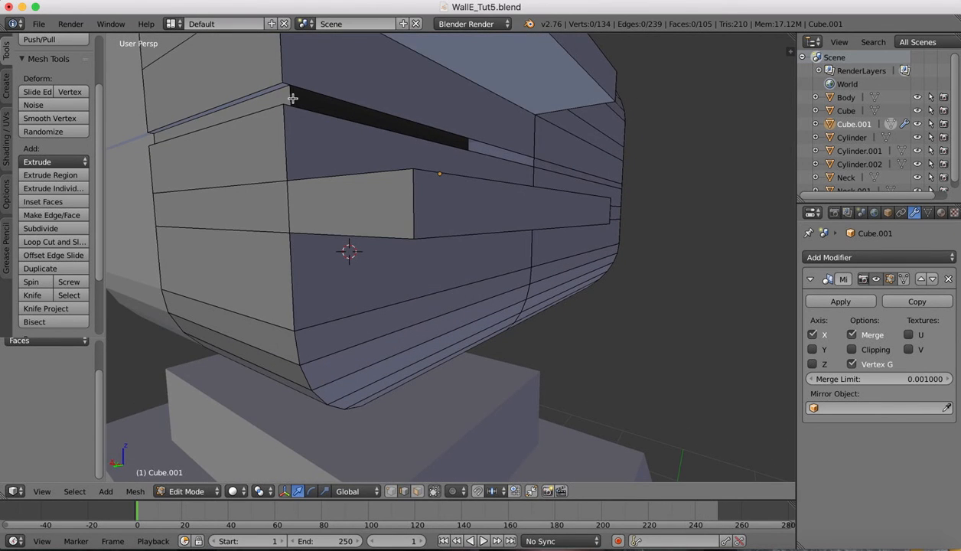
pyautogui.click(290, 95)
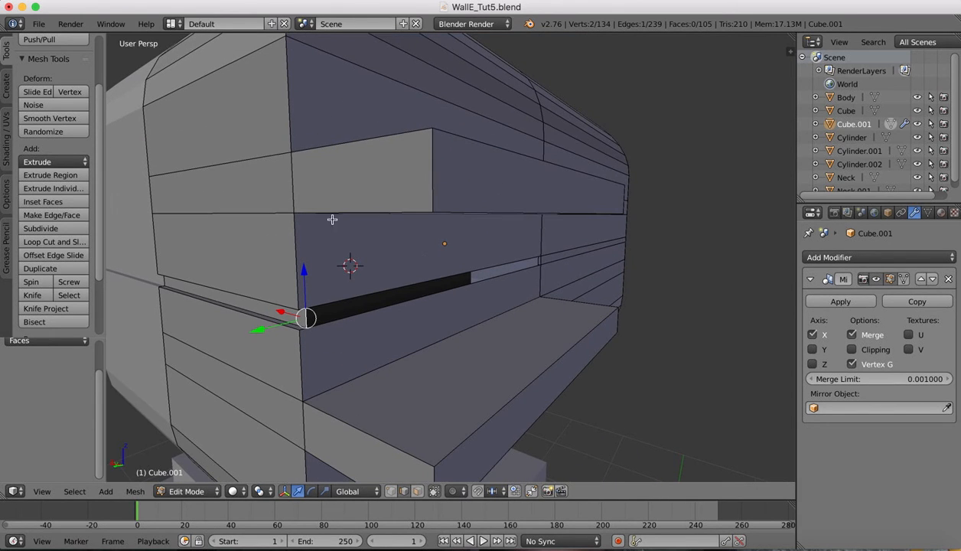
pyautogui.moveTo(342, 322)
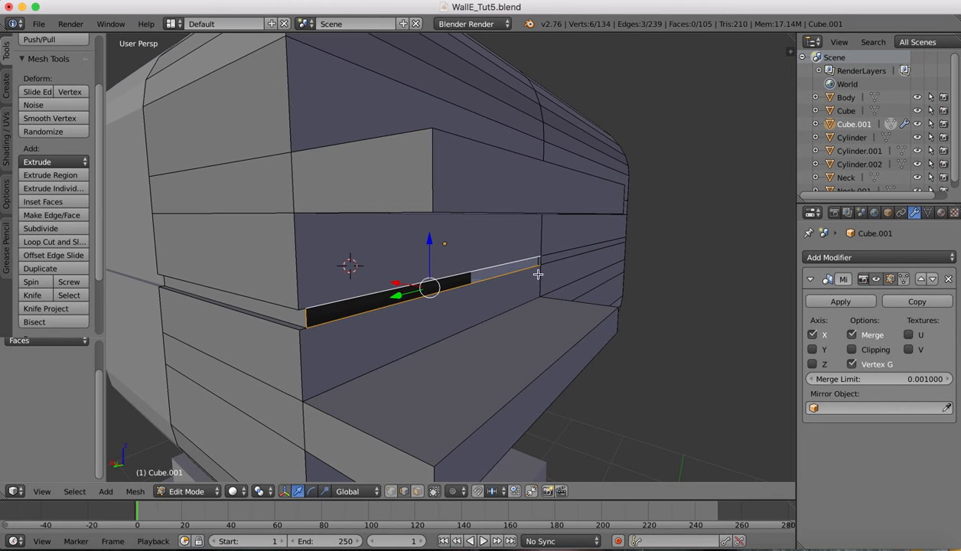
pyautogui.click(539, 263)
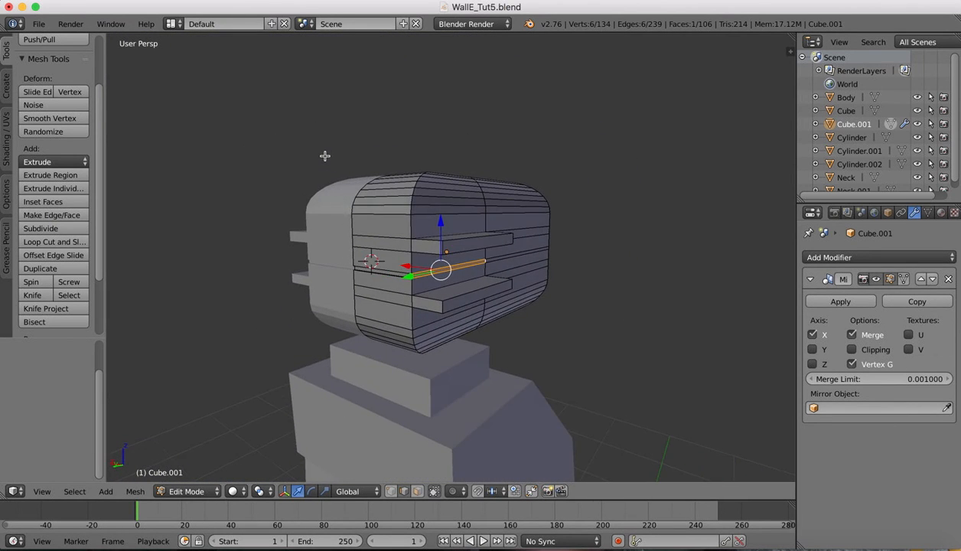
pyautogui.moveTo(441, 268); pyautogui.dragTo(471, 260)
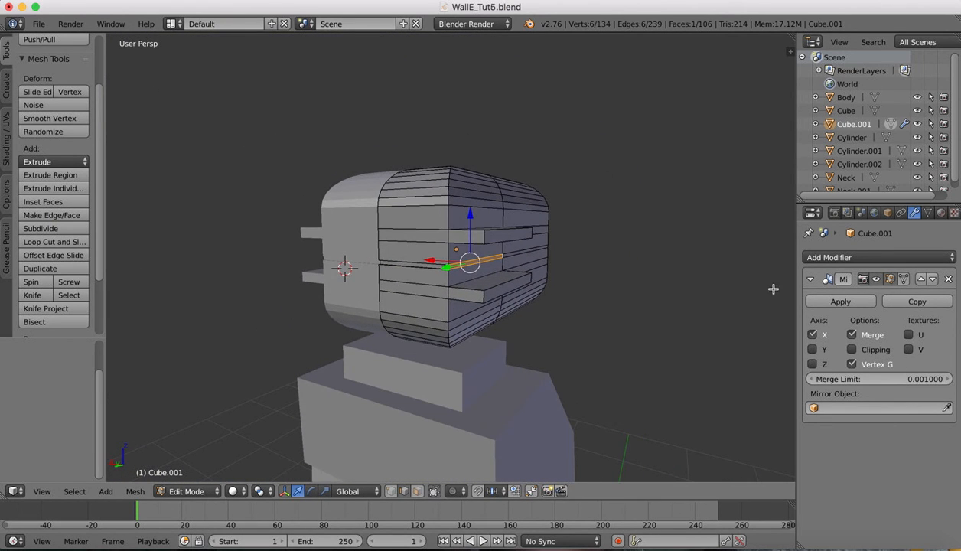
# Step: Return to Object Mode and apply the Mirror modifier as real geometry
pyautogui.click(838, 300)
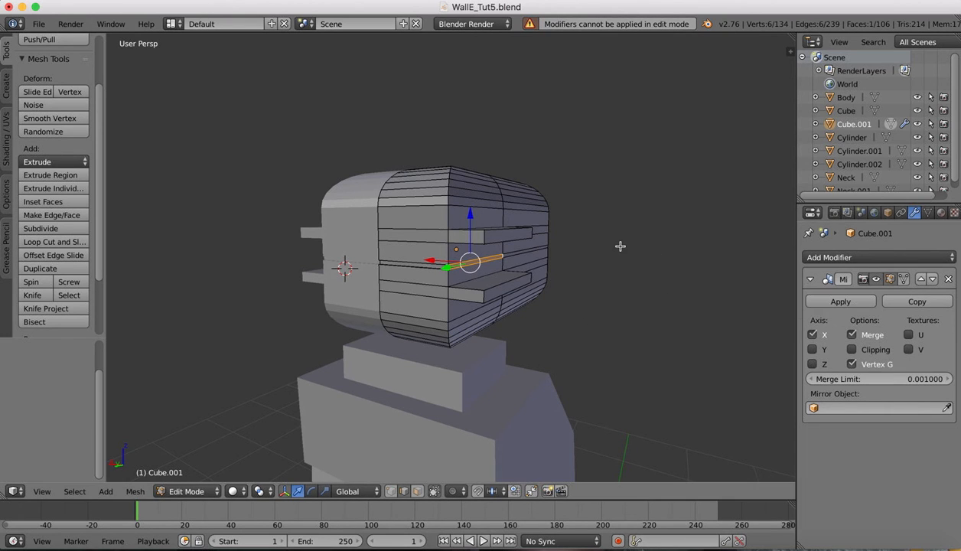
pyautogui.click(186, 490)
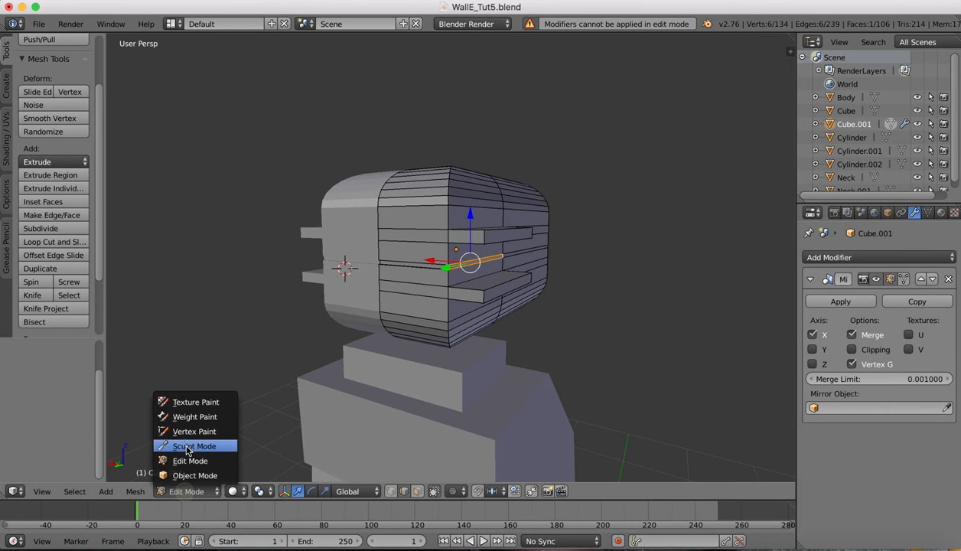
pyautogui.click(196, 474)
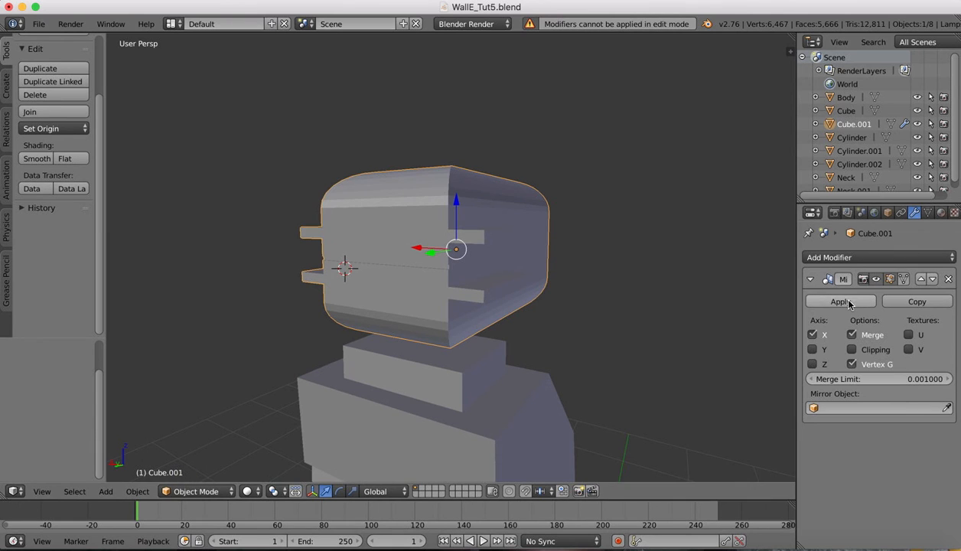
pyautogui.click(840, 300)
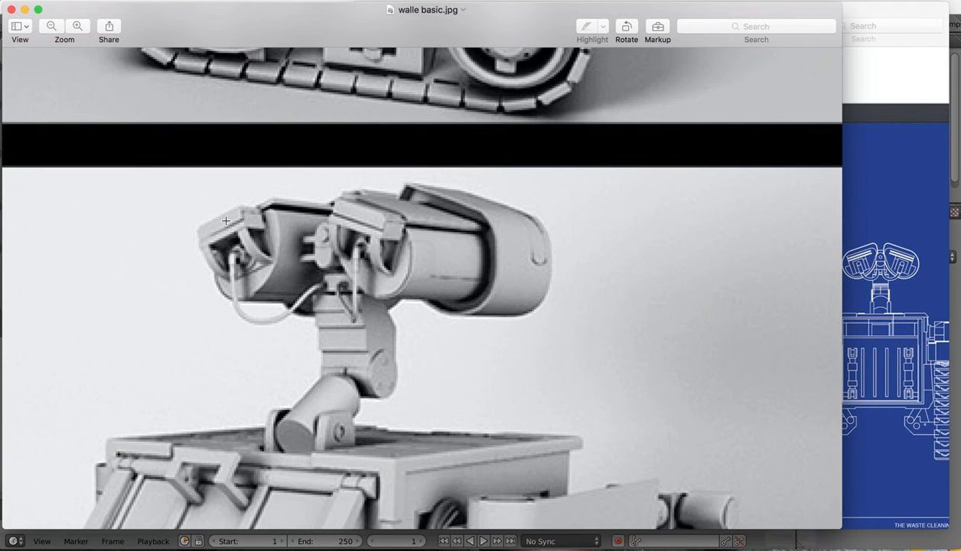
pyautogui.moveTo(696, 504)
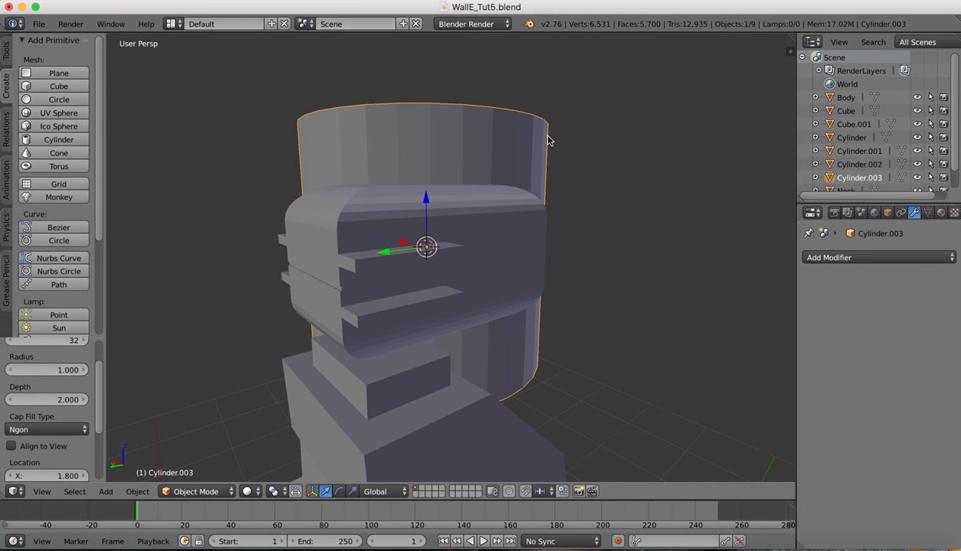
# Step: Shrink Cylinder.003 and move it above the robot's head
pyautogui.press('s')
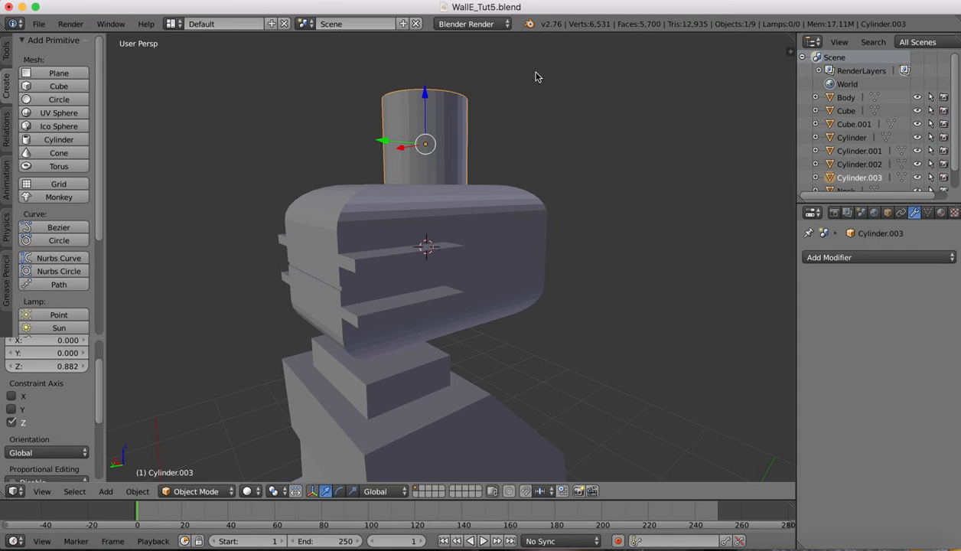
pyautogui.press('s')
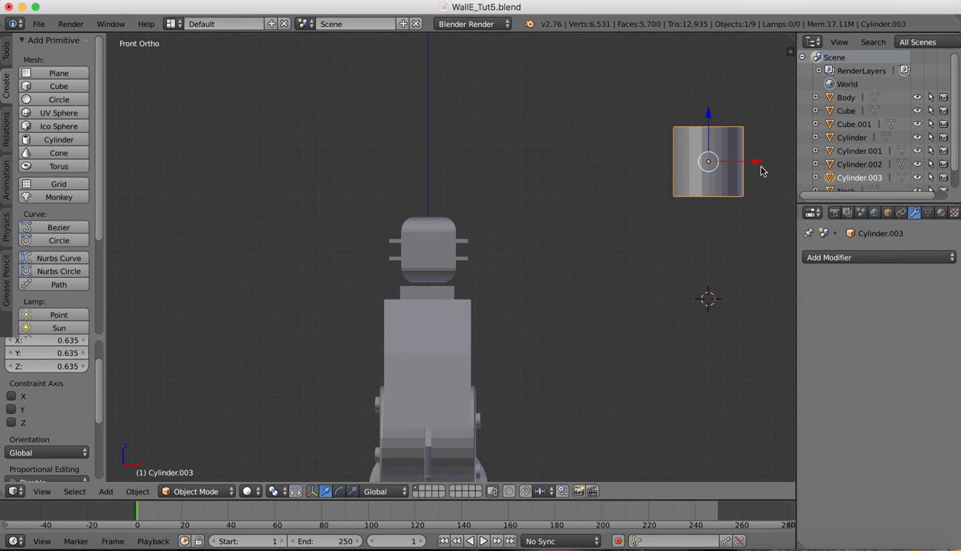
pyautogui.moveTo(707, 161); pyautogui.dragTo(428, 161)
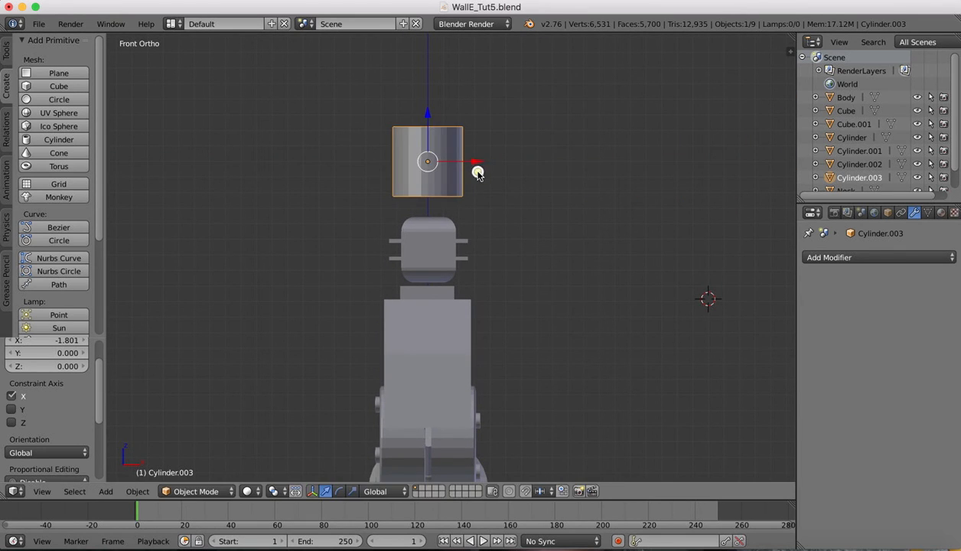
pyautogui.press('s')
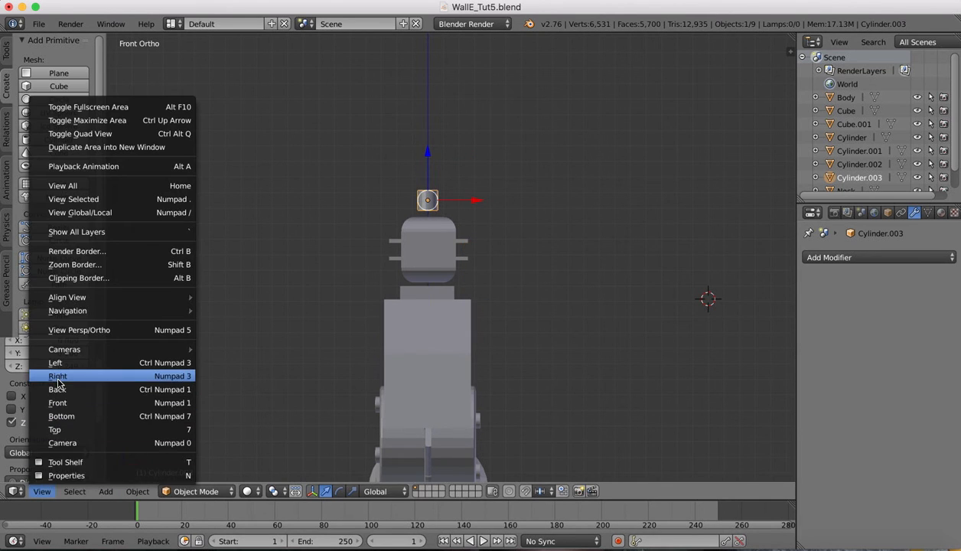
# Step: From Right view, lower the cylinder down onto the head block
pyautogui.click(58, 375)
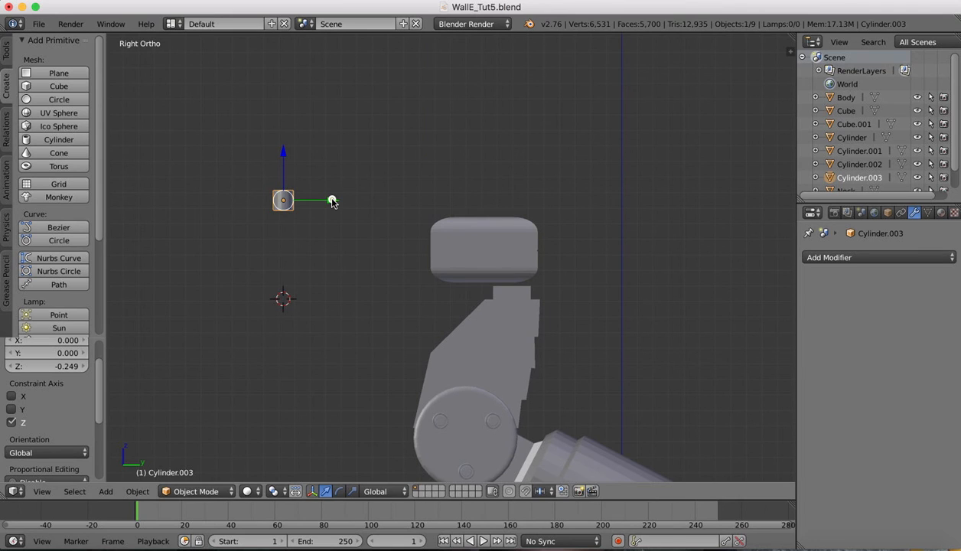
pyautogui.moveTo(283, 199); pyautogui.dragTo(549, 199)
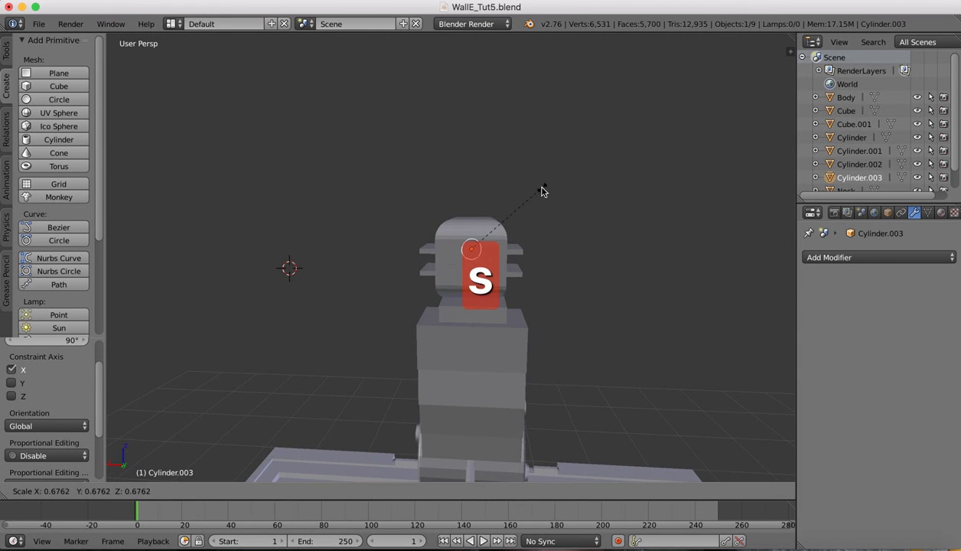
# Step: Confirm the cylinder's size and seat it centred against the head's back face
pyautogui.click(473, 151)
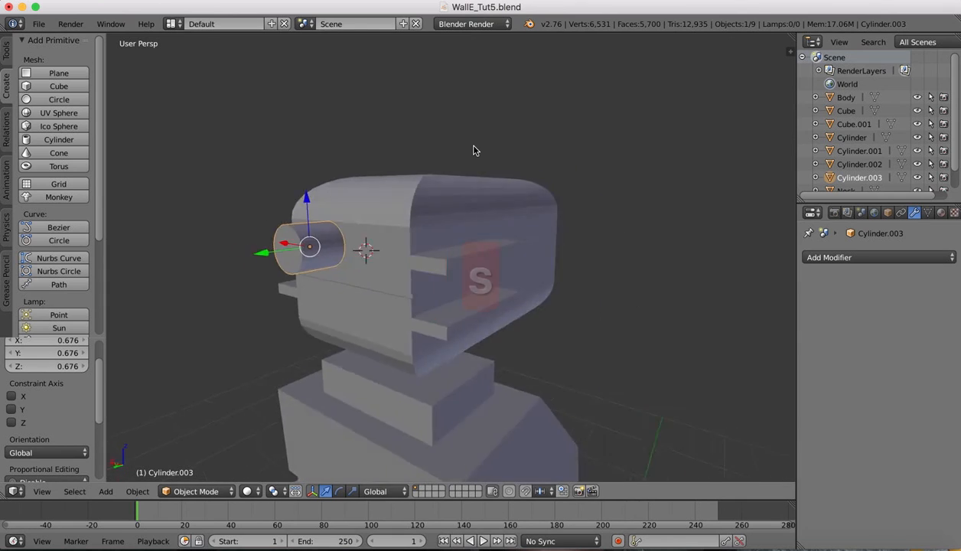
pyautogui.moveTo(309, 246); pyautogui.dragTo(217, 244)
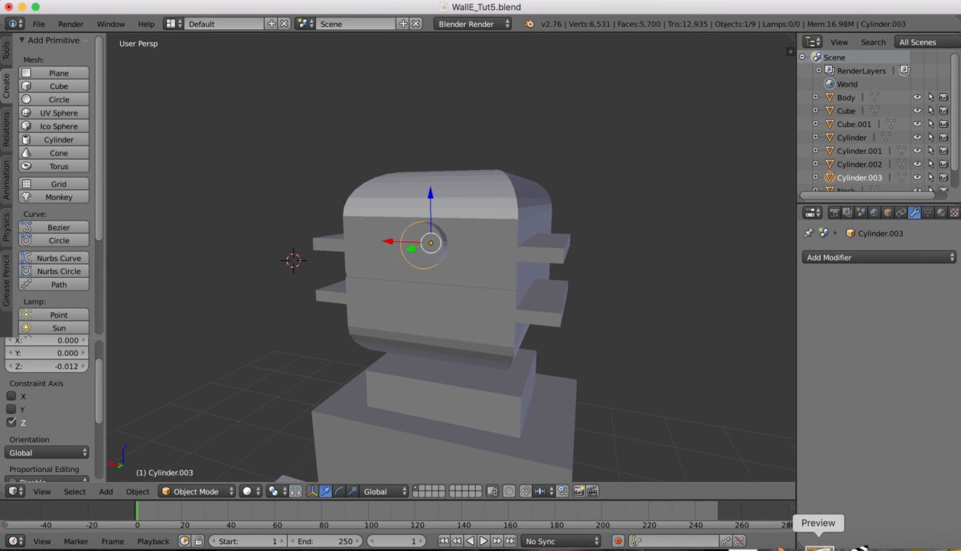
pyautogui.moveTo(426, 180)
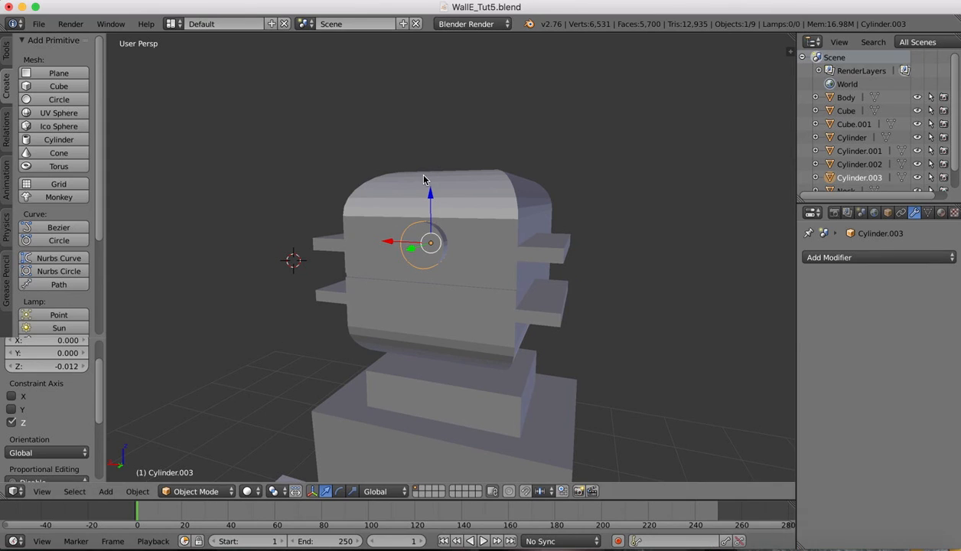
pyautogui.moveTo(425, 181); pyautogui.dragTo(689, 252)
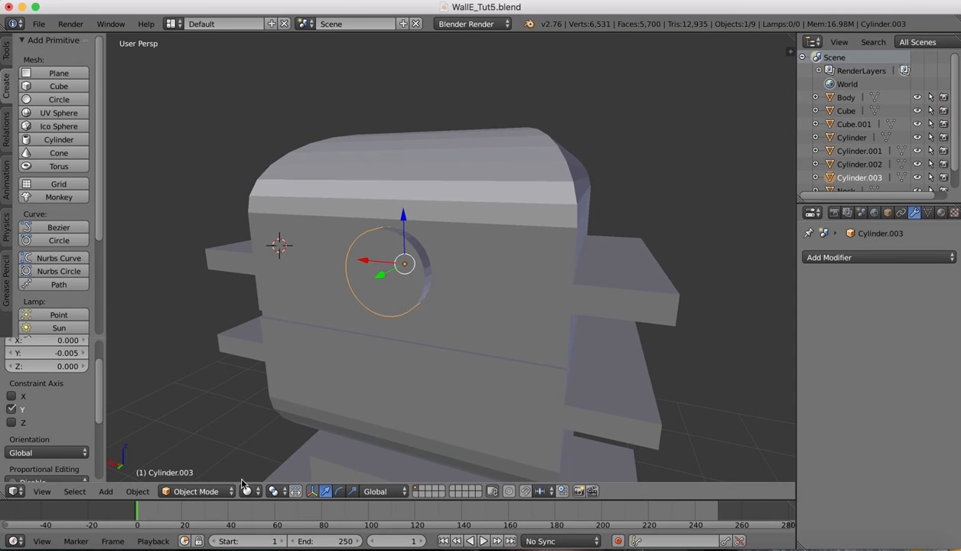
# Step: Enter Edit Mode on the small cylinder to bevel its rim
pyautogui.press('Tab')
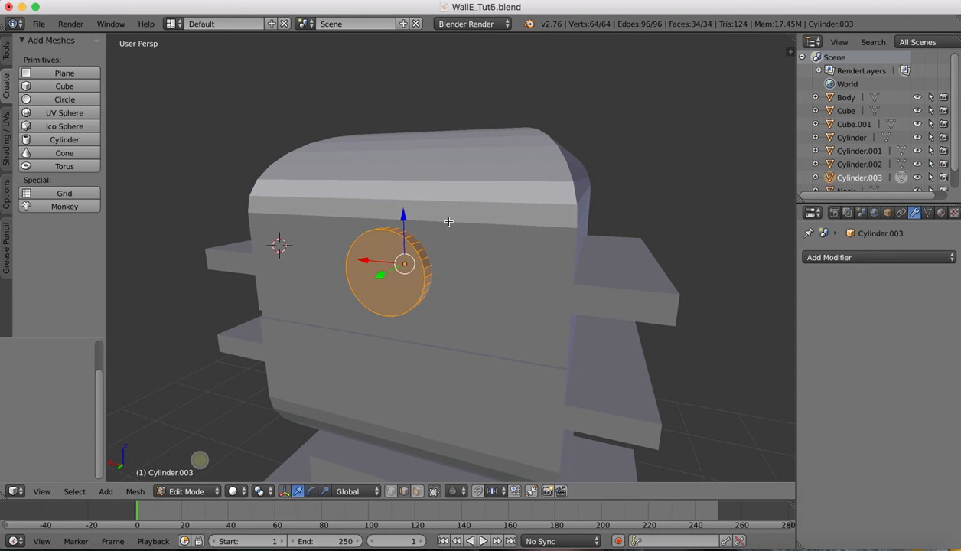
pyautogui.moveTo(419, 236)
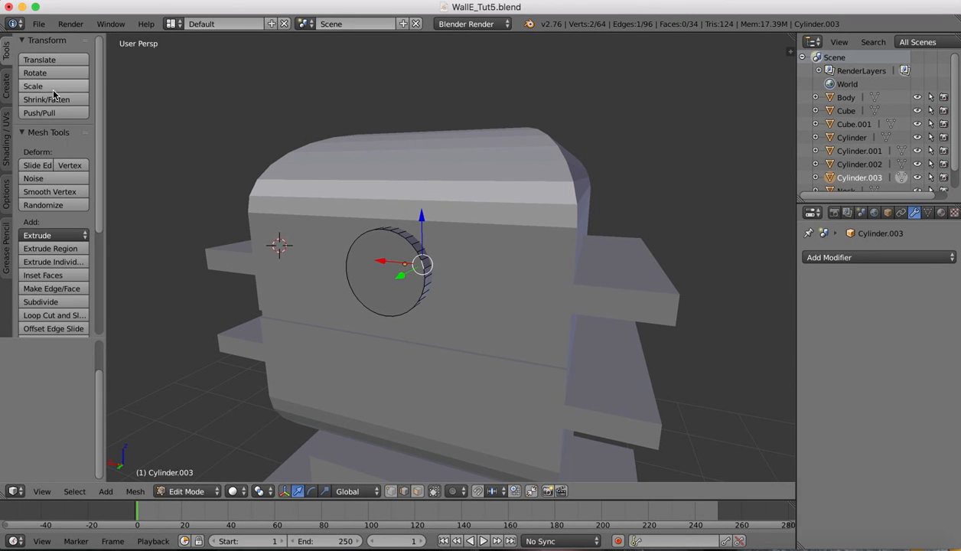
pyautogui.moveTo(74, 512)
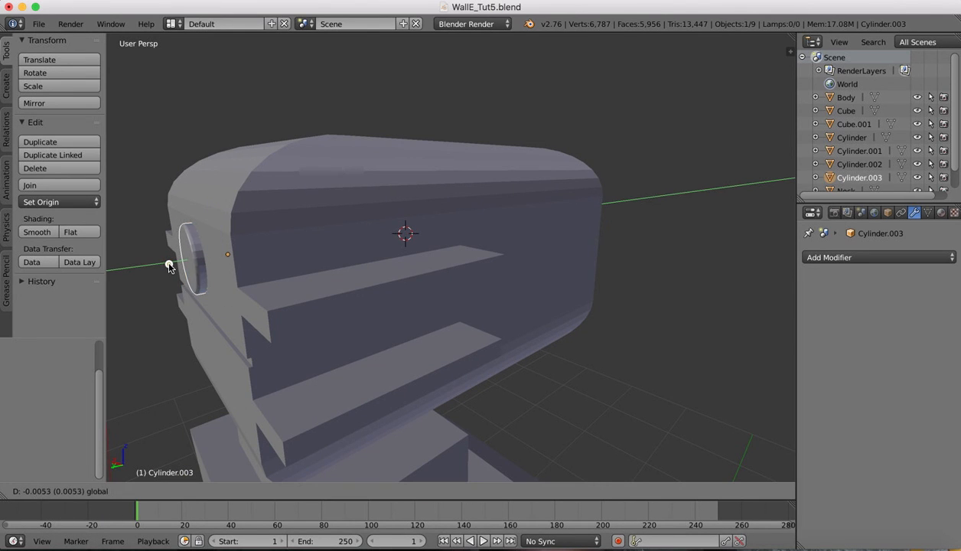
# Step: Join the small cylinder into Cube.001 and lower the head along Z toward the neck block
pyautogui.click(288, 196)
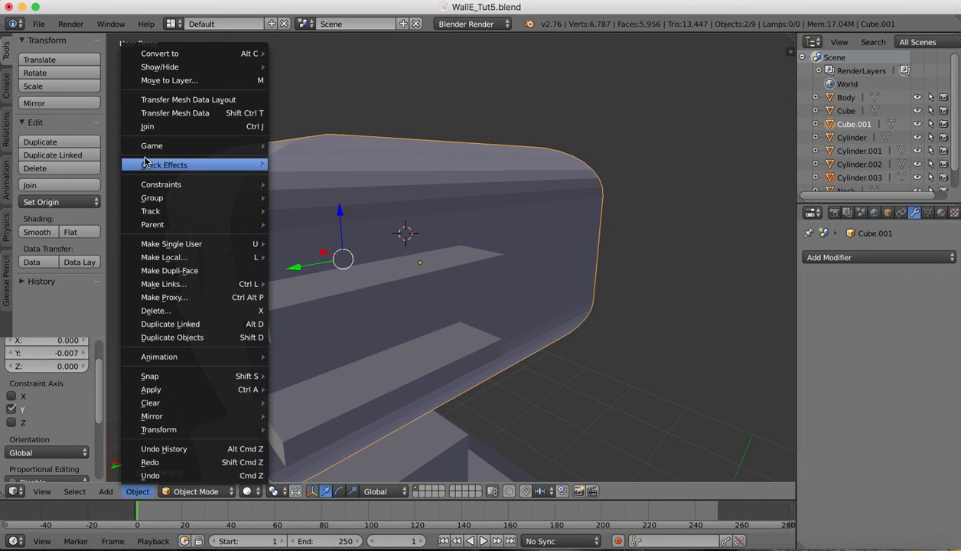
pyautogui.moveTo(150, 126)
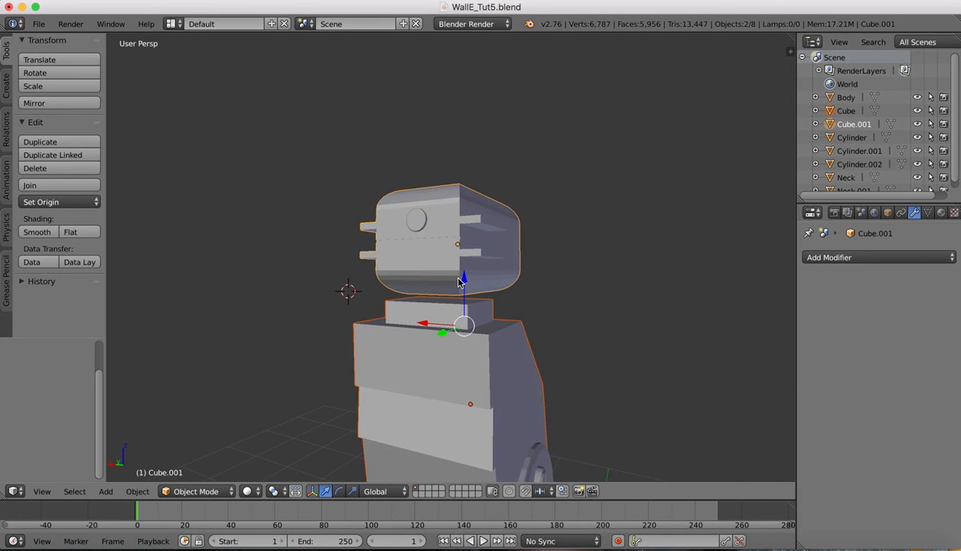
pyautogui.moveTo(462, 278); pyautogui.dragTo(456, 196)
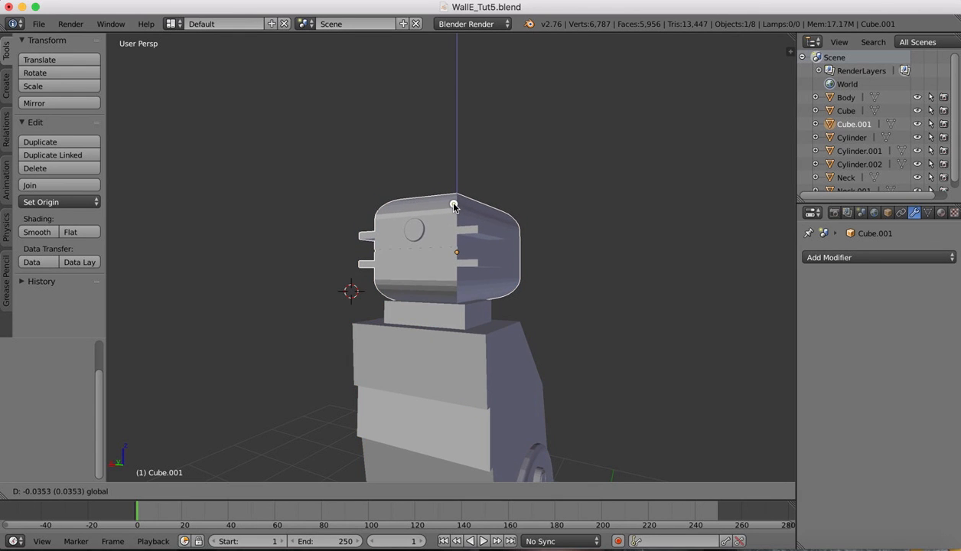
pyautogui.moveTo(456, 207)
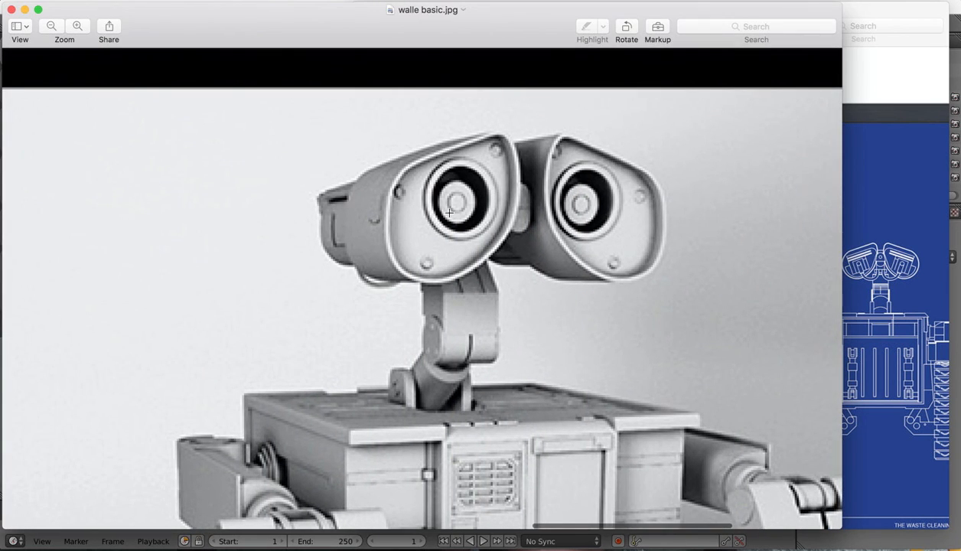
pyautogui.moveTo(459, 279)
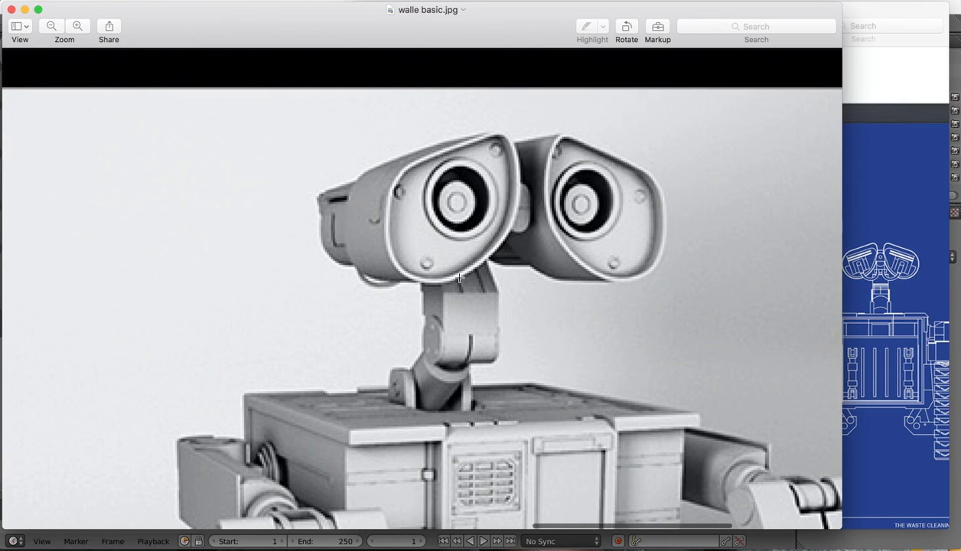
pyautogui.moveTo(462, 212)
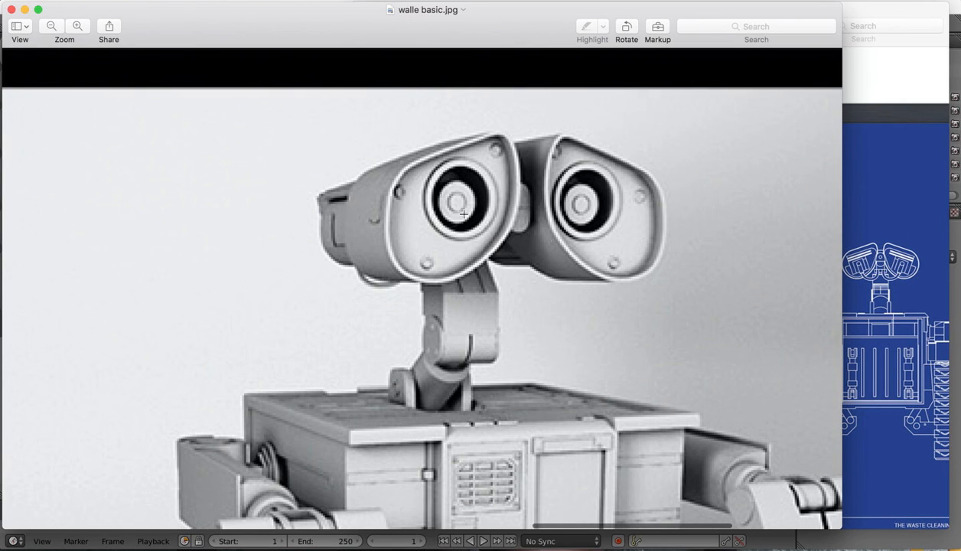
pyautogui.moveTo(597, 217)
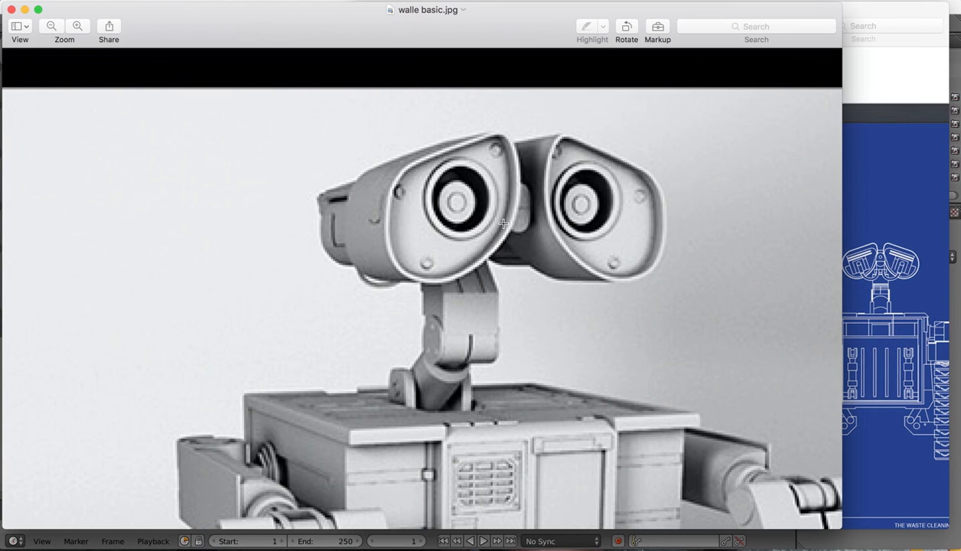
pyautogui.moveTo(429, 188)
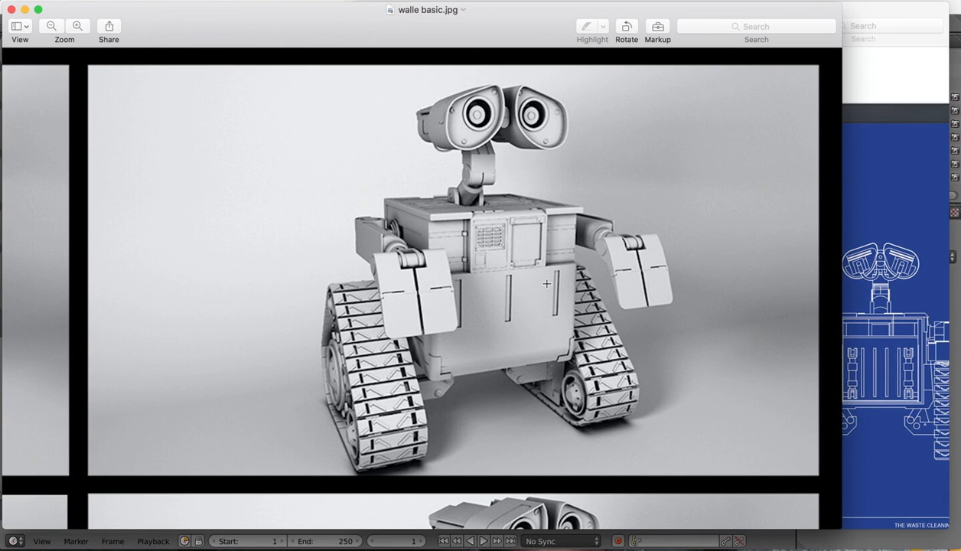
pyautogui.moveTo(447, 236)
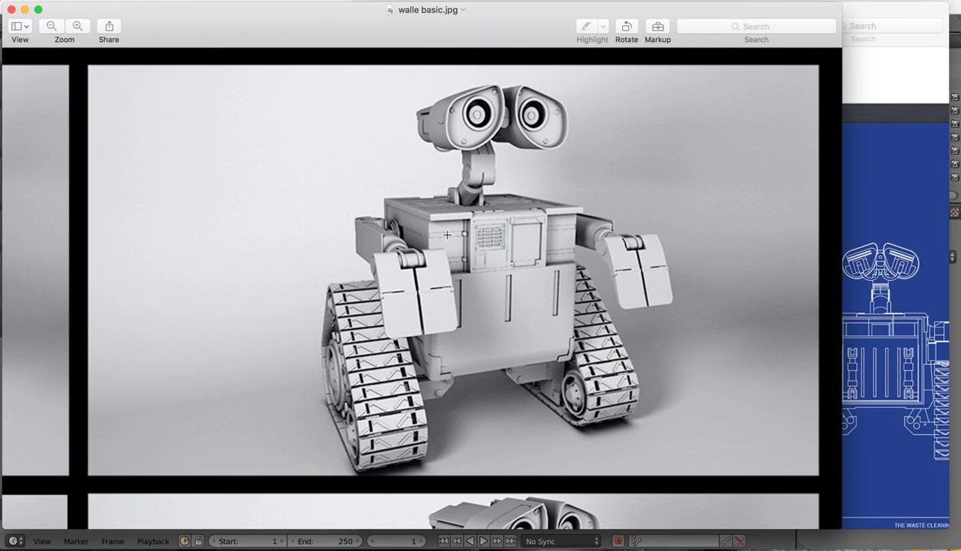
pyautogui.moveTo(481, 175)
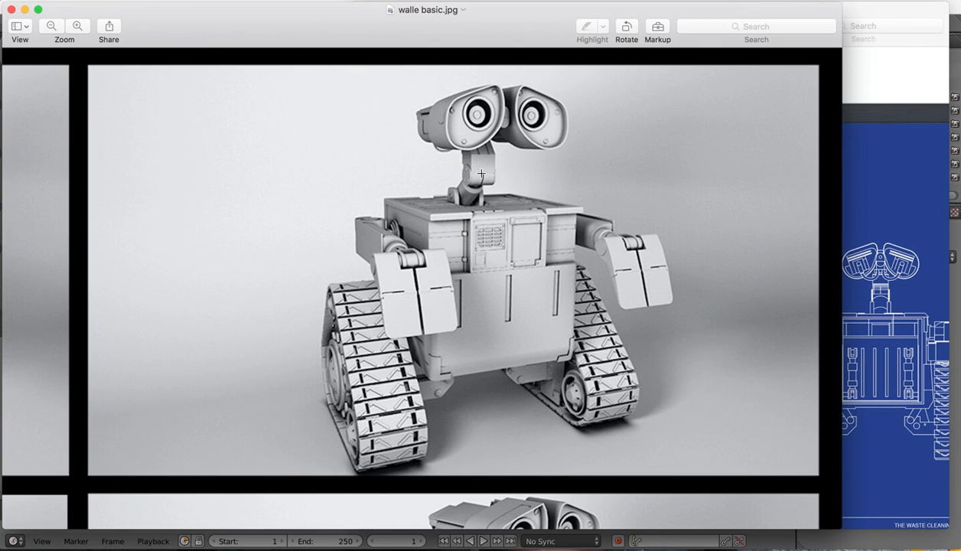
pyautogui.moveTo(410, 115)
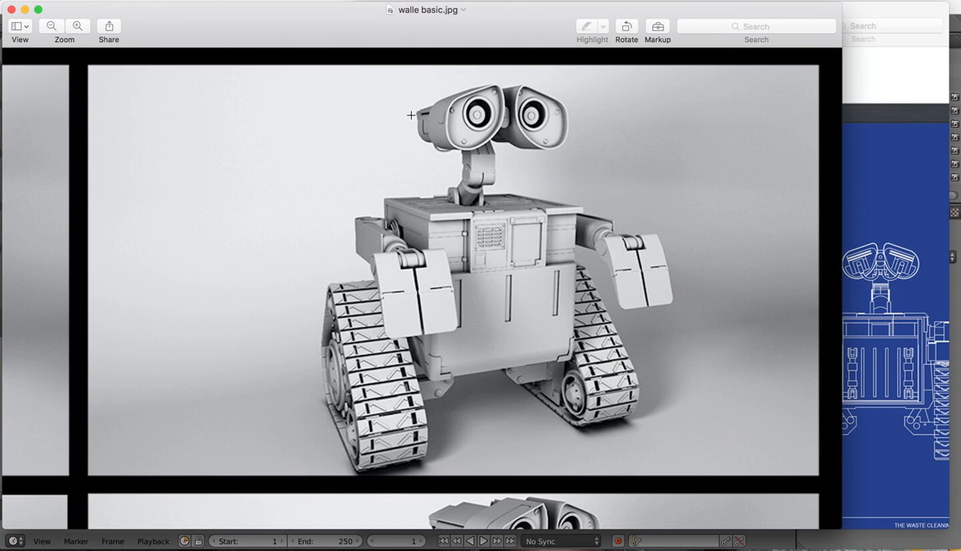
pyautogui.moveTo(606, 170)
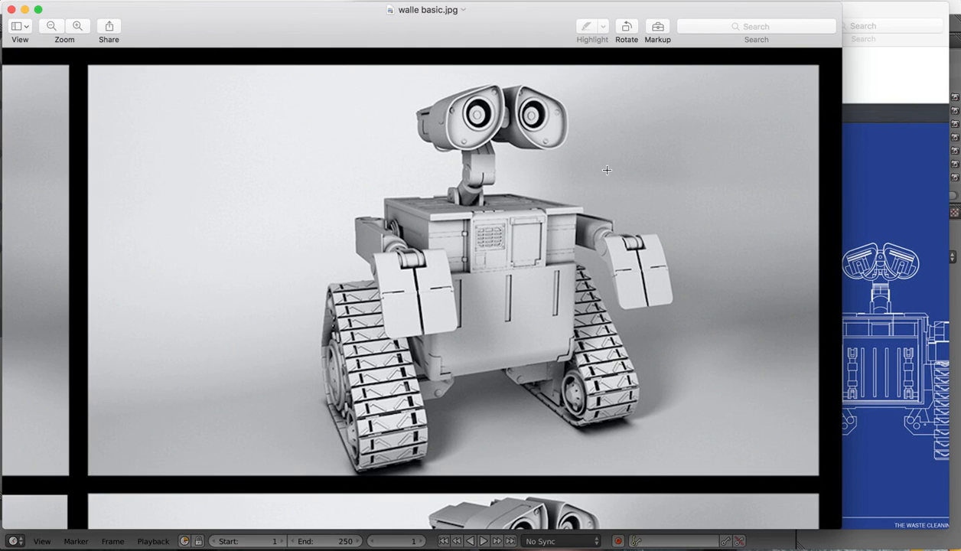
pyautogui.moveTo(606, 158)
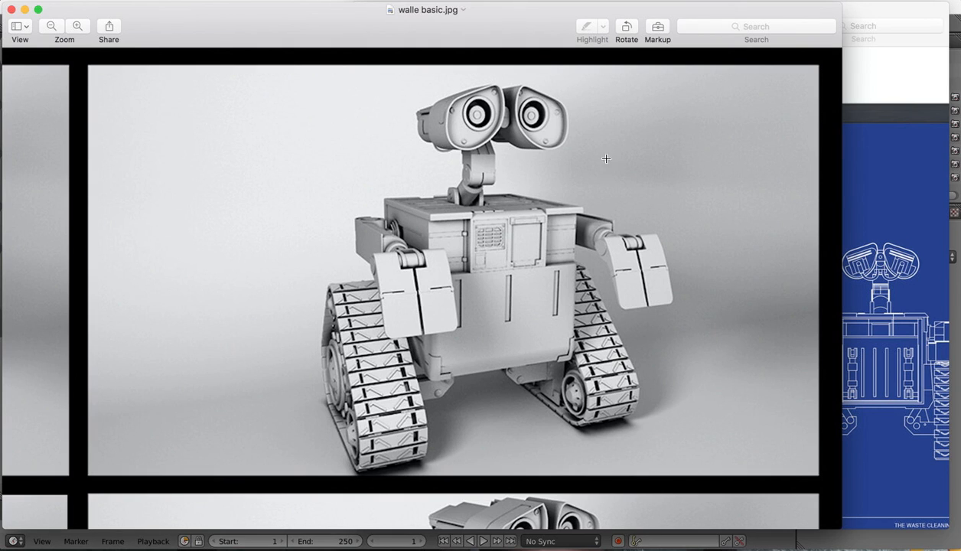
pyautogui.moveTo(780, 253)
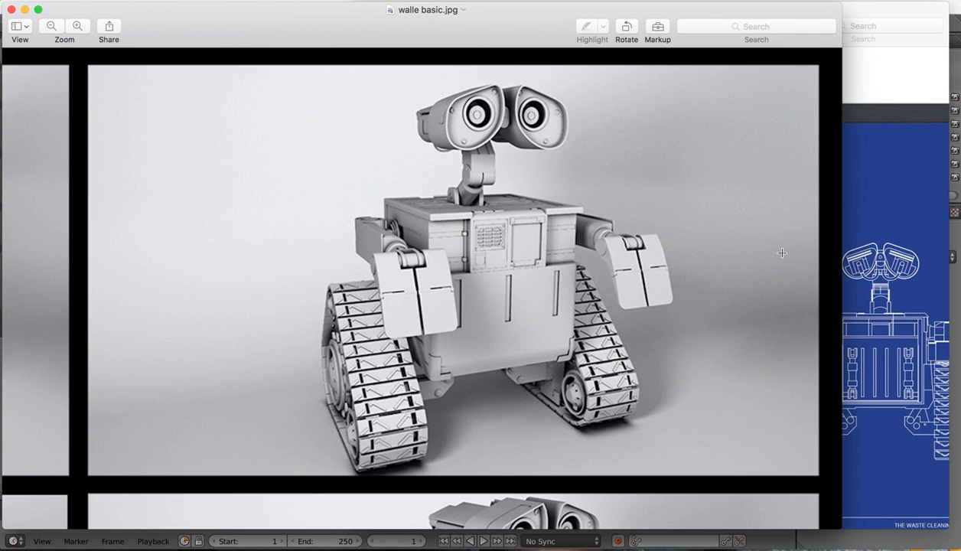
pyautogui.moveTo(616, 163)
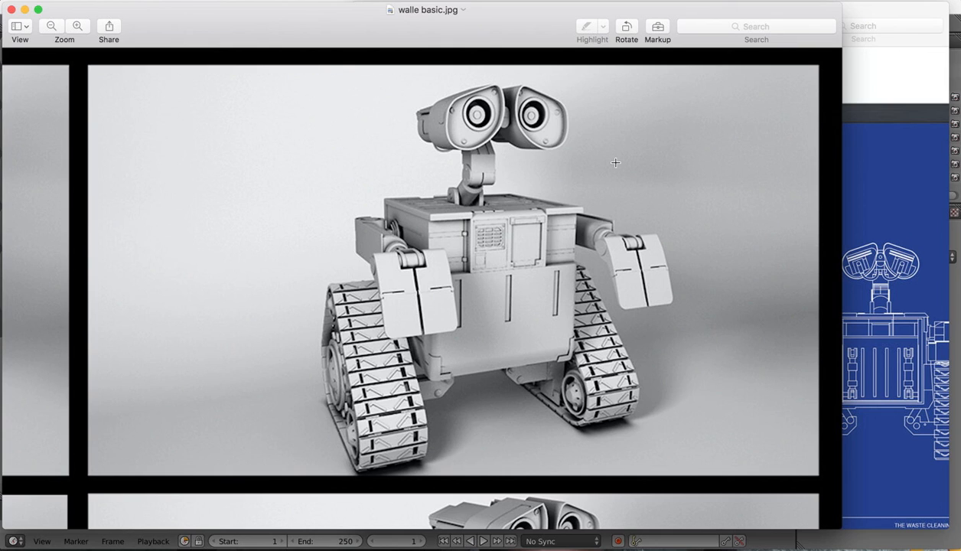
pyautogui.moveTo(467, 120)
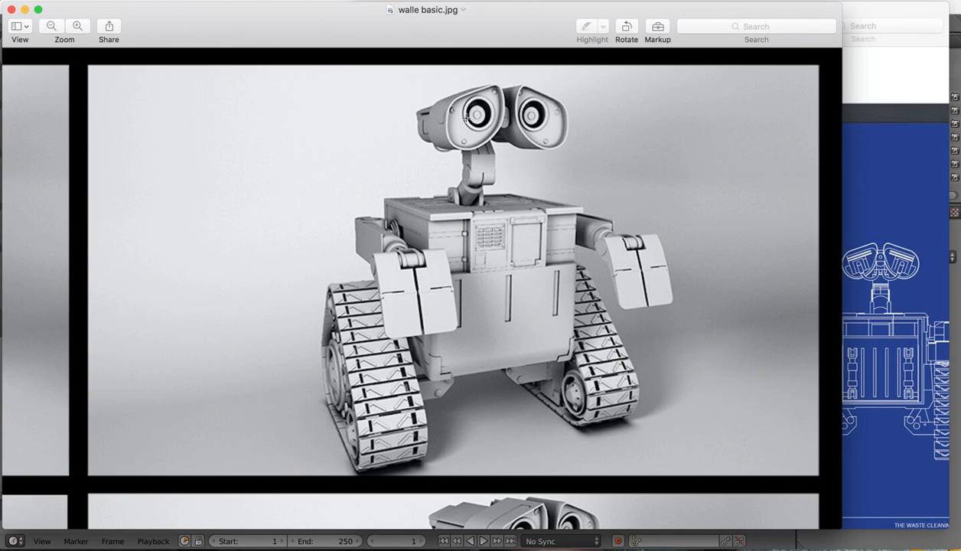
pyautogui.moveTo(604, 146)
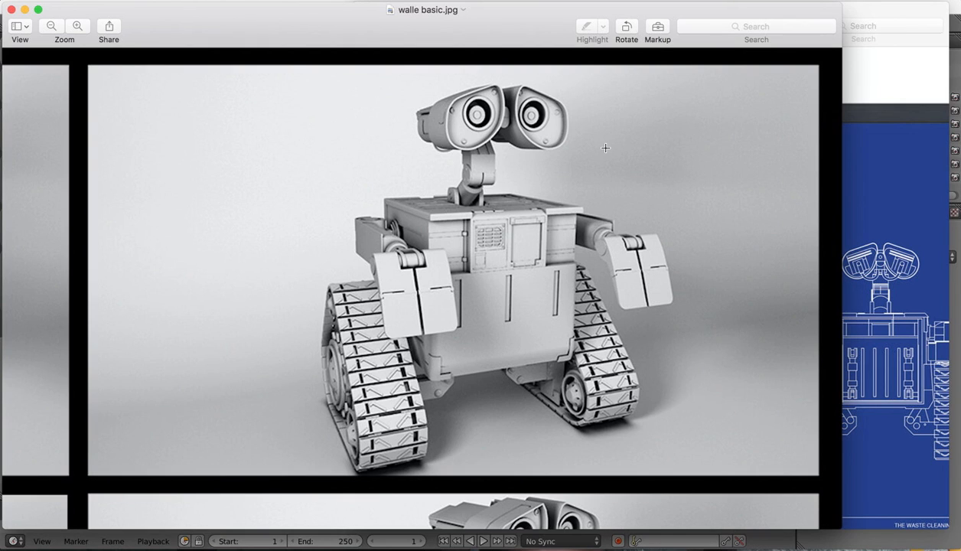